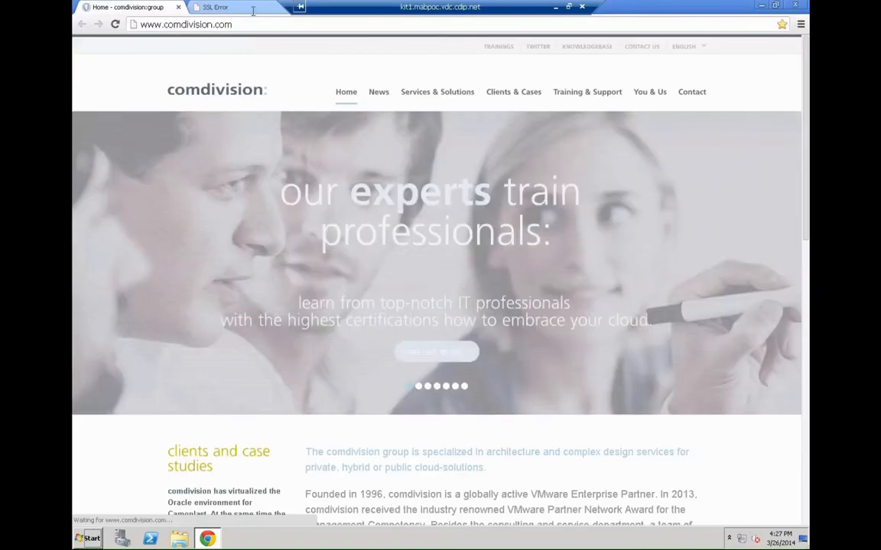
Step: Sign in to the vCAC portal with the admin credentials and reach the home dashboard
{"action": "left_click", "coordinate": [214, 6]}
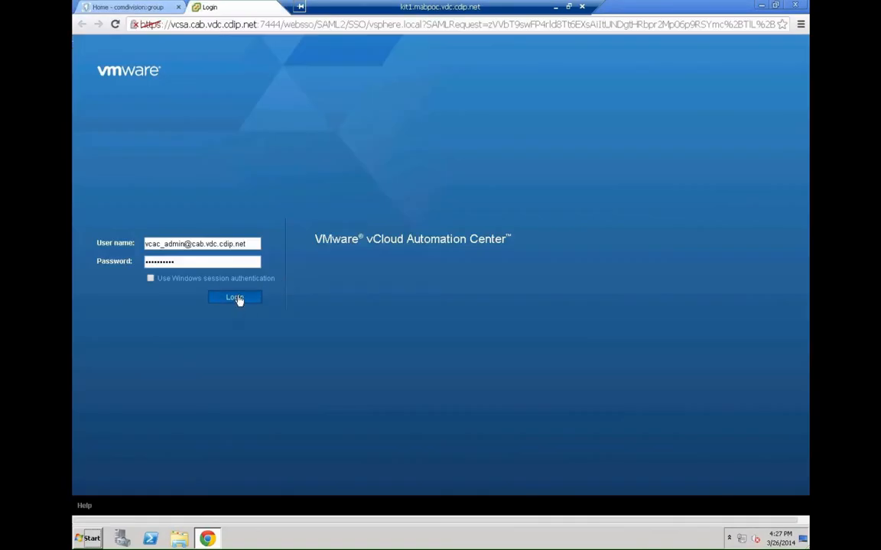
{"action": "left_click", "coordinate": [236, 296]}
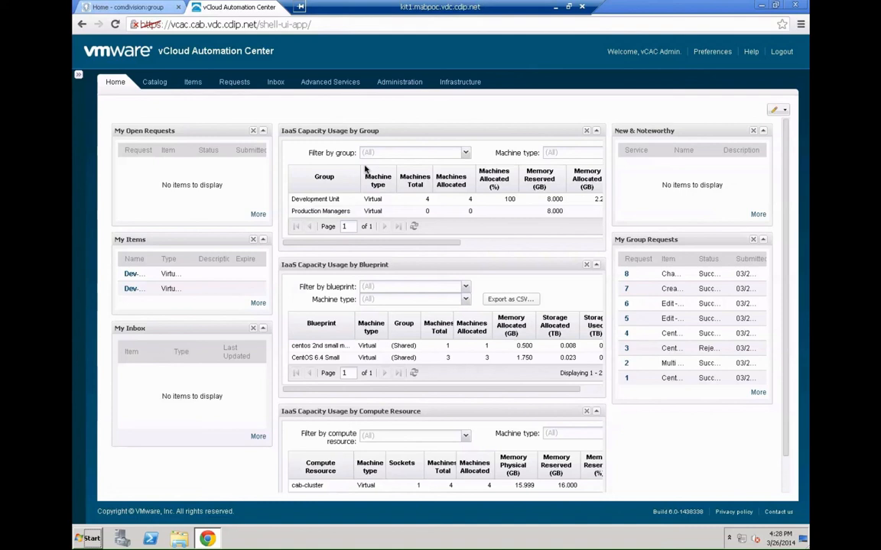
{"action": "mouse_move", "coordinate": [565, 92]}
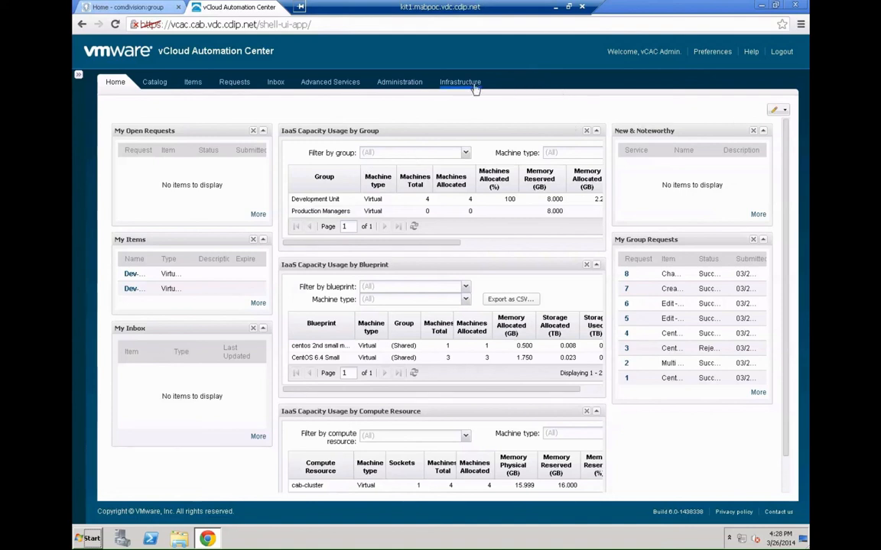
Step: Navigate to Infrastructure > Endpoints > Credentials to list the stored endpoint credentials
{"action": "left_click", "coordinate": [459, 83]}
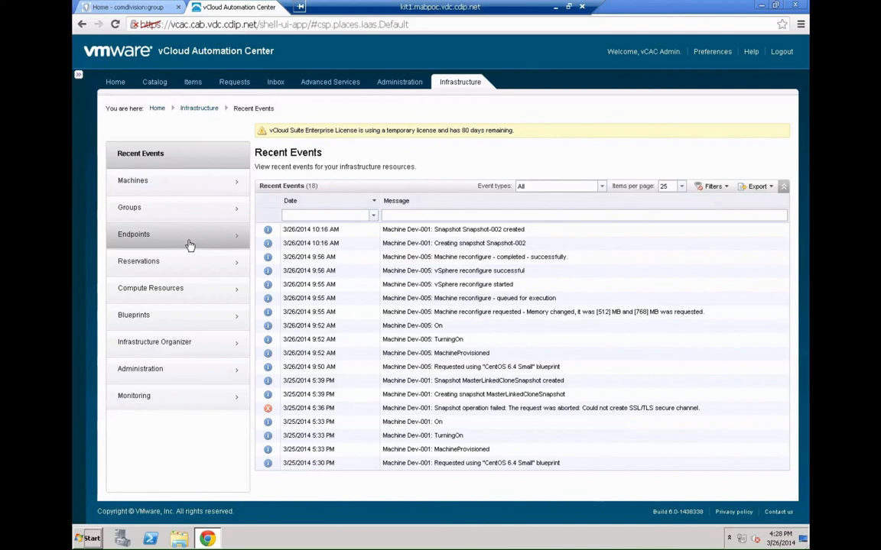
{"action": "left_click", "coordinate": [135, 233]}
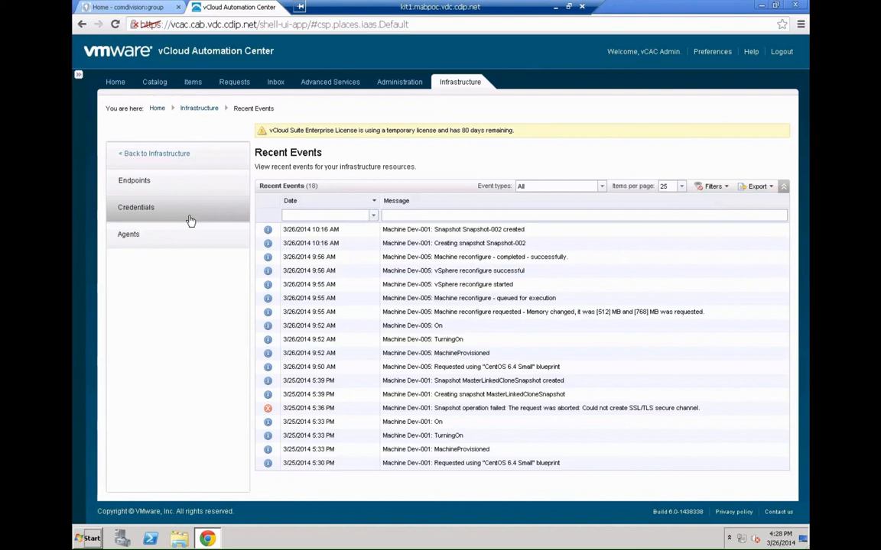
{"action": "left_click", "coordinate": [135, 208]}
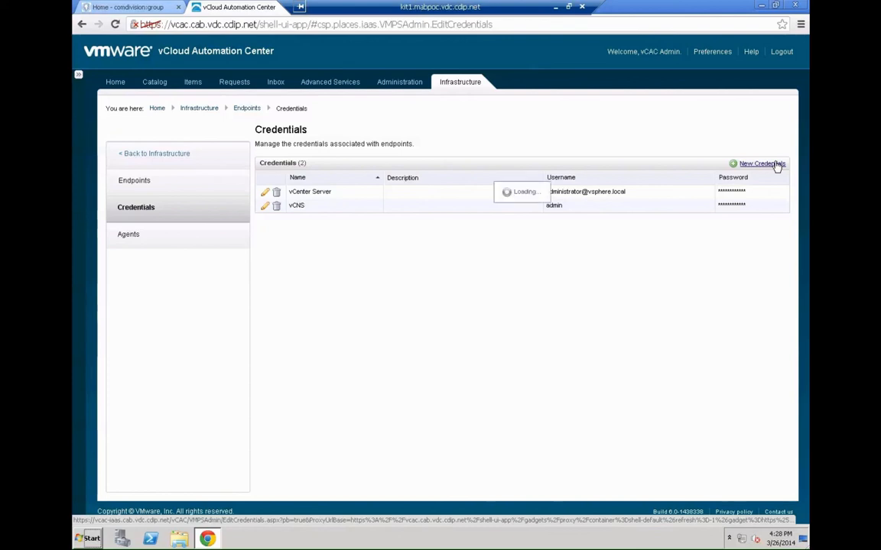
{"action": "left_click", "coordinate": [761, 163]}
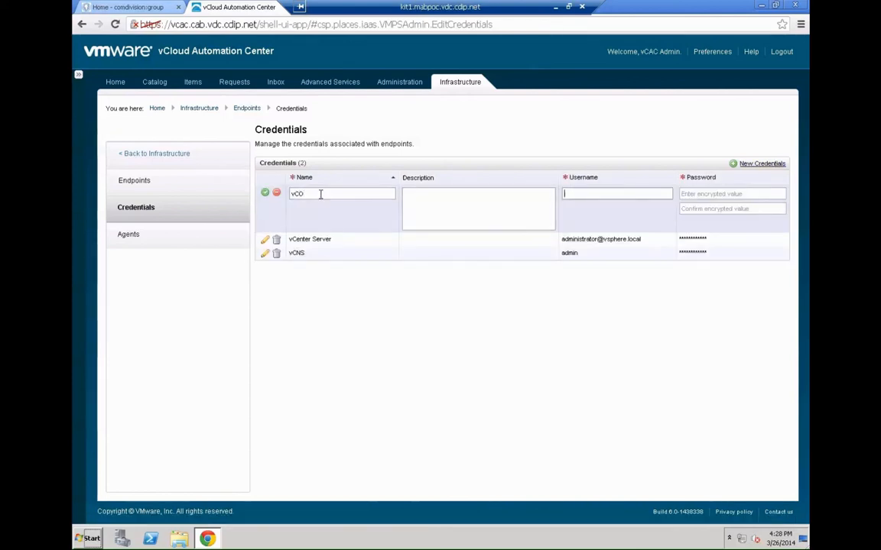
{"action": "type", "text": "administrator@vsphere.local"}
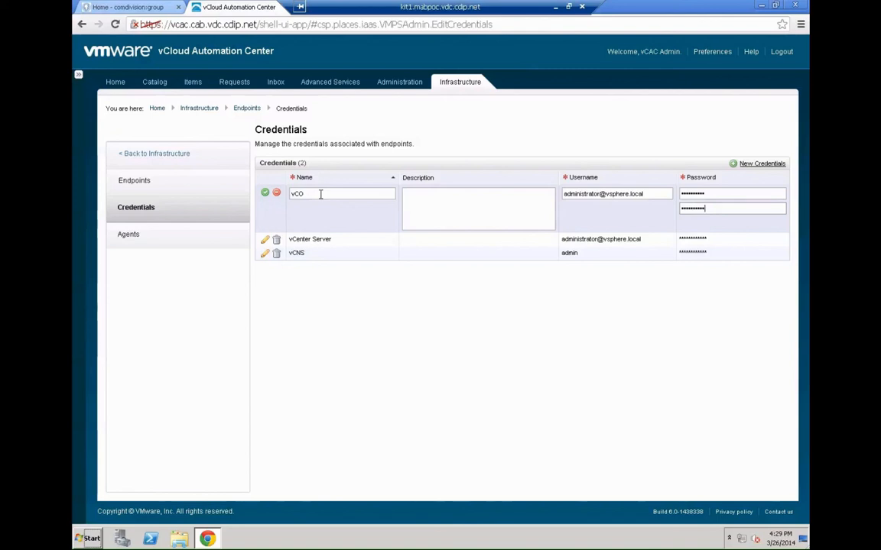
{"action": "mouse_move", "coordinate": [285, 182]}
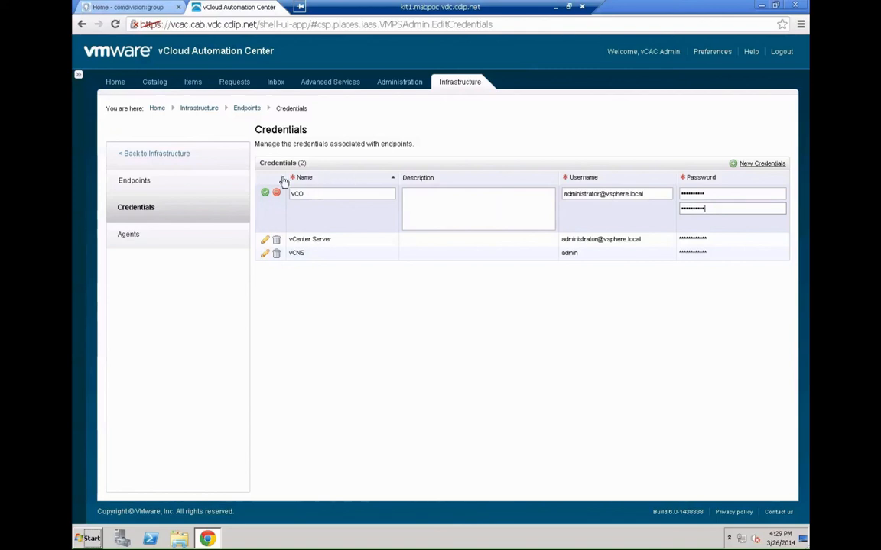
{"action": "left_click", "coordinate": [264, 192]}
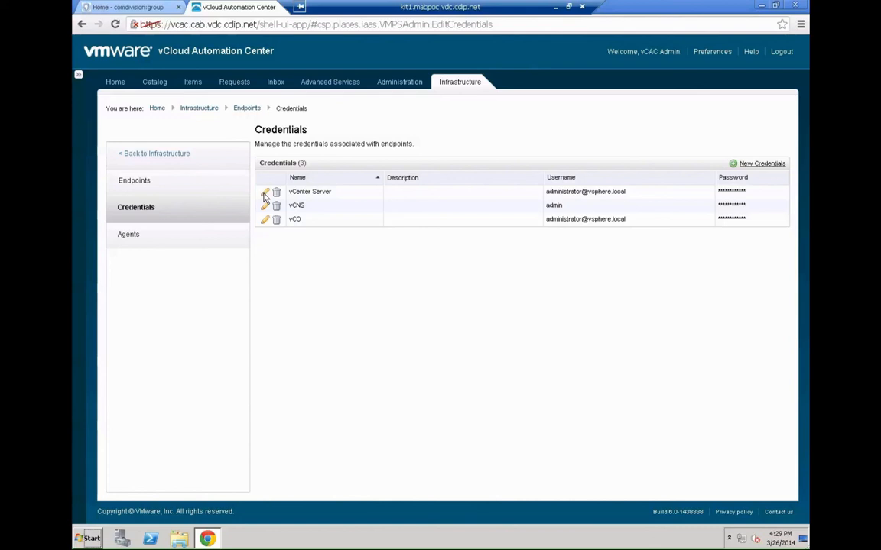
{"action": "left_click", "coordinate": [133, 180]}
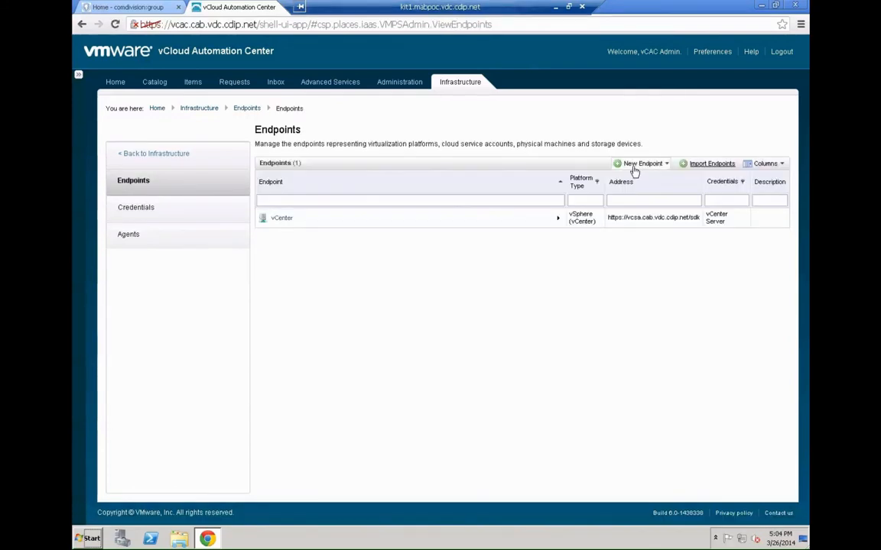
{"action": "left_click", "coordinate": [642, 162]}
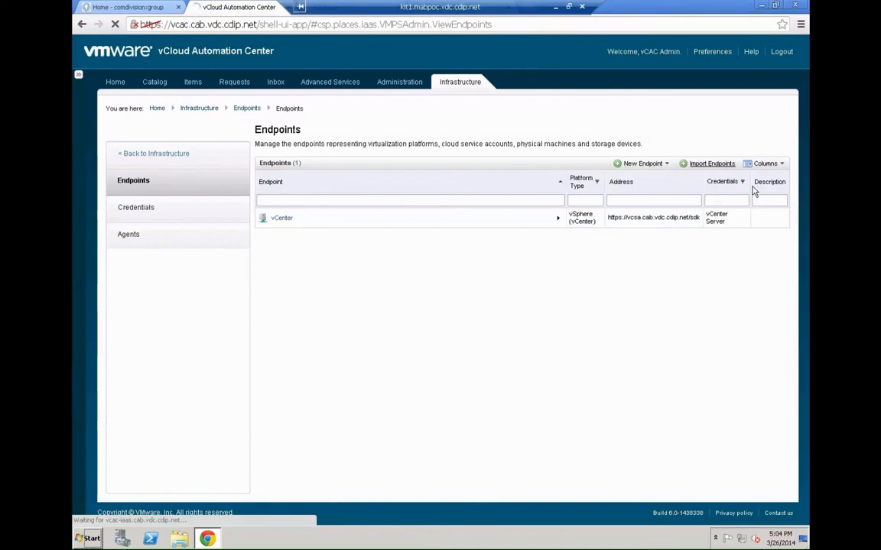
{"action": "left_click", "coordinate": [642, 162]}
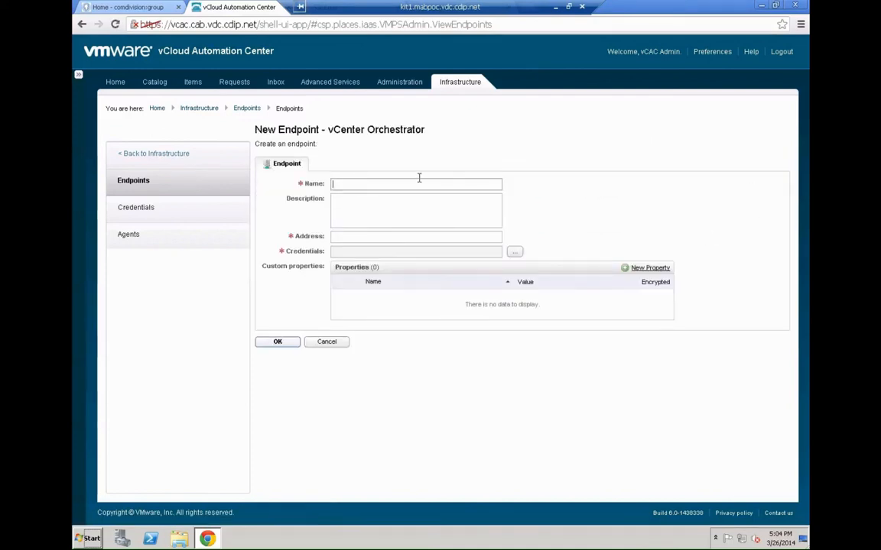
{"action": "type", "text": "vCO"}
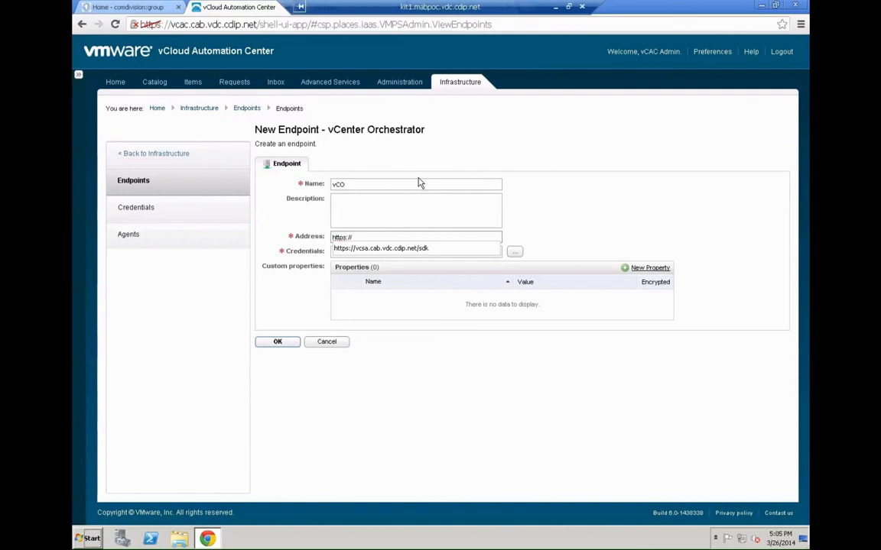
{"action": "type", "text": "vcac.cab.vdc.cdip.net"}
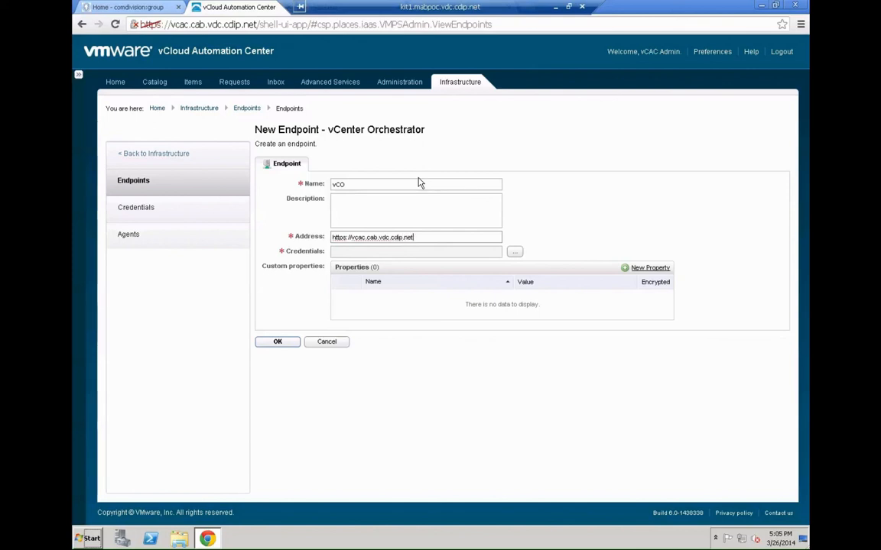
{"action": "type", "text": ":8281/"}
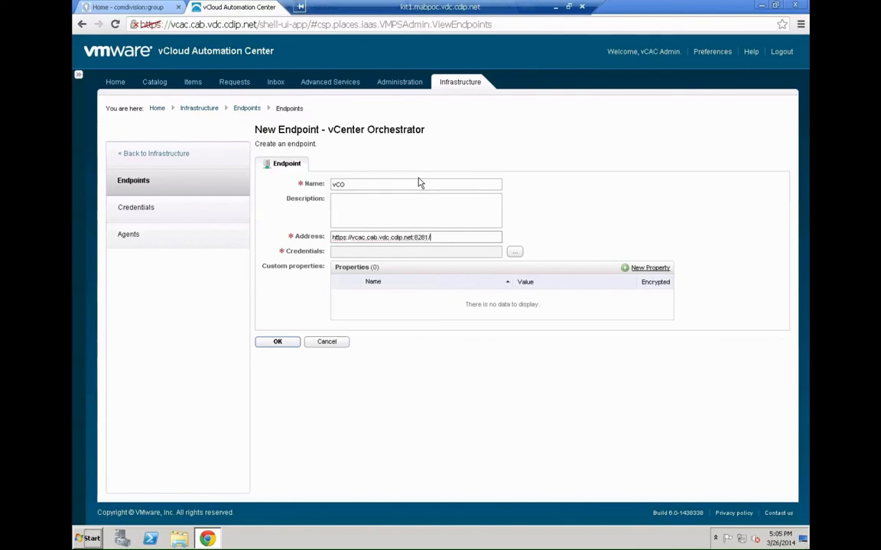
{"action": "type", "text": "vco"}
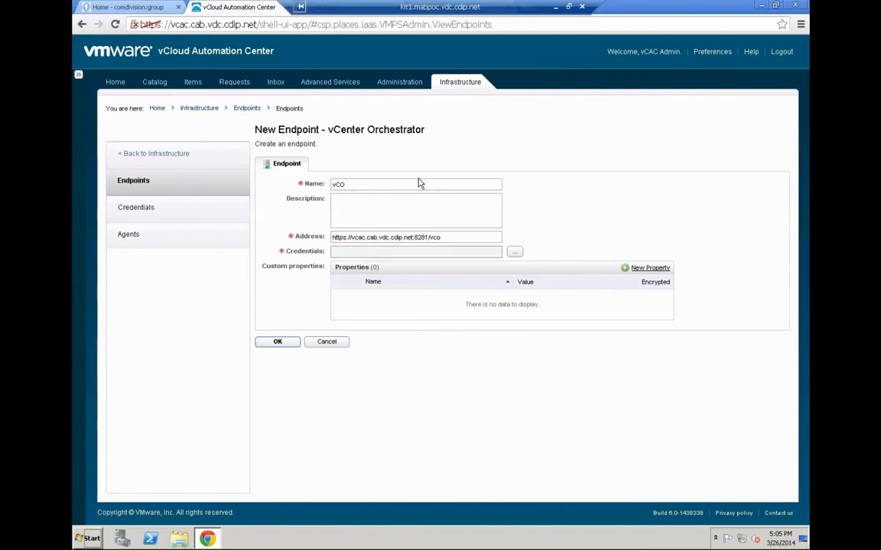
Step: Attach the vCO credential to the new endpoint
{"action": "left_click", "coordinate": [513, 250]}
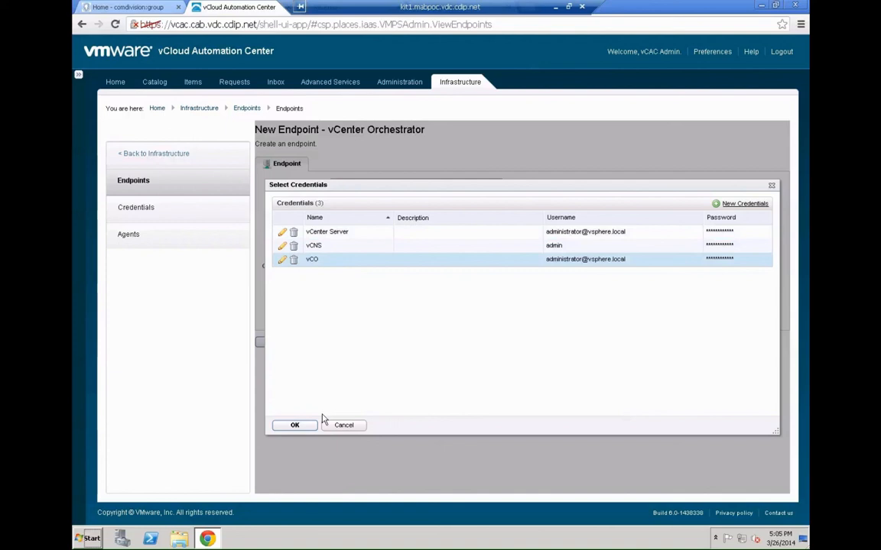
{"action": "left_click", "coordinate": [294, 425]}
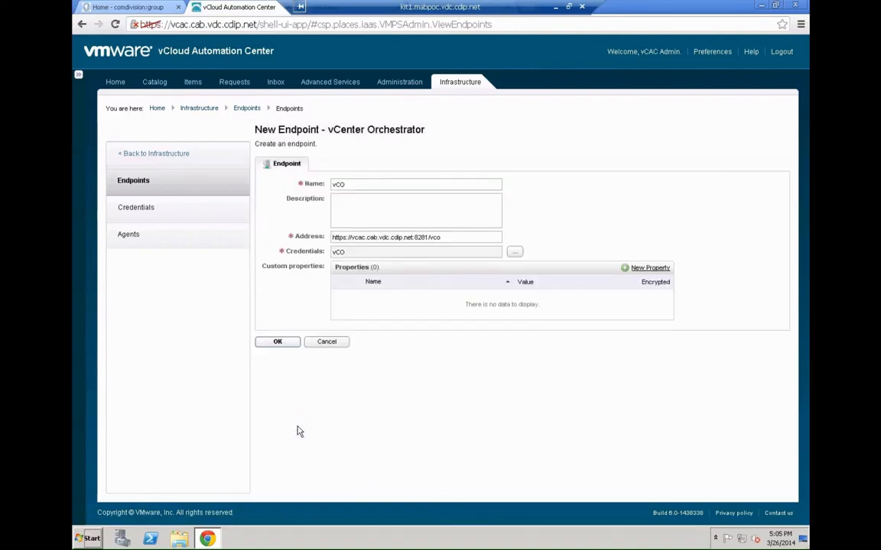
{"action": "mouse_move", "coordinate": [367, 364]}
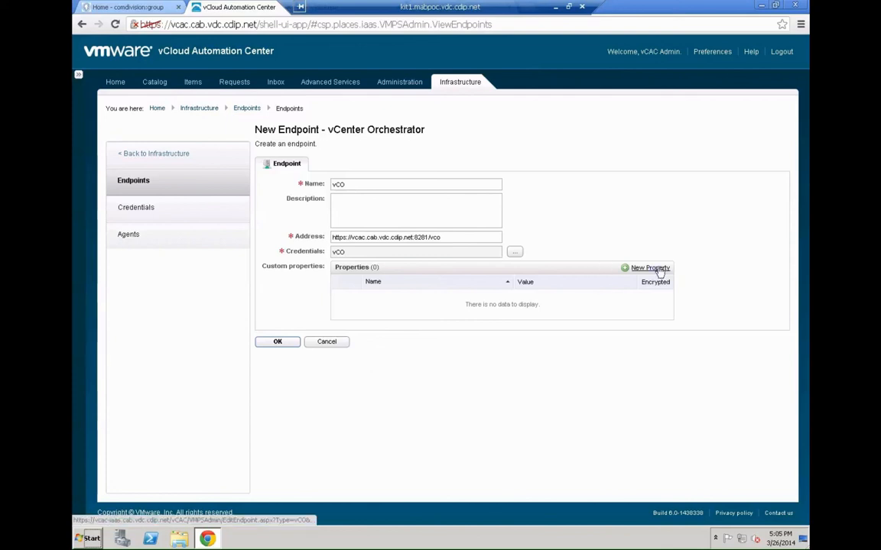
Step: Add VMware.VCenterOrchestrator.Priority = 1, save the vCO endpoint and close Chrome
{"action": "left_click", "coordinate": [648, 267]}
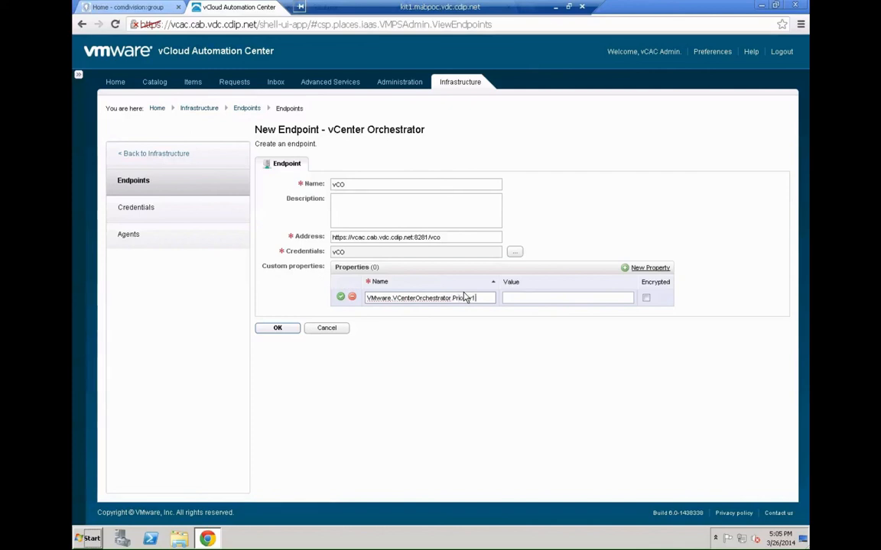
{"action": "type", "text": "1"}
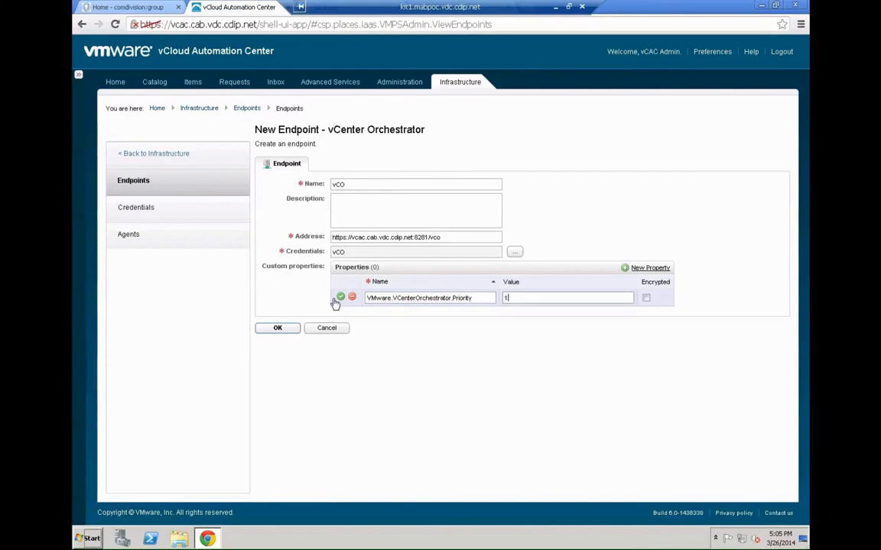
{"action": "left_click", "coordinate": [340, 296]}
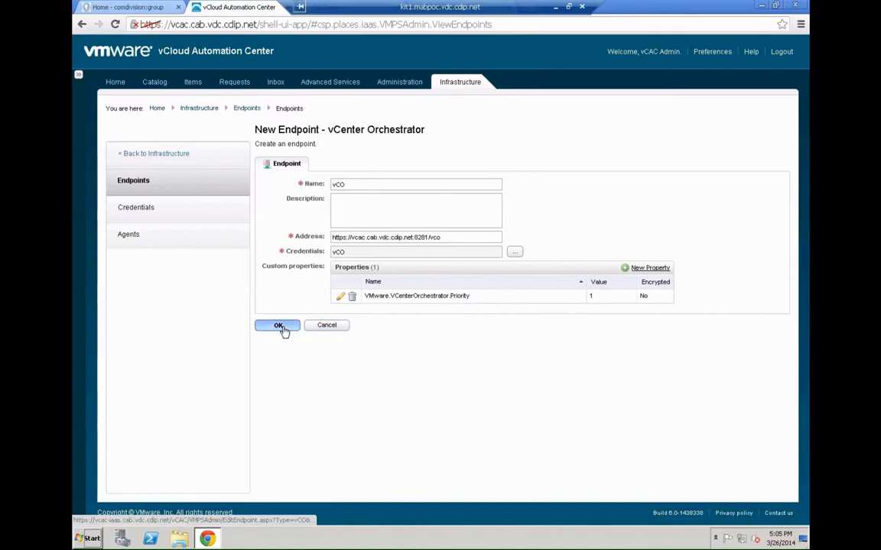
{"action": "left_click", "coordinate": [278, 324]}
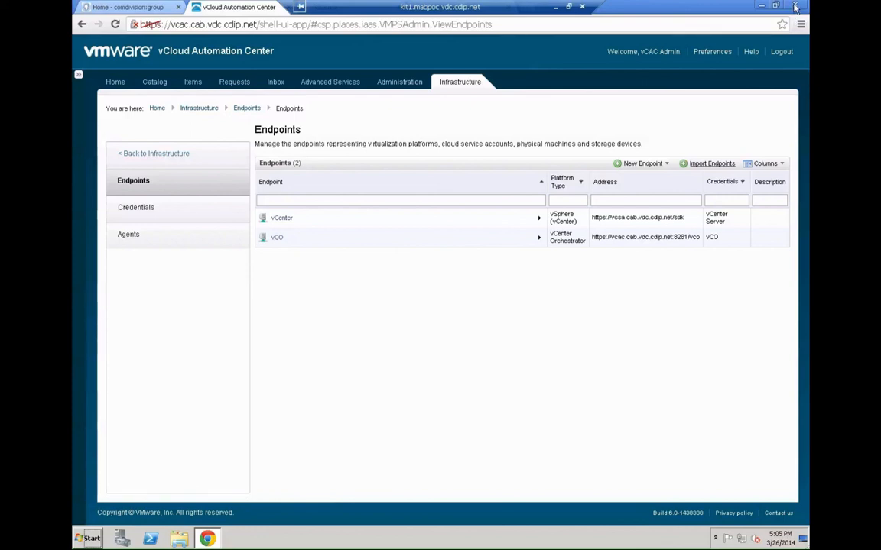
{"action": "left_click", "coordinate": [761, 6]}
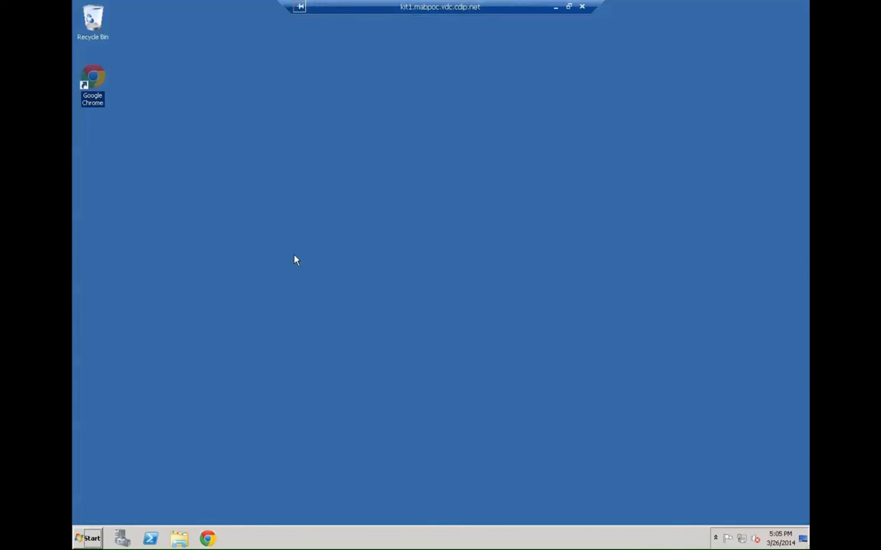
{"action": "left_click", "coordinate": [87, 538]}
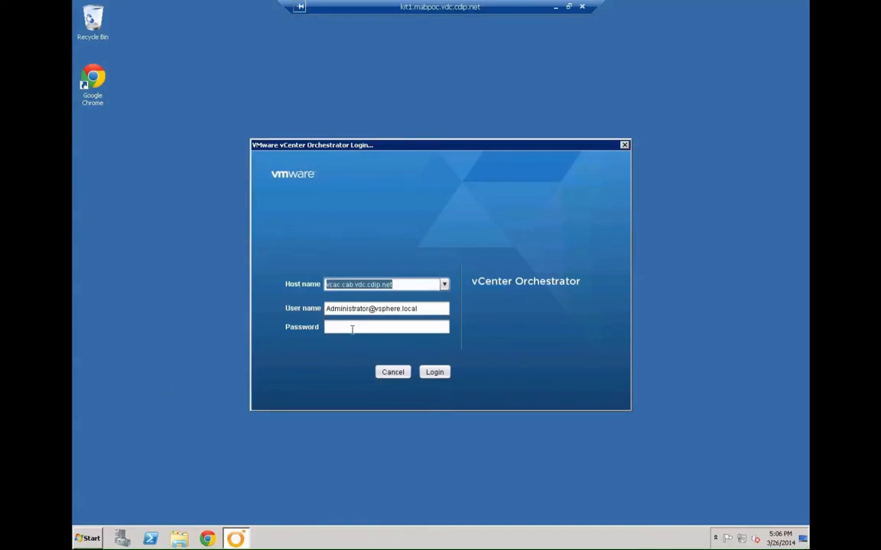
{"action": "left_click", "coordinate": [385, 327]}
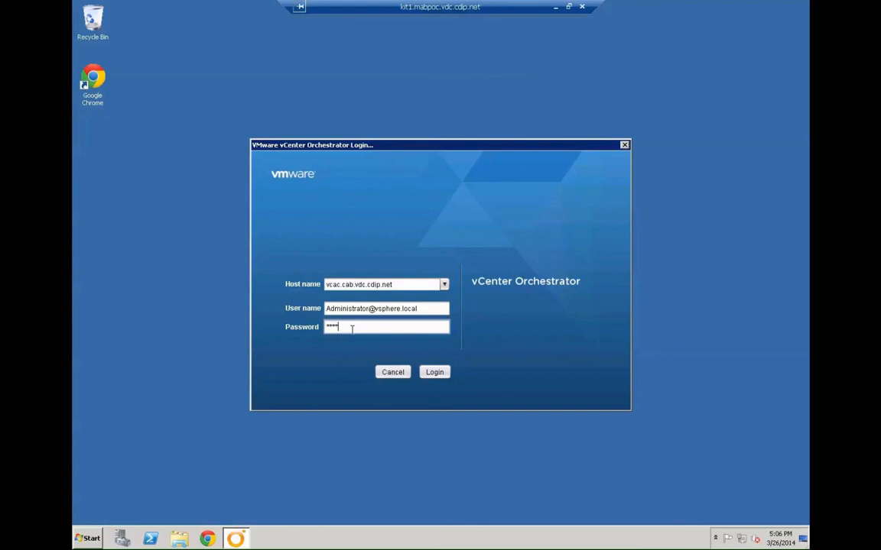
{"action": "left_click", "coordinate": [434, 373]}
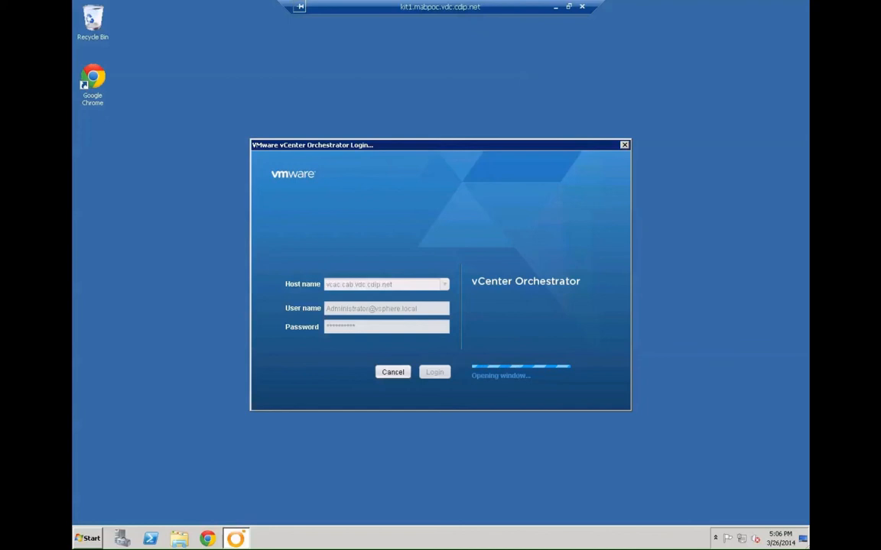
{"action": "left_click", "coordinate": [434, 373]}
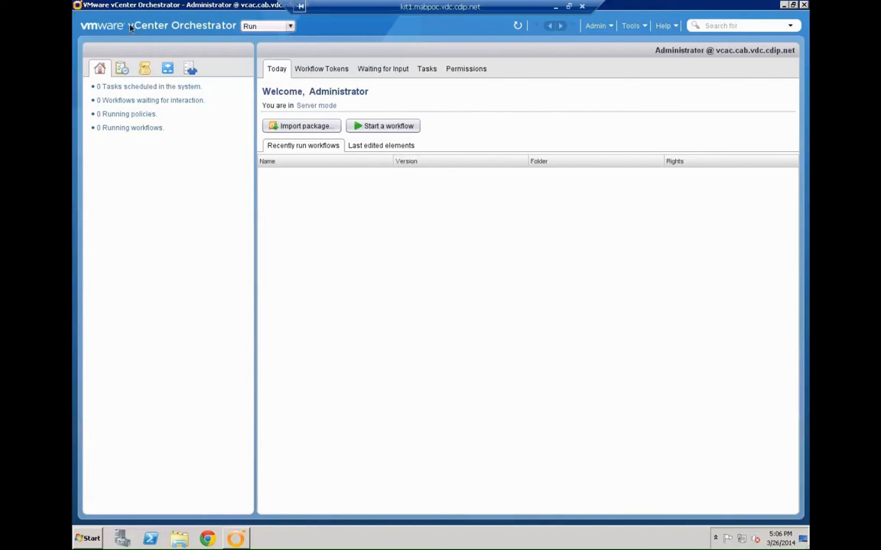
Step: Switch the vCO client from Run mode to Design mode
{"action": "left_click", "coordinate": [266, 24]}
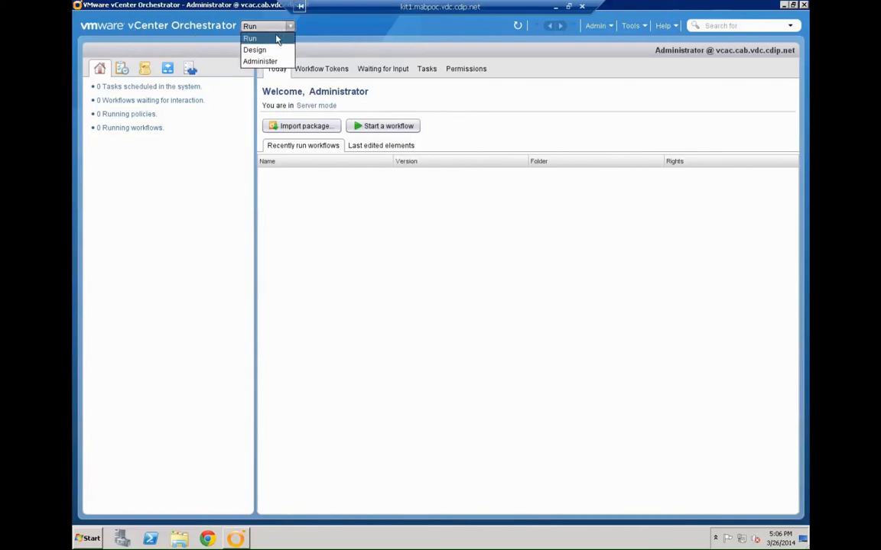
{"action": "mouse_move", "coordinate": [254, 49]}
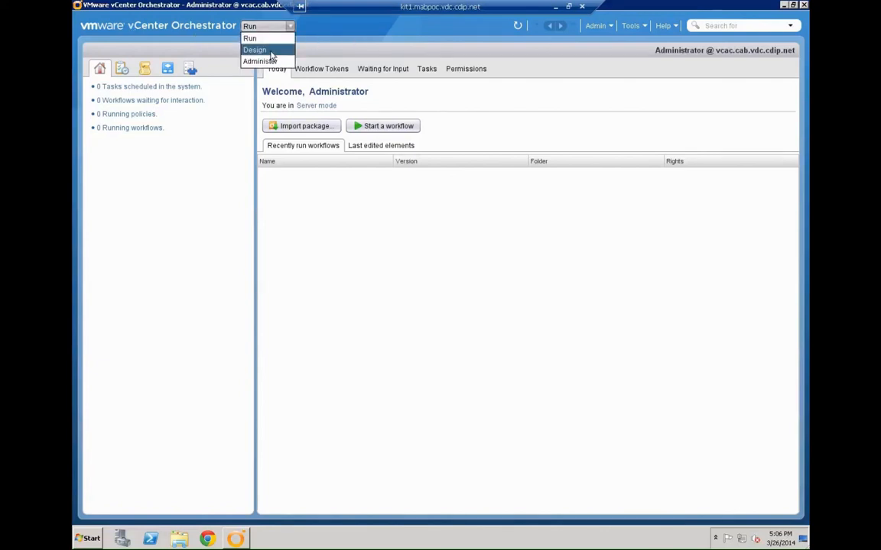
{"action": "left_click", "coordinate": [254, 49]}
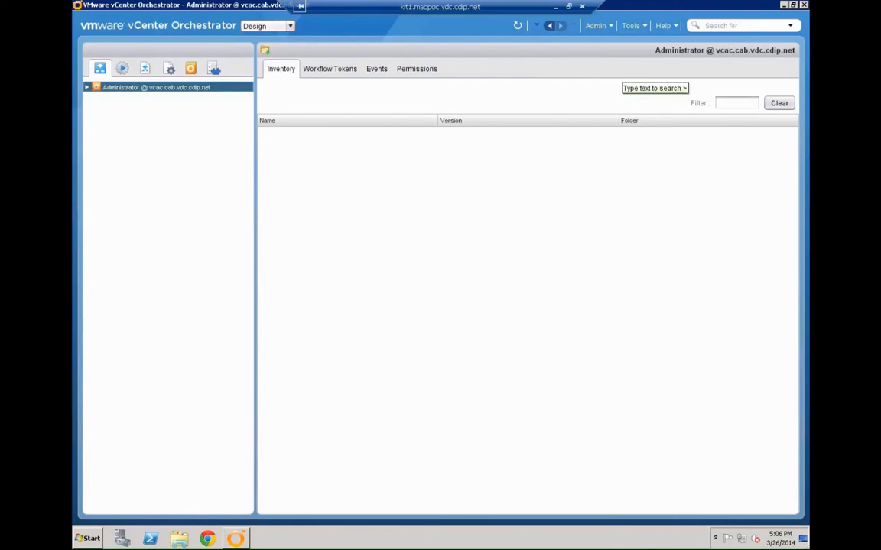
Step: Create a new workflow named ReturnProperty in the CAB Workflows folder
{"action": "left_click", "coordinate": [87, 86]}
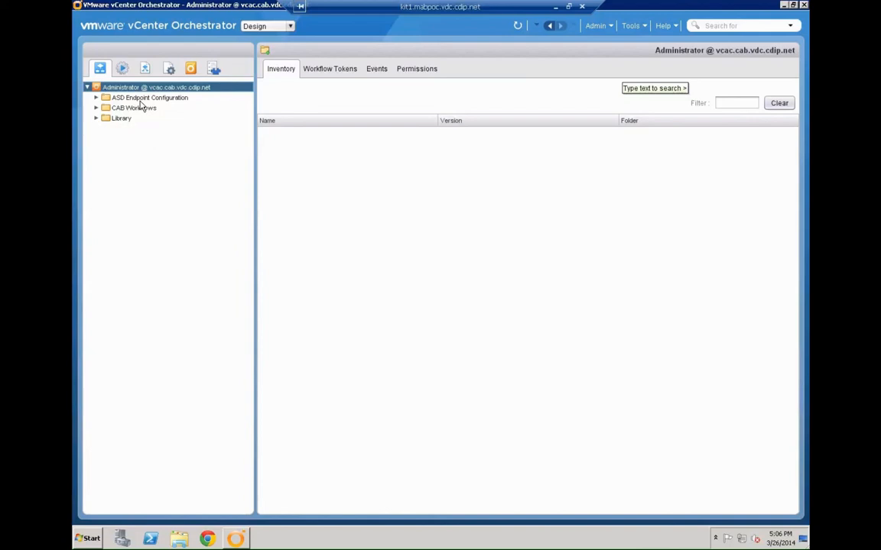
{"action": "right_click", "coordinate": [134, 107]}
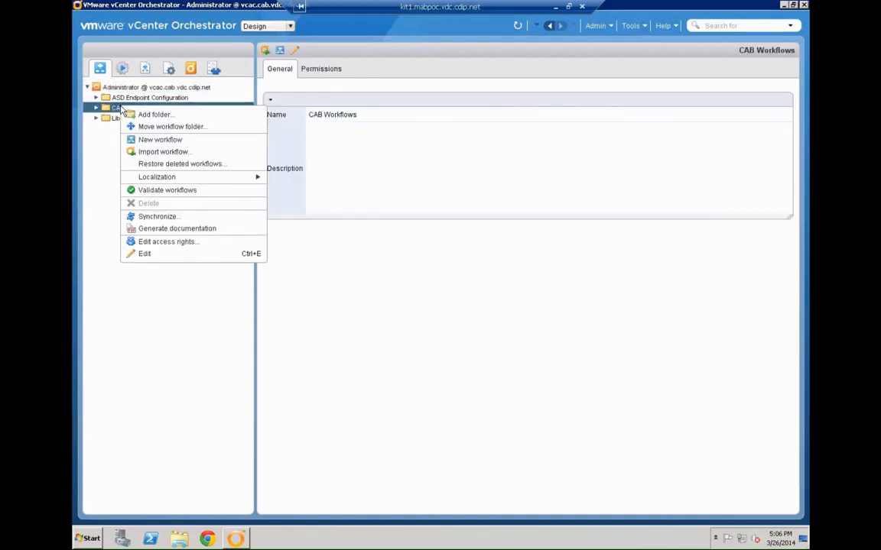
{"action": "left_click", "coordinate": [159, 139]}
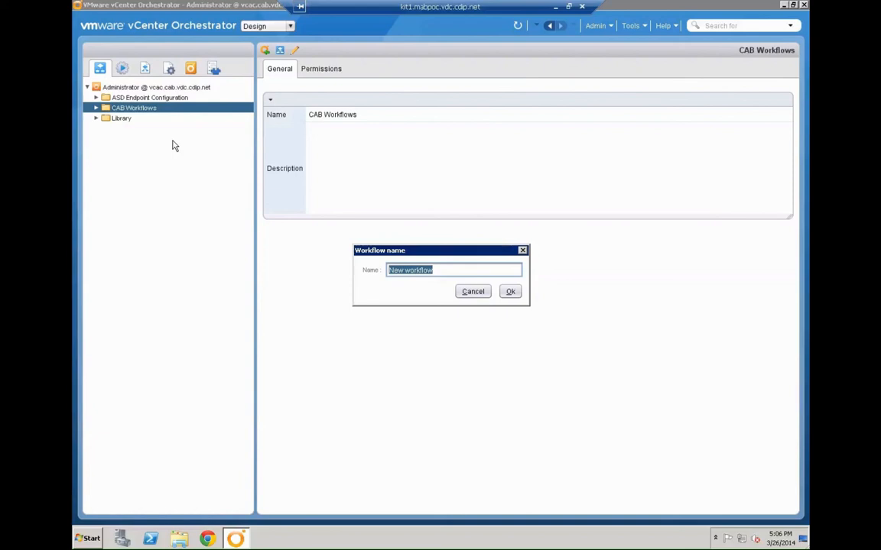
{"action": "type", "text": "ReturnProperty"}
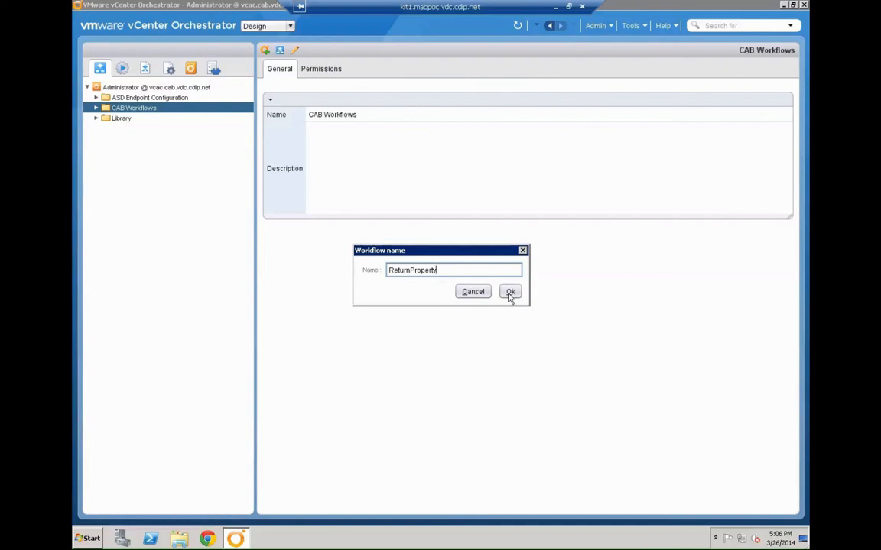
{"action": "left_click", "coordinate": [510, 291]}
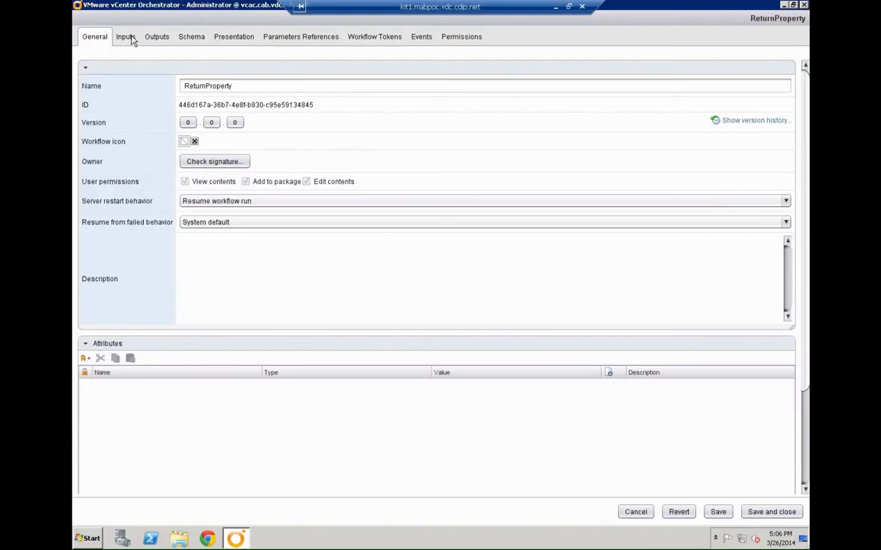
Step: Add a workflow input parameter and name it vCACVm
{"action": "left_click", "coordinate": [125, 37]}
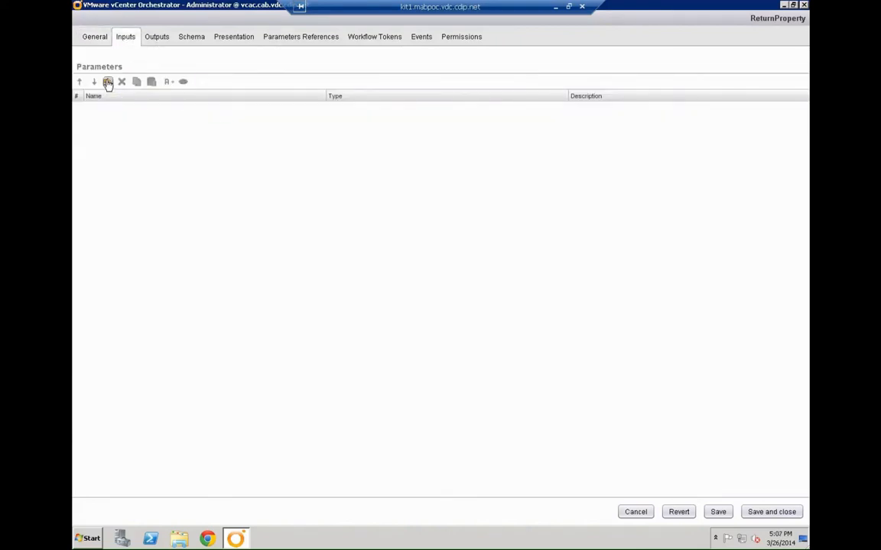
{"action": "left_click", "coordinate": [107, 83]}
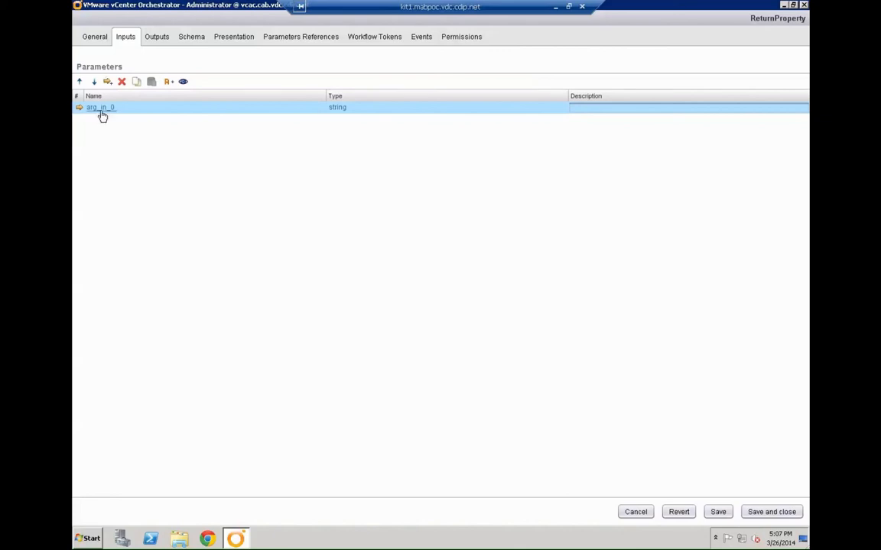
{"action": "double_click", "coordinate": [101, 107]}
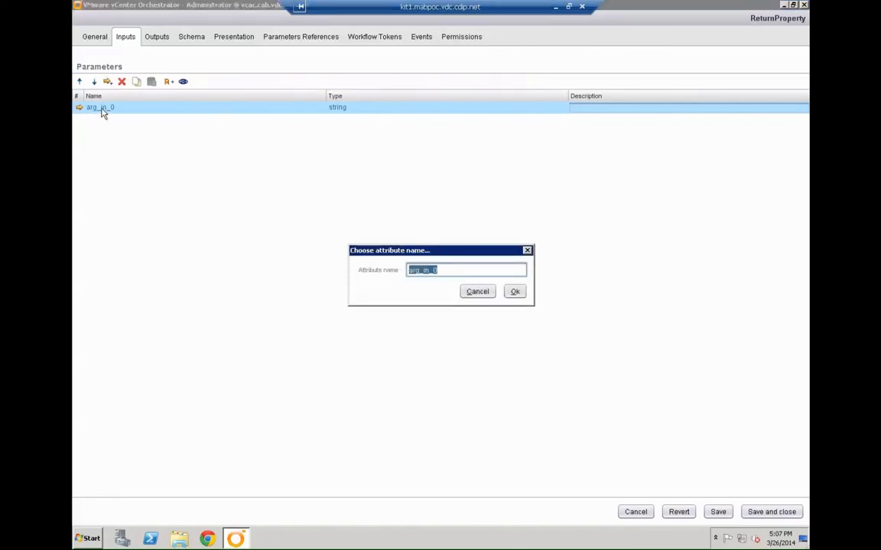
{"action": "type", "text": "v"}
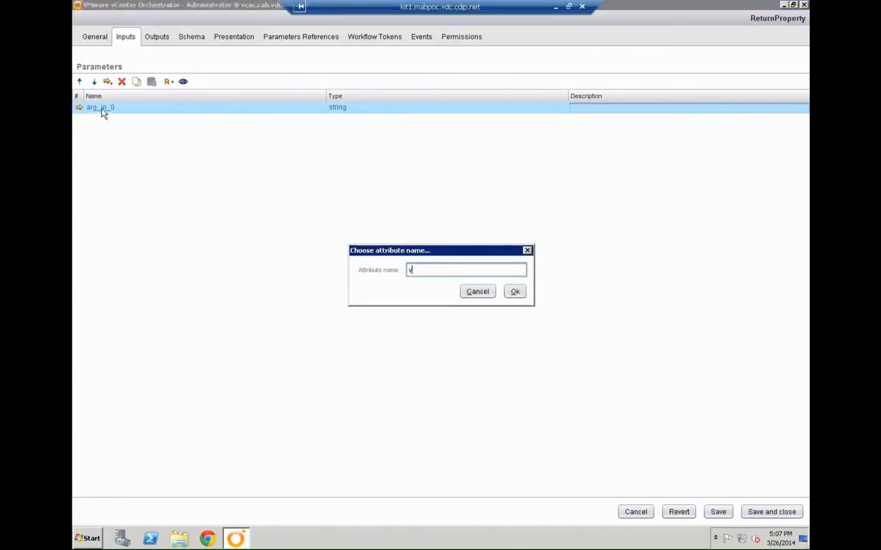
{"action": "type", "text": "vCACVm"}
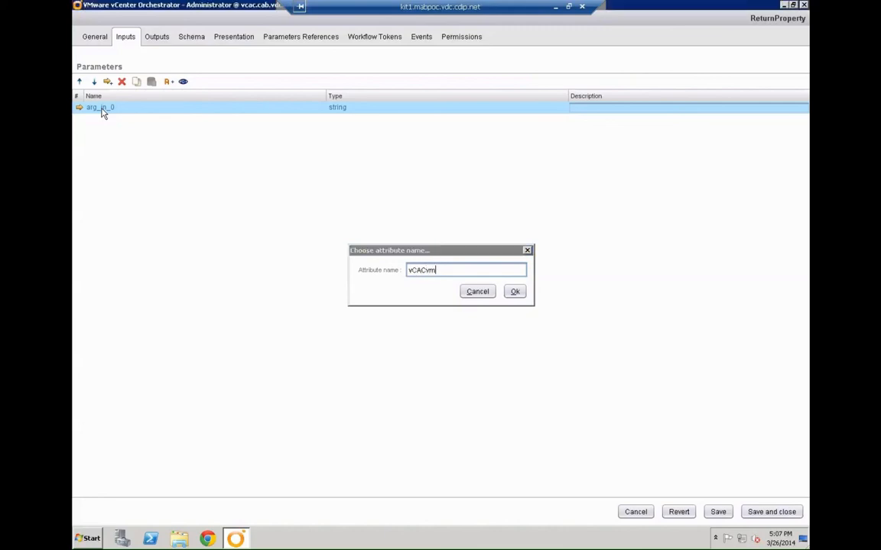
{"action": "left_click", "coordinate": [514, 290]}
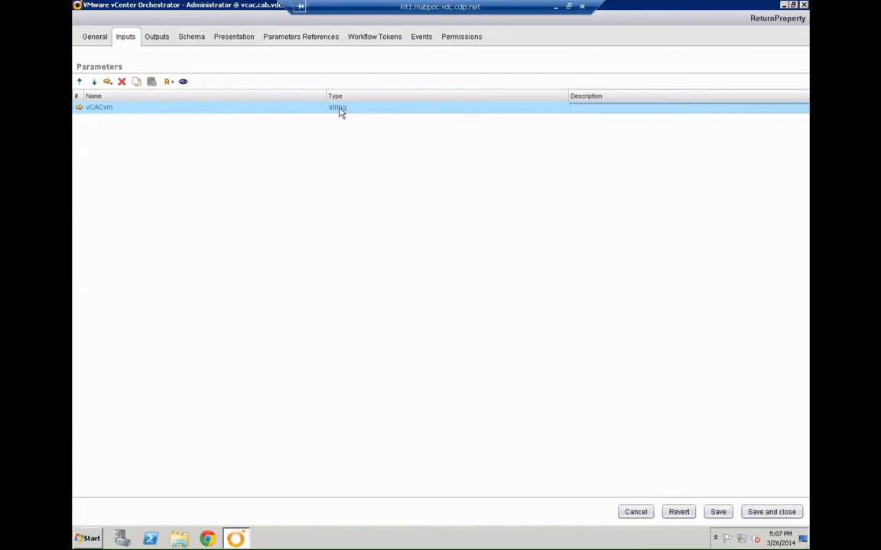
Step: Set the vCACVm parameter type to vCAC:VirtualMachine and show the workflow schema
{"action": "left_click", "coordinate": [337, 107]}
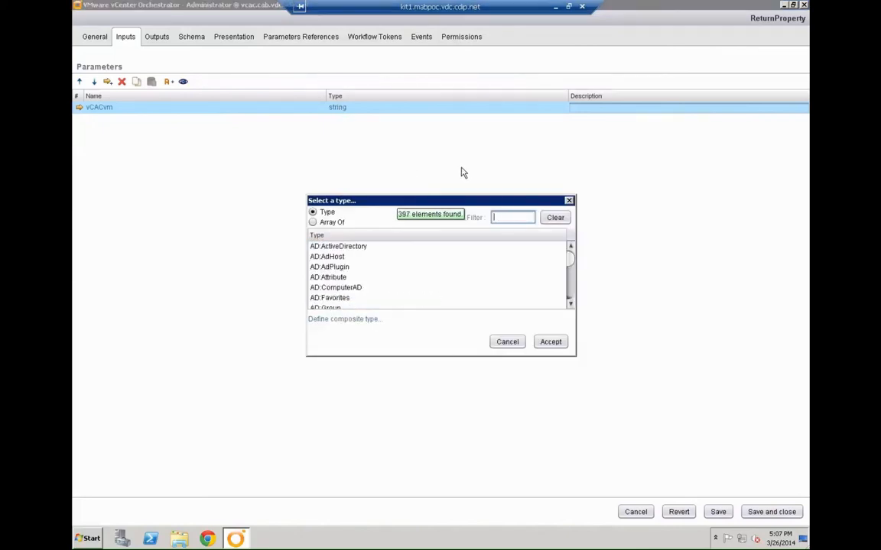
{"action": "type", "text": "vCAC:Virt"}
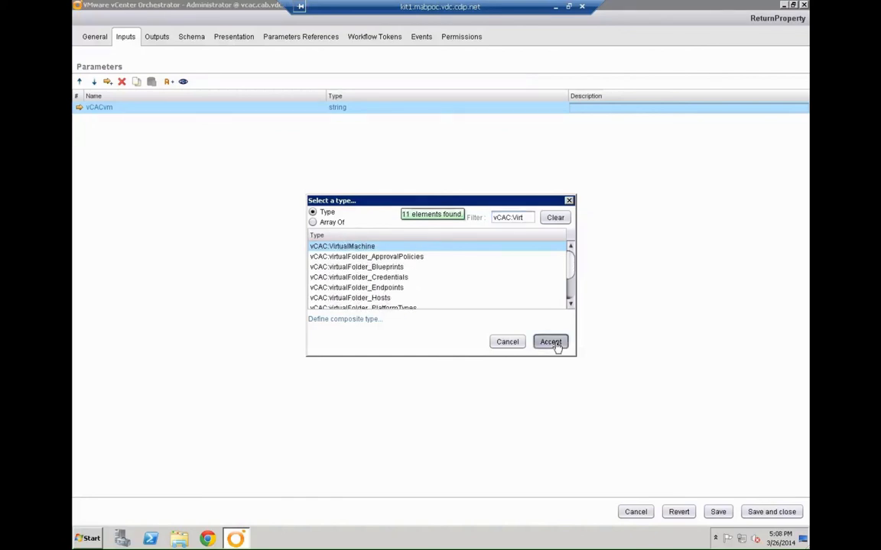
{"action": "left_click", "coordinate": [550, 342]}
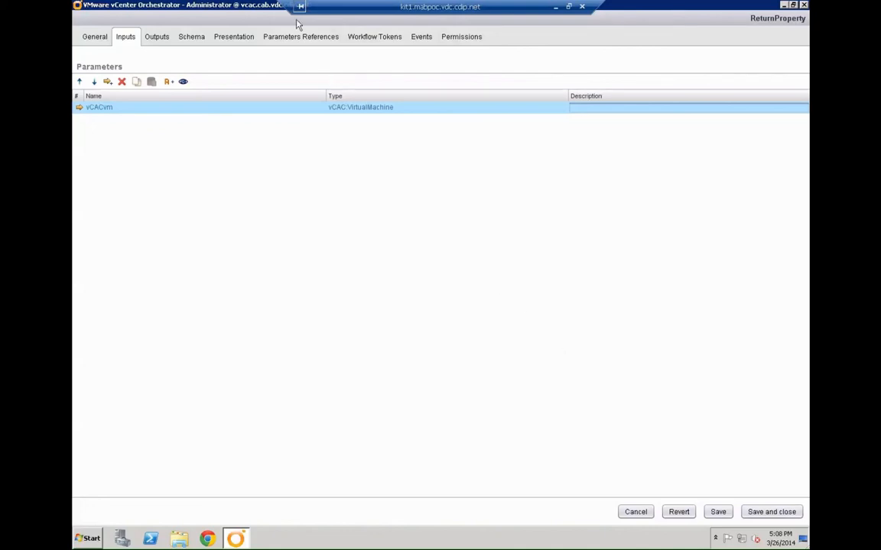
{"action": "left_click", "coordinate": [192, 37]}
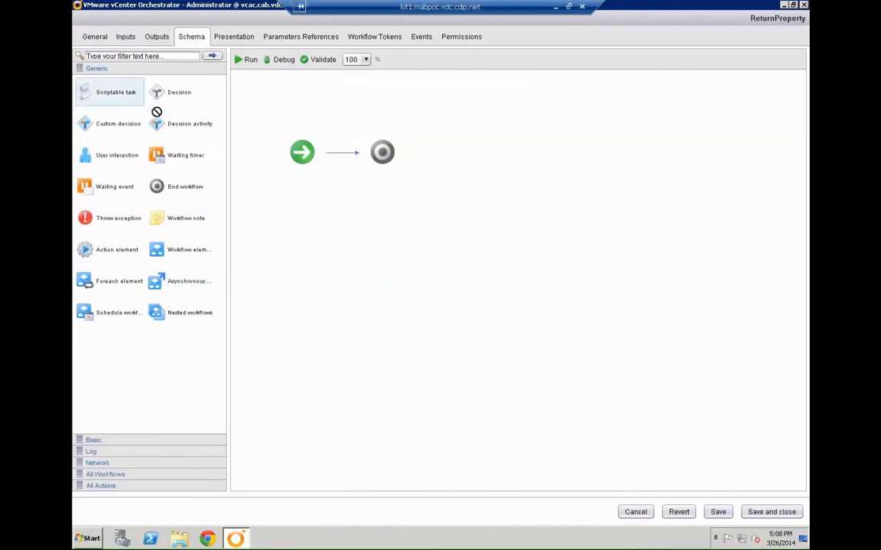
Step: Drop a Scriptable task between the workflow's start and end and open its properties
{"action": "left_click_drag", "start_coordinate": [116, 92], "coordinate": [334, 150]}
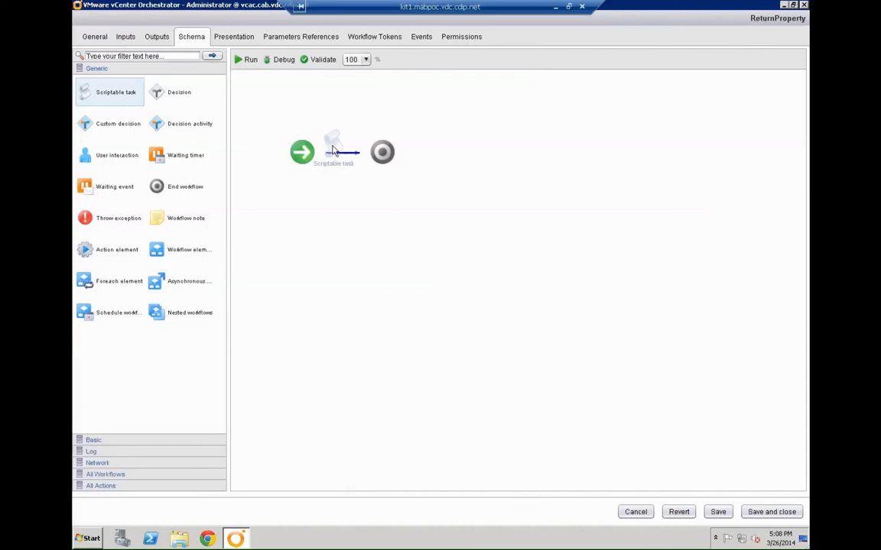
{"action": "left_click_drag", "start_coordinate": [333, 150], "coordinate": [382, 151]}
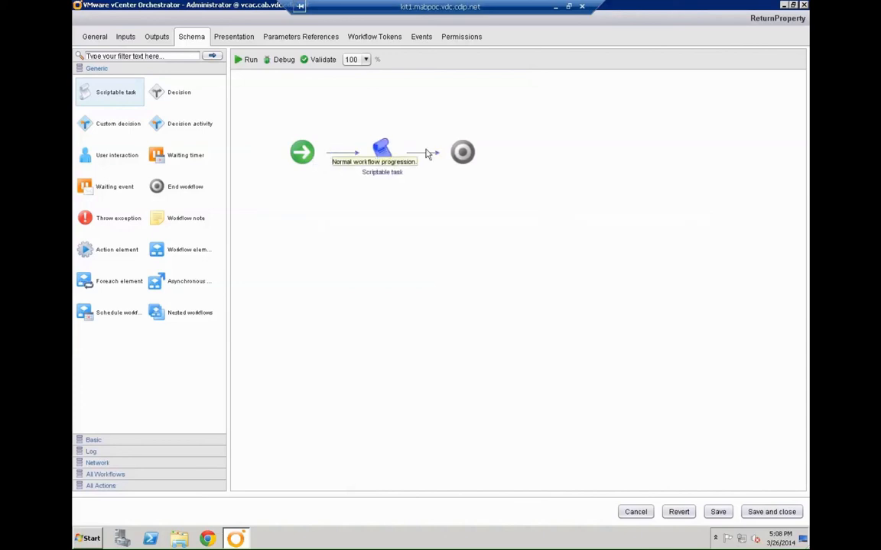
{"action": "mouse_move", "coordinate": [428, 153]}
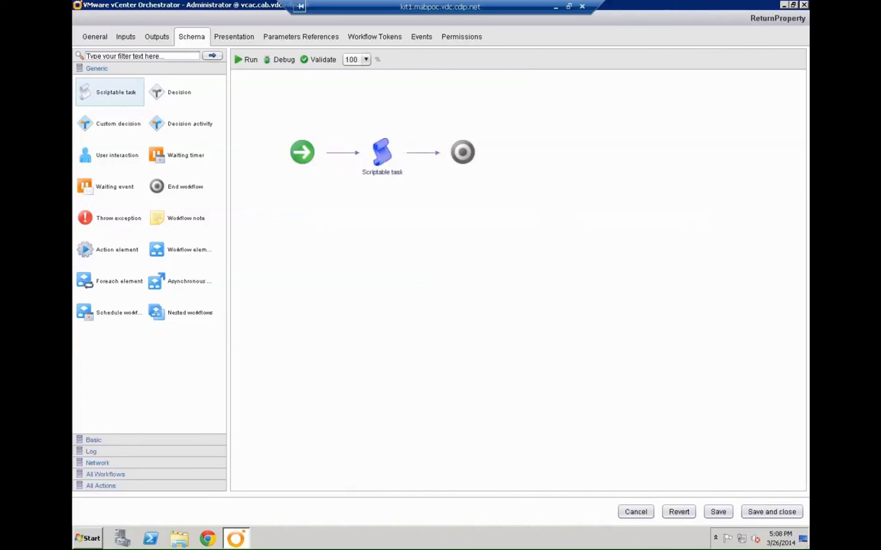
{"action": "mouse_move", "coordinate": [620, 272]}
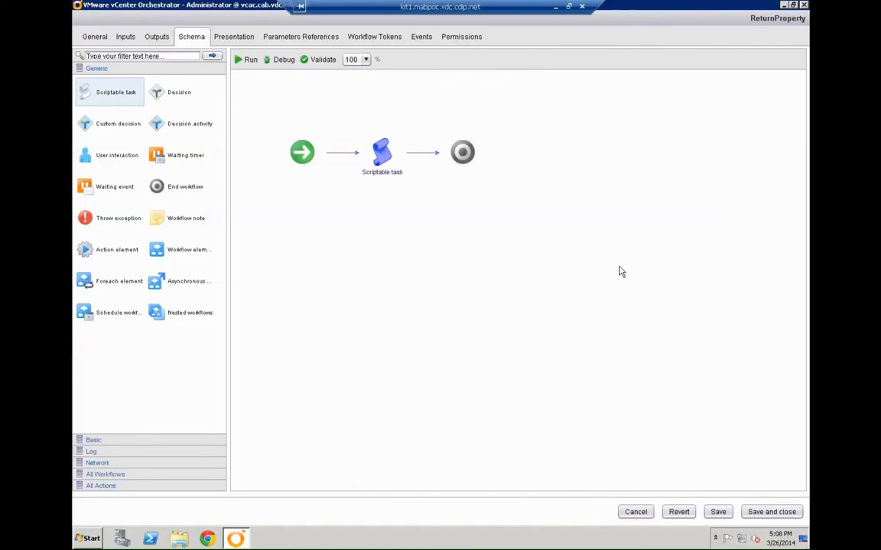
{"action": "left_click", "coordinate": [382, 153]}
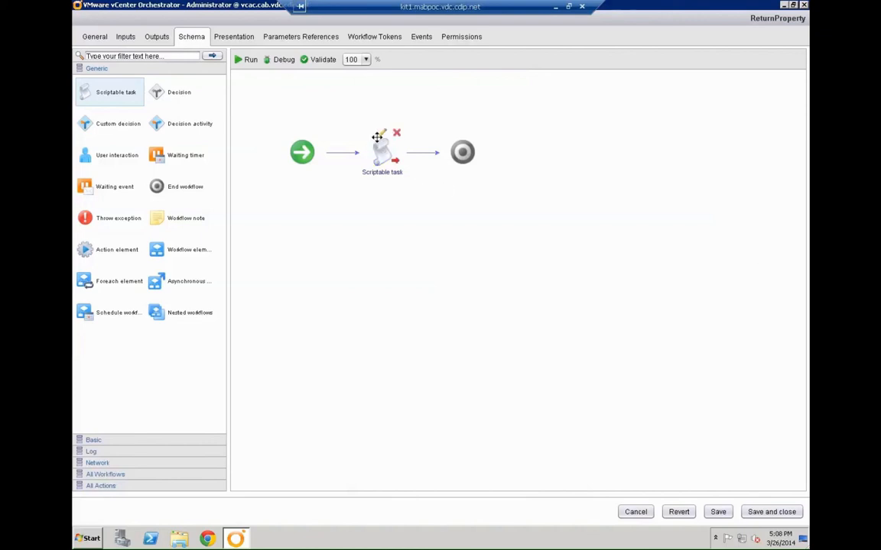
{"action": "double_click", "coordinate": [382, 150]}
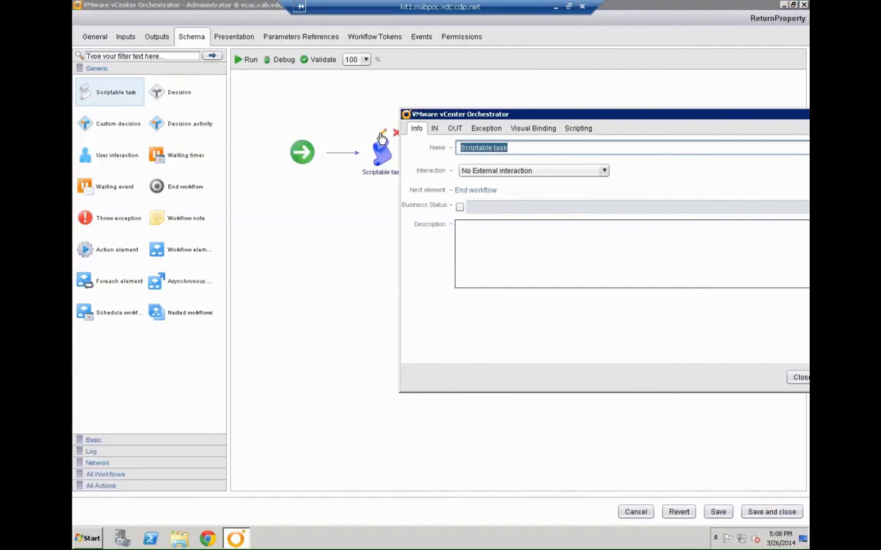
{"action": "mouse_move", "coordinate": [389, 139]}
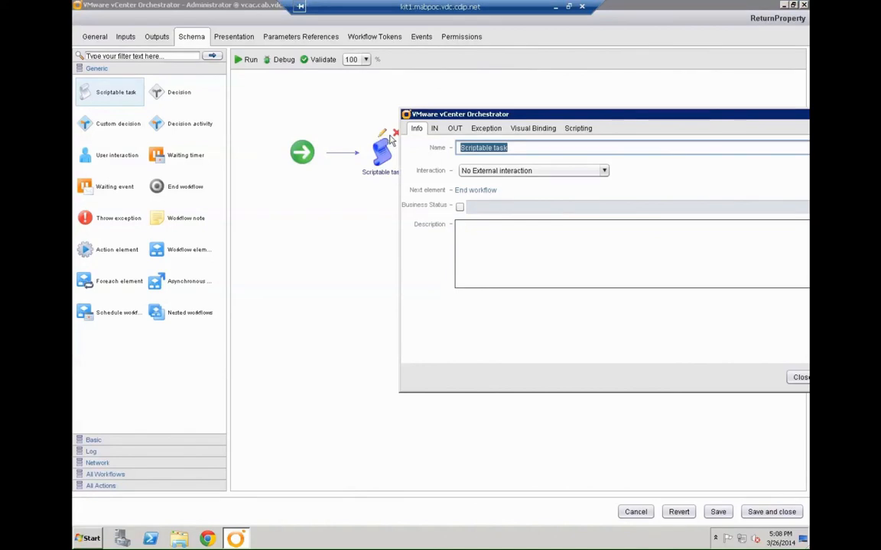
Step: Rename the scriptable task CreateWelcomeMachine and view its input parameters
{"action": "type", "text": "CreateW"}
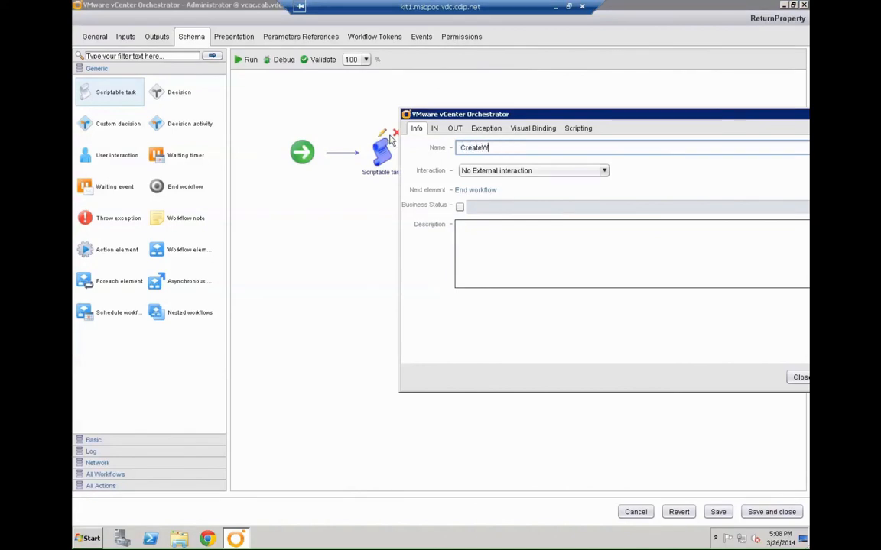
{"action": "type", "text": "elcomeMach"}
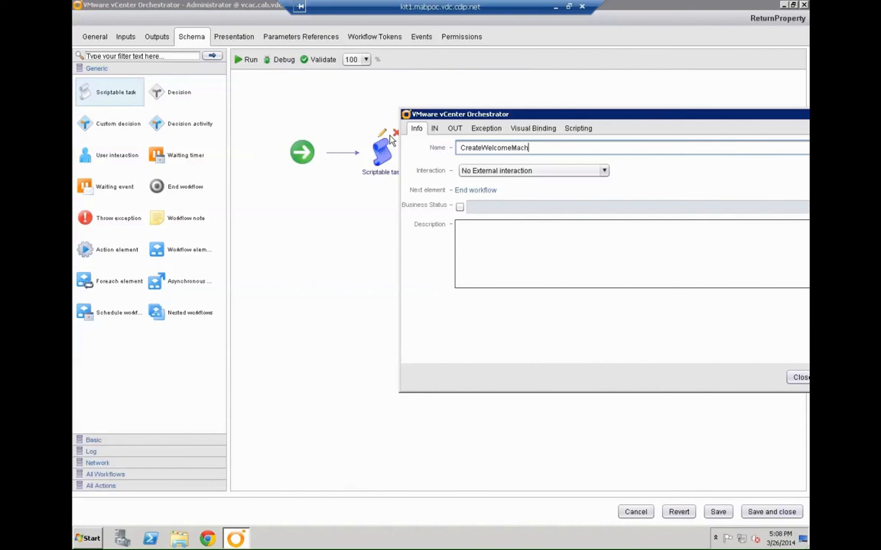
{"action": "type", "text": "ine"}
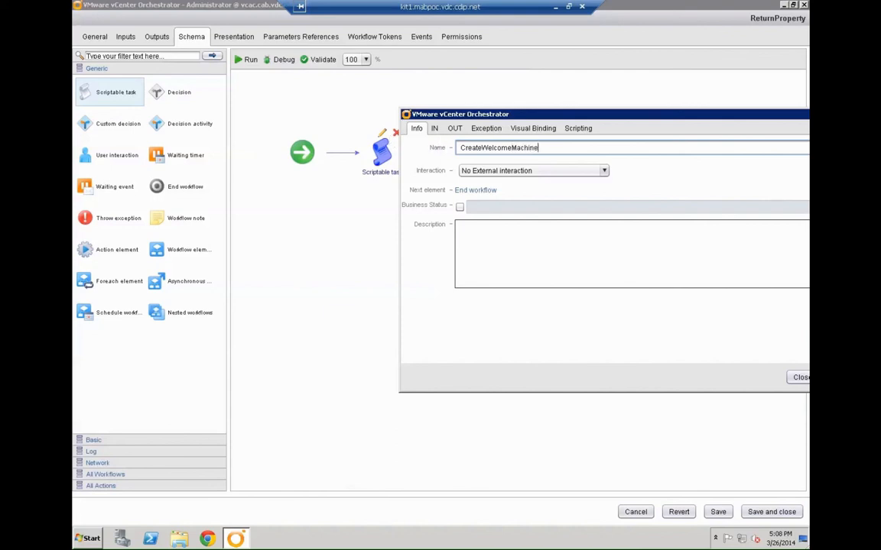
{"action": "left_click", "coordinate": [435, 129]}
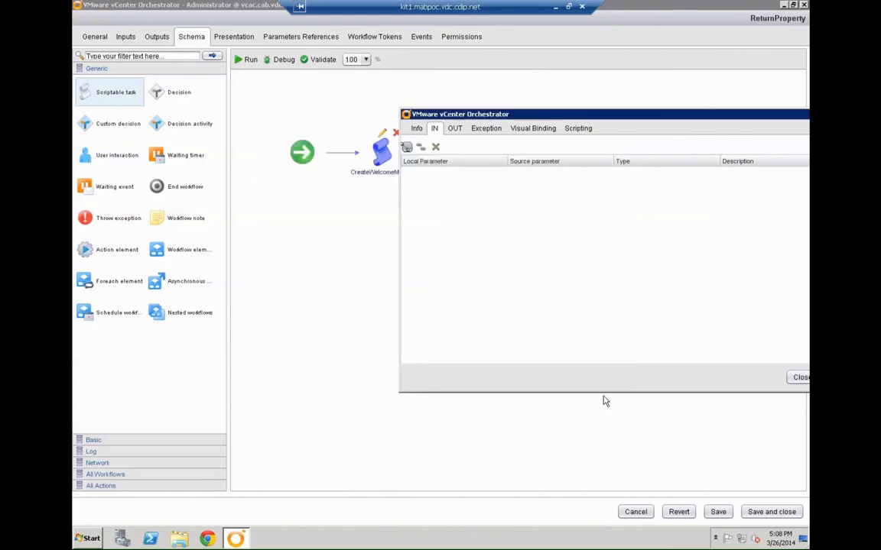
Step: In the task's OUT bindings, start binding the output to a workflow attribute
{"action": "left_click", "coordinate": [406, 147]}
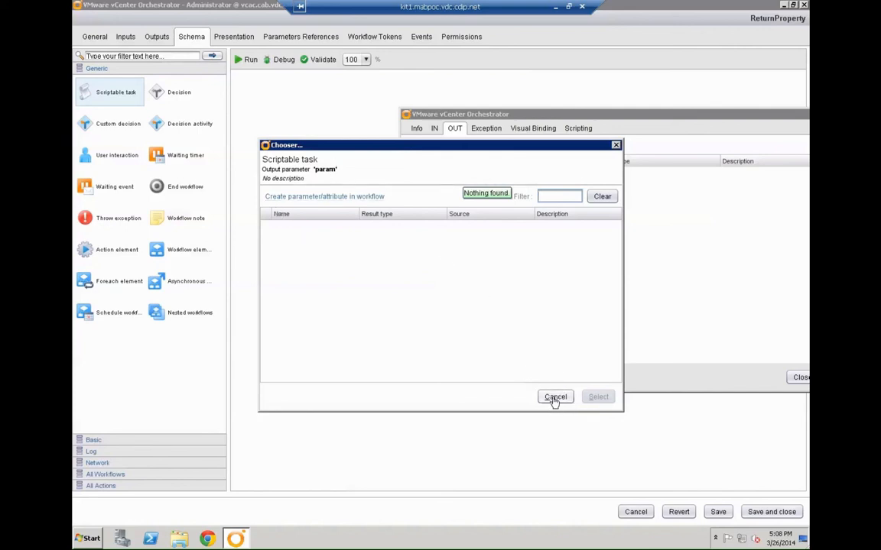
{"action": "left_click", "coordinate": [555, 397]}
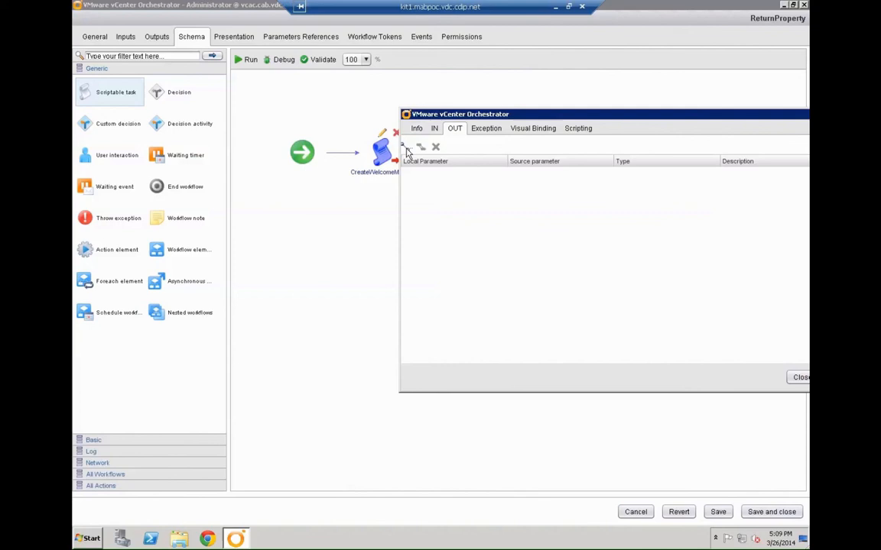
{"action": "mouse_move", "coordinate": [407, 148]}
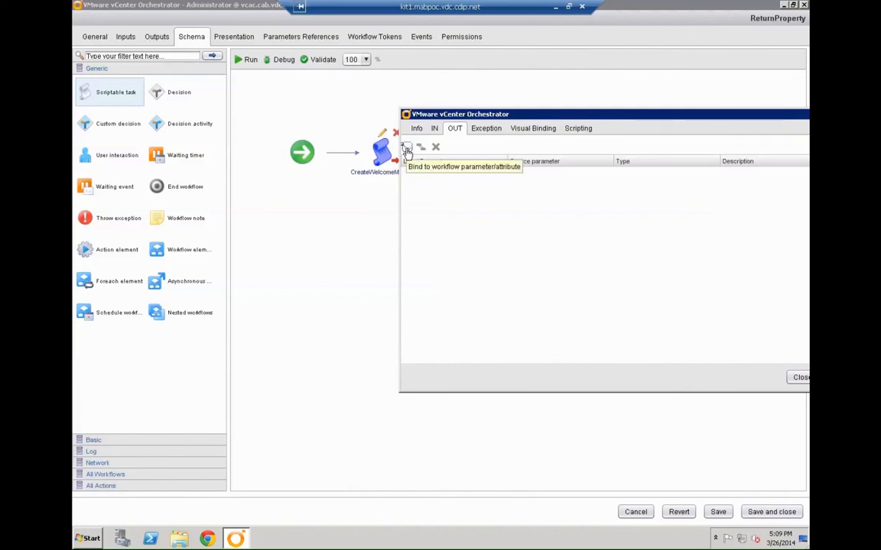
{"action": "left_click", "coordinate": [407, 147]}
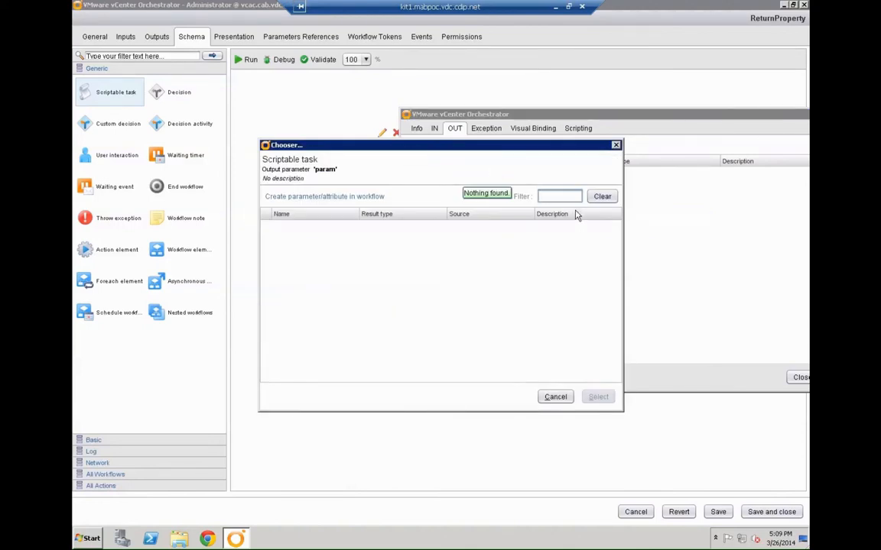
{"action": "type", "text": "Welcome"}
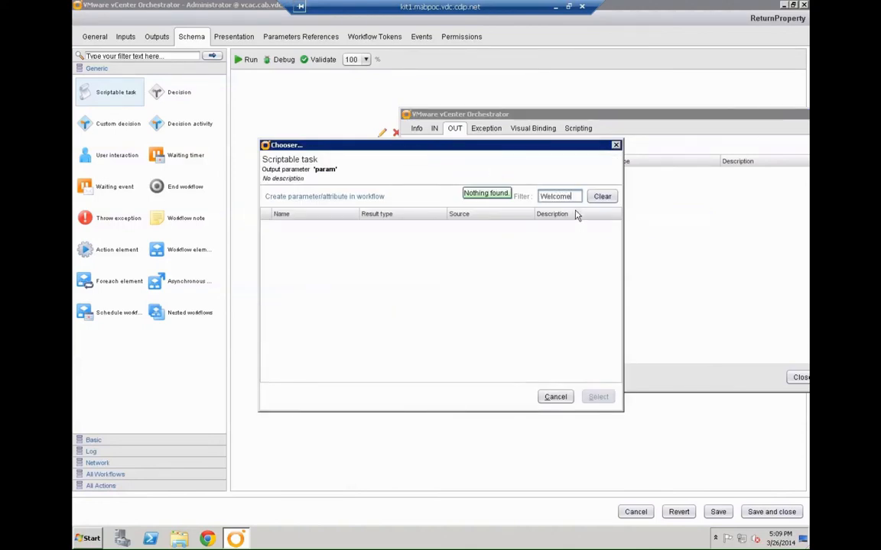
{"action": "type", "text": "eResponse"}
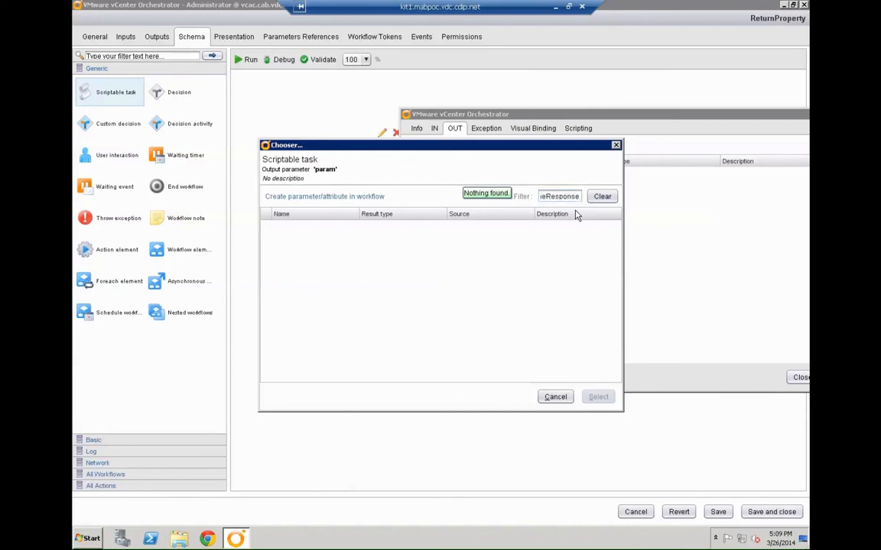
{"action": "left_click", "coordinate": [602, 196]}
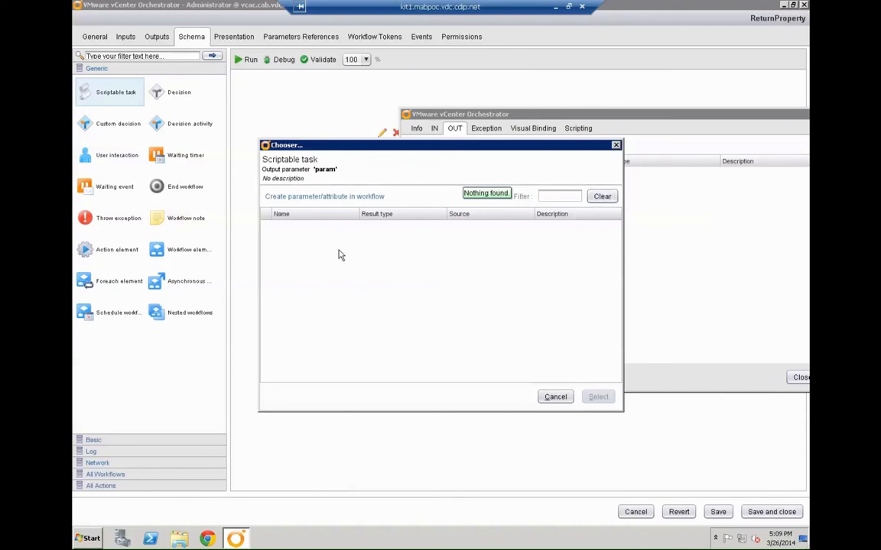
Step: Create a new string workflow attribute named WelcomeResponse and bind the output to it
{"action": "left_click", "coordinate": [324, 196]}
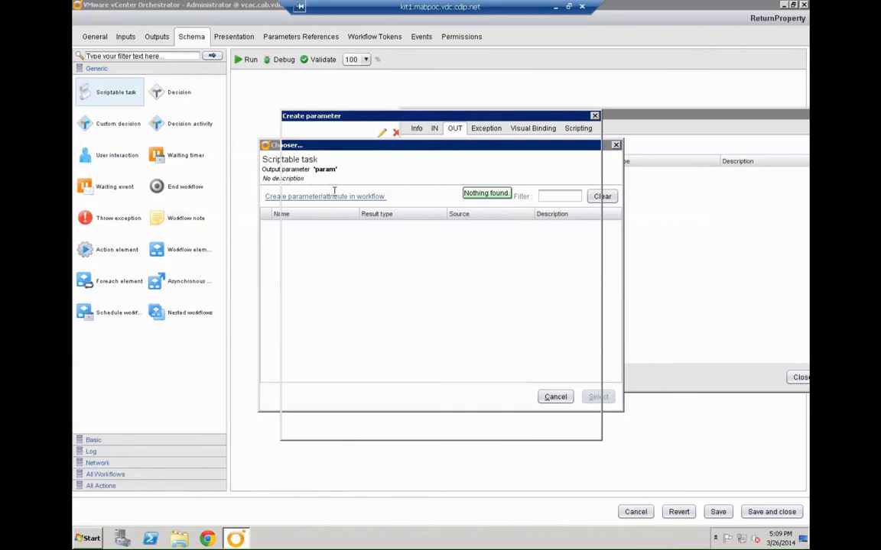
{"action": "type", "text": "WelcomeResponse"}
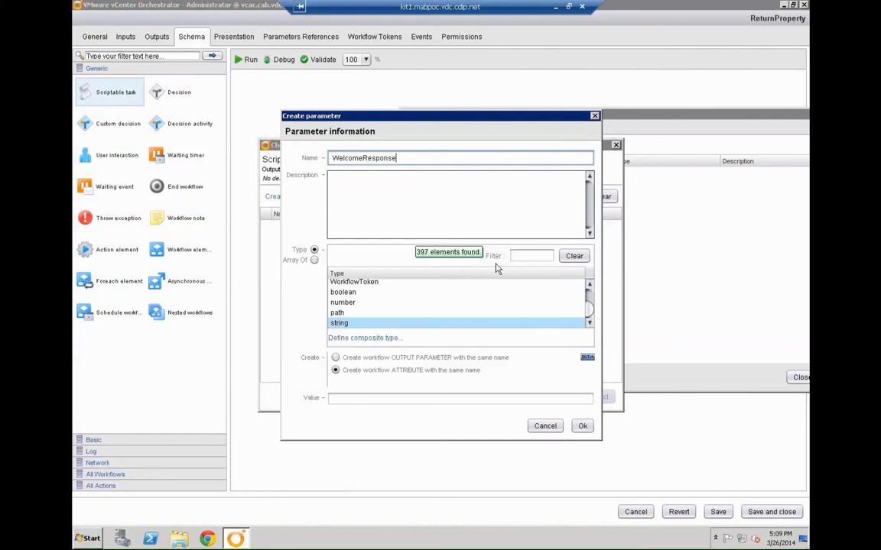
{"action": "mouse_move", "coordinate": [516, 269]}
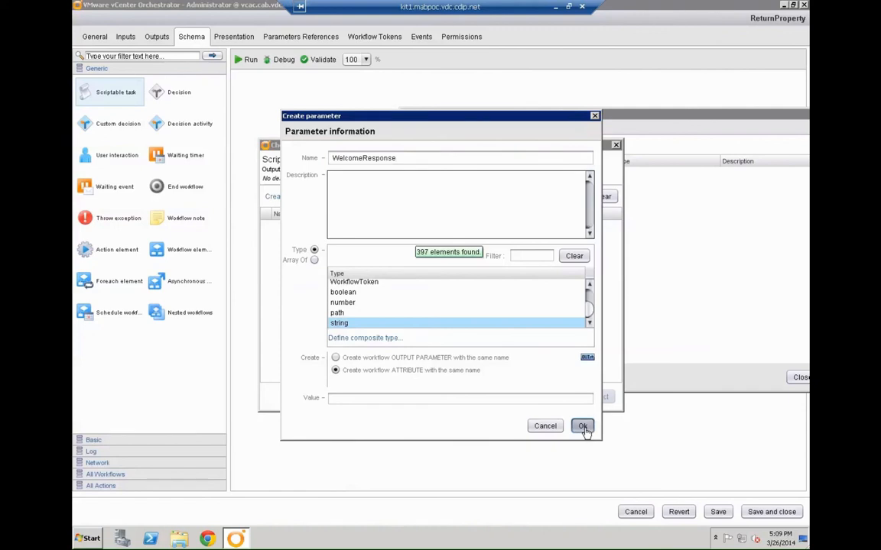
{"action": "left_click", "coordinate": [581, 425]}
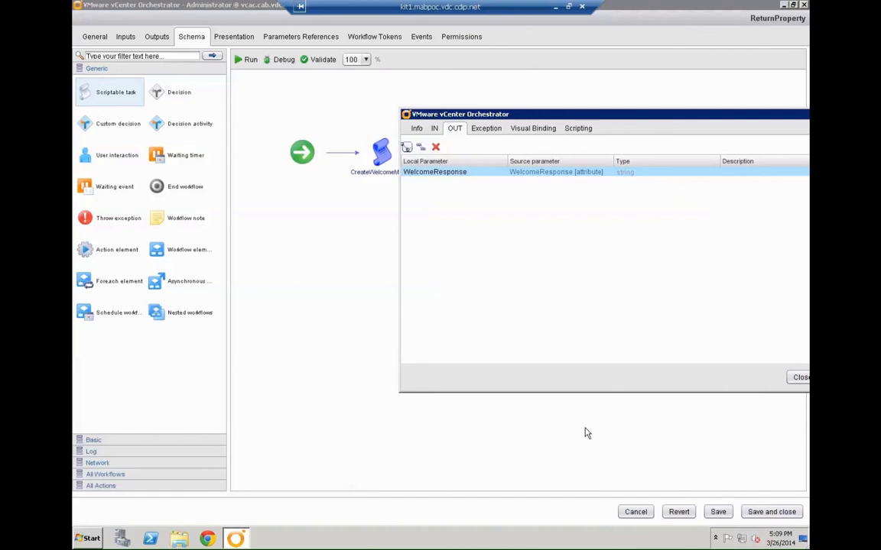
{"action": "mouse_move", "coordinate": [526, 120]}
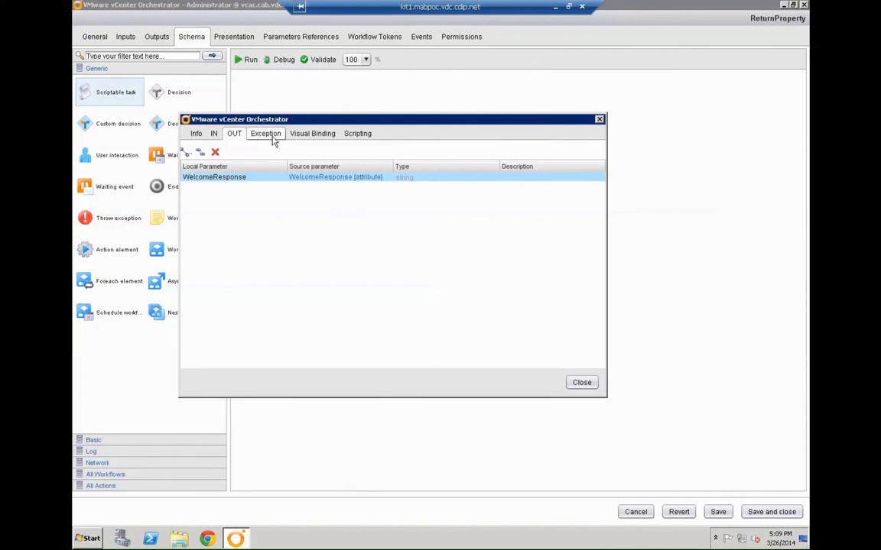
Step: Script a System.log line reporting "Got" plus vCACVm.virtualMachineName
{"action": "left_click", "coordinate": [358, 133]}
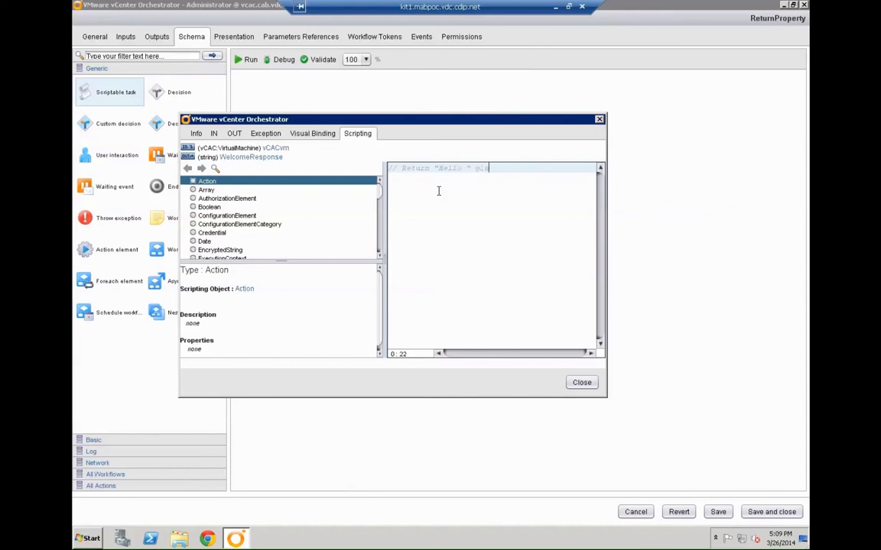
{"action": "type", "text": "plus vCAC"}
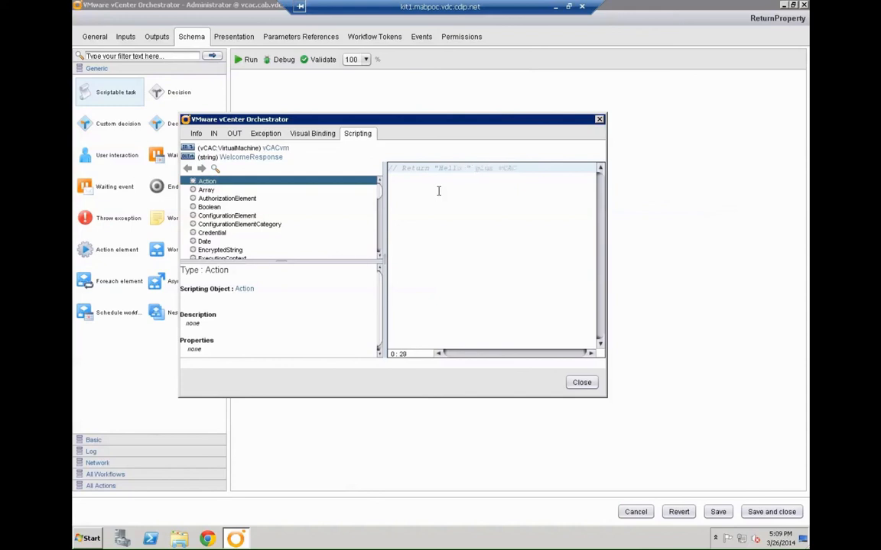
{"action": "type", "text": "virtual machine"}
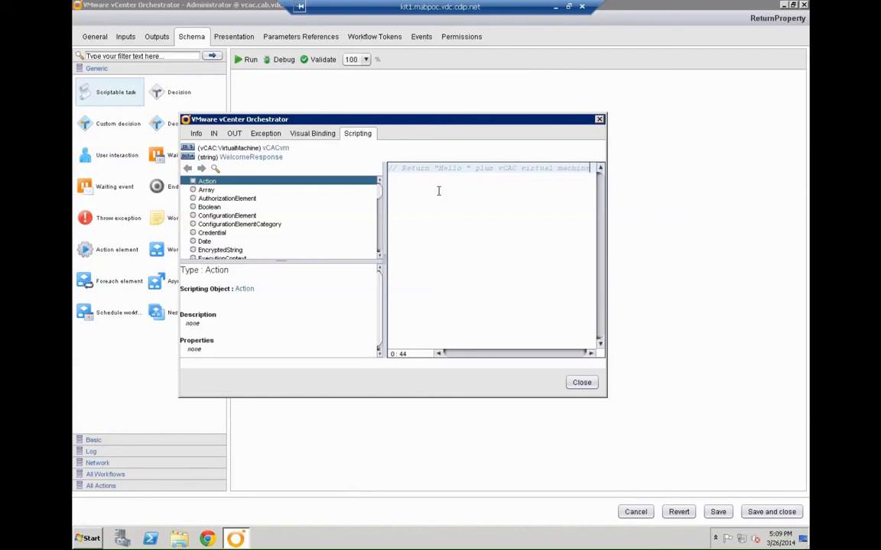
{"action": "type", "text": "System.log("}
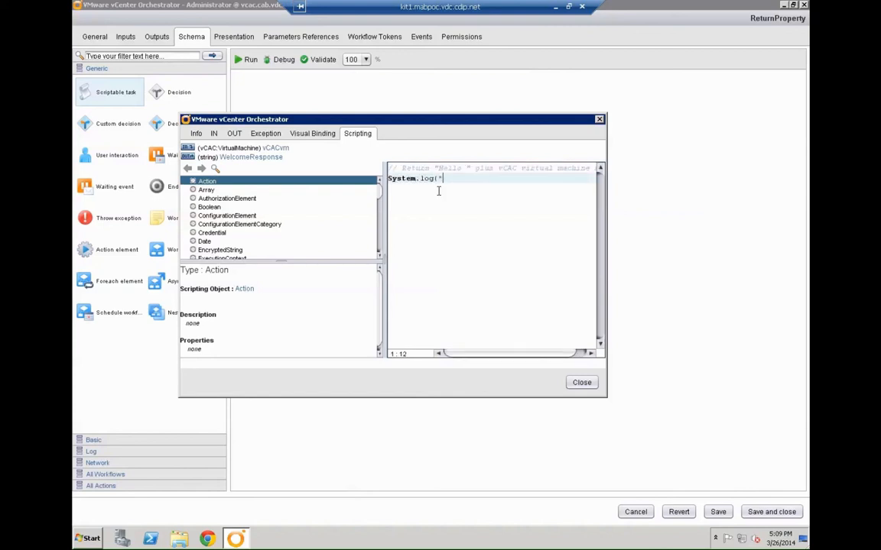
{"action": "type", "text": "\"Got vCAC v"}
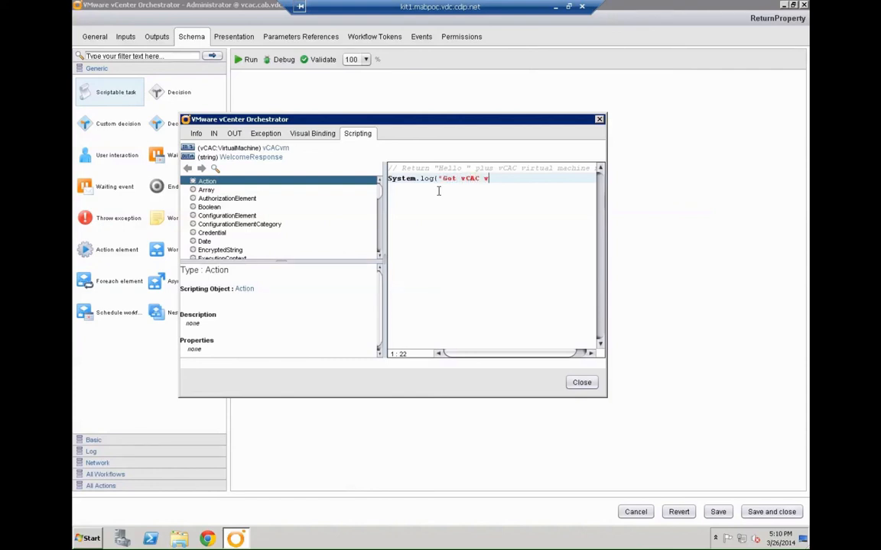
{"action": "type", "text": "irtual machine"}
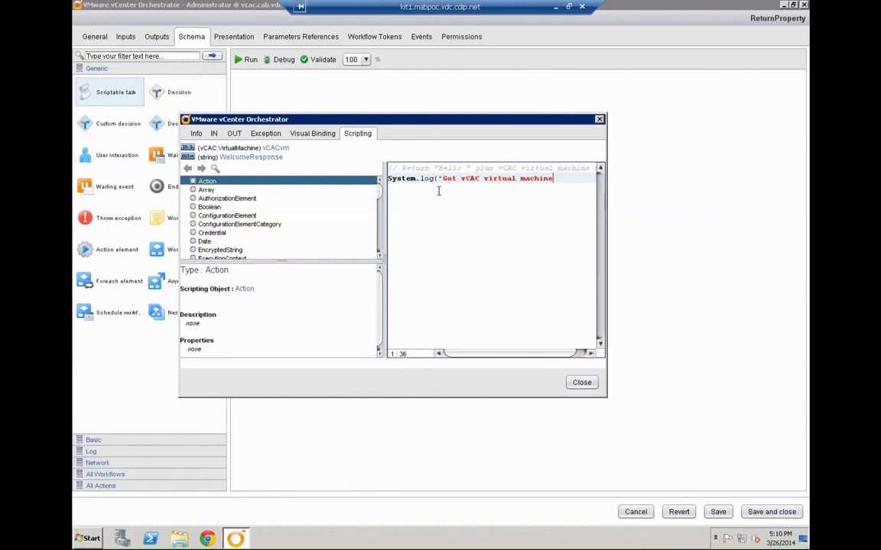
{"action": "type", "text": "+"}
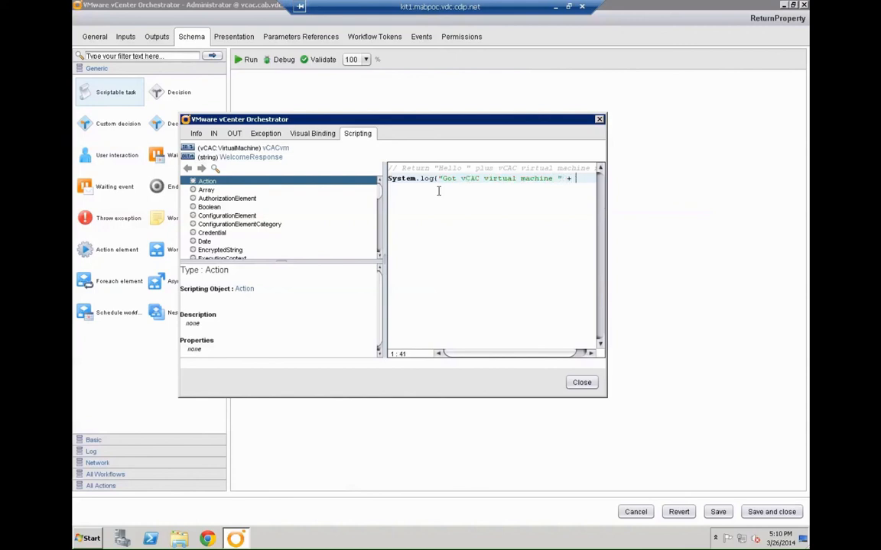
{"action": "type", "text": "vCACv"}
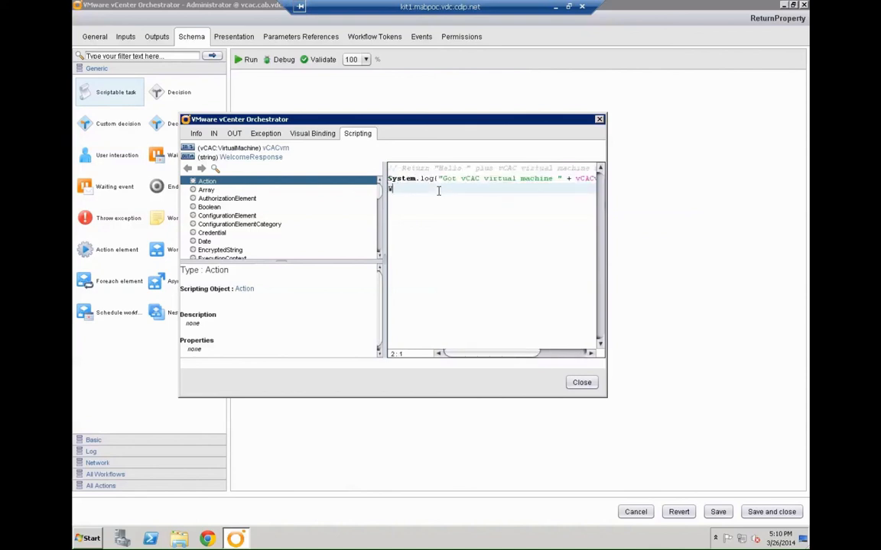
Step: Set WelcomeResponse to "Hello " + vCACVm.virtualMachineName and close the task properties
{"action": "type", "text": "WelcomeResponse="}
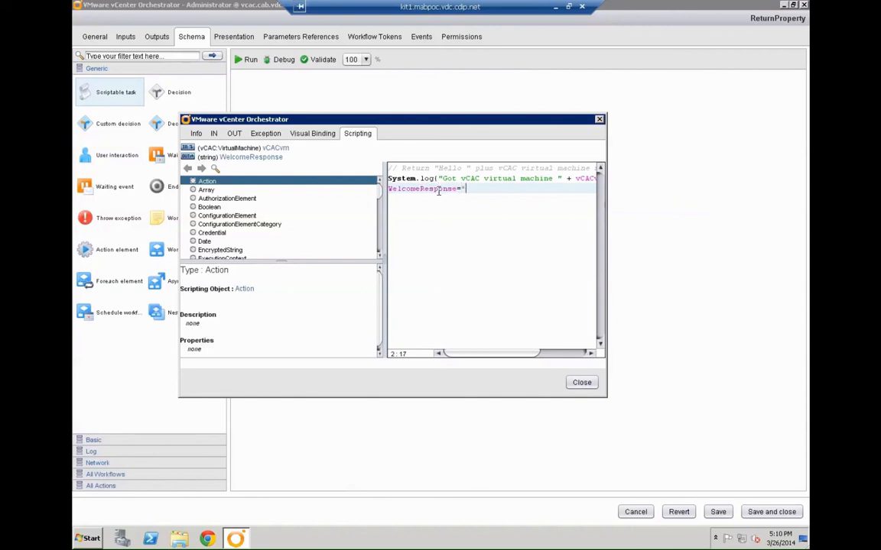
{"action": "type", "text": "Hello \" +"}
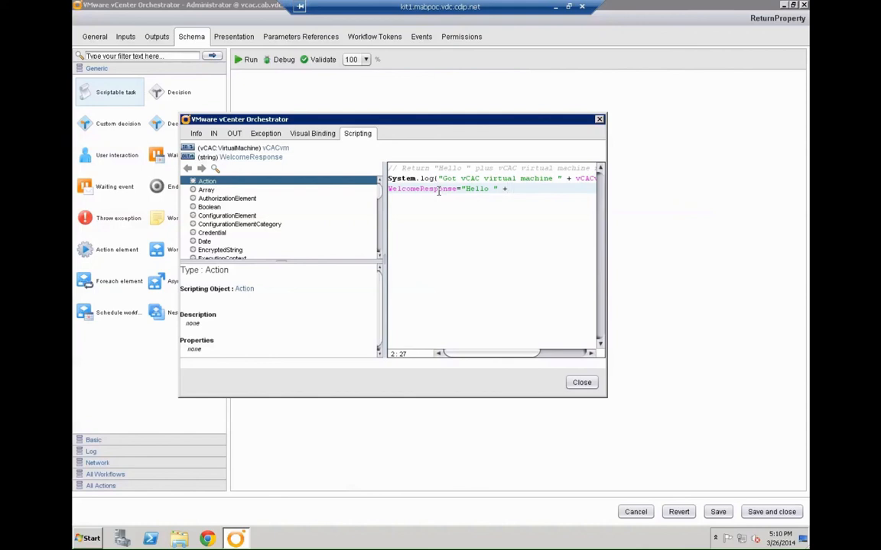
{"action": "type", "text": "vcC"}
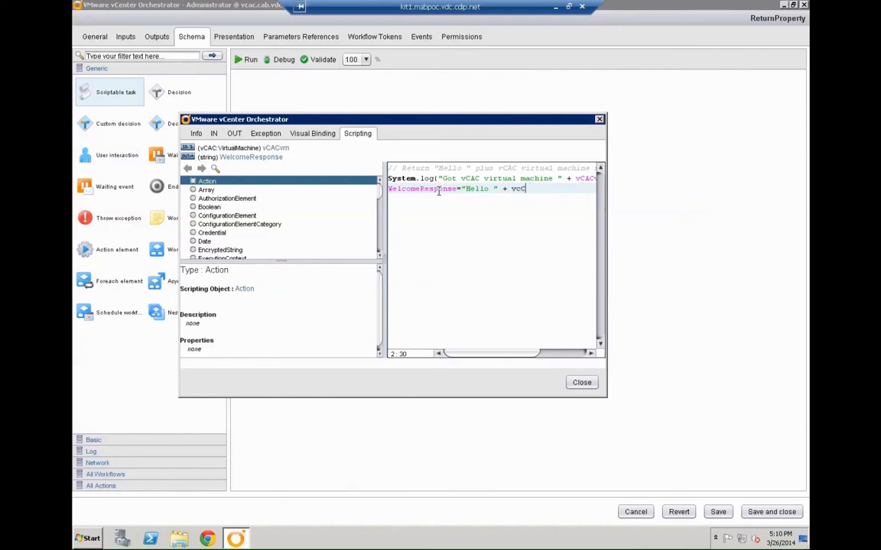
{"action": "type", "text": "m.virtualMachineName"}
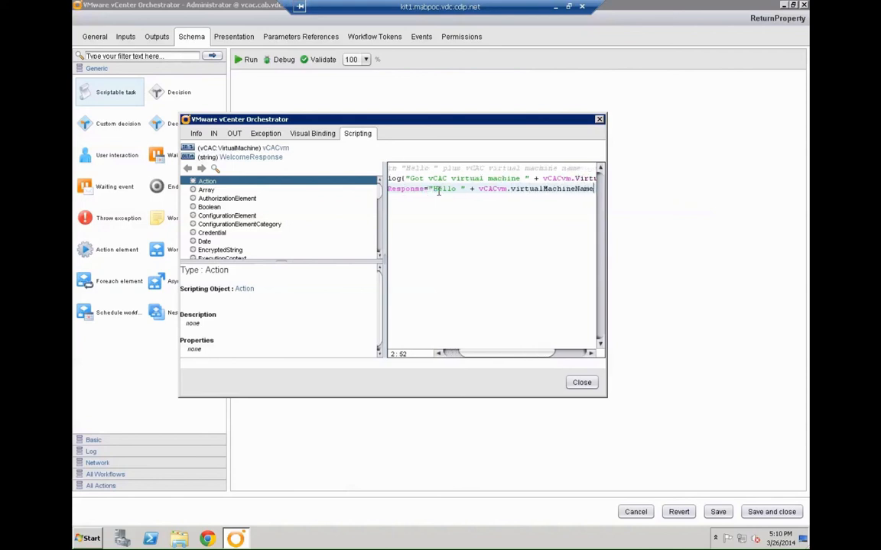
{"action": "type", "text": ";"}
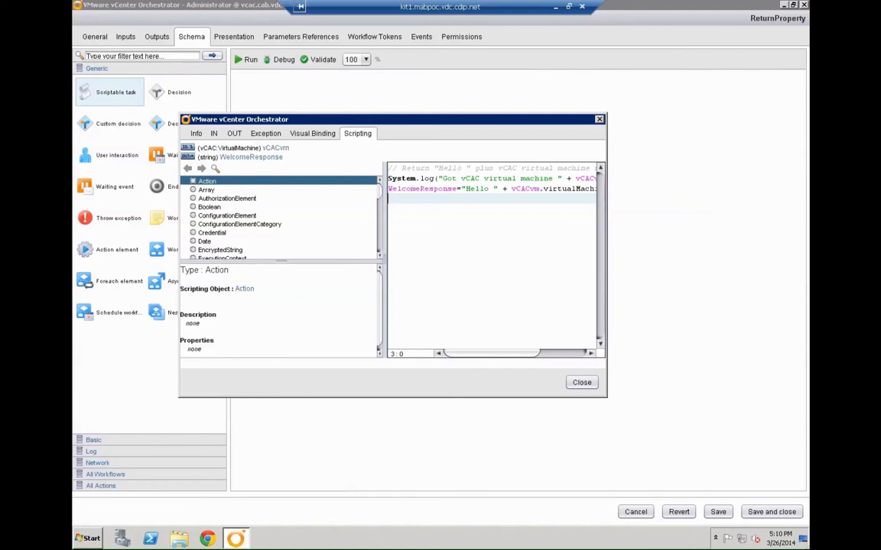
{"action": "left_click", "coordinate": [581, 382]}
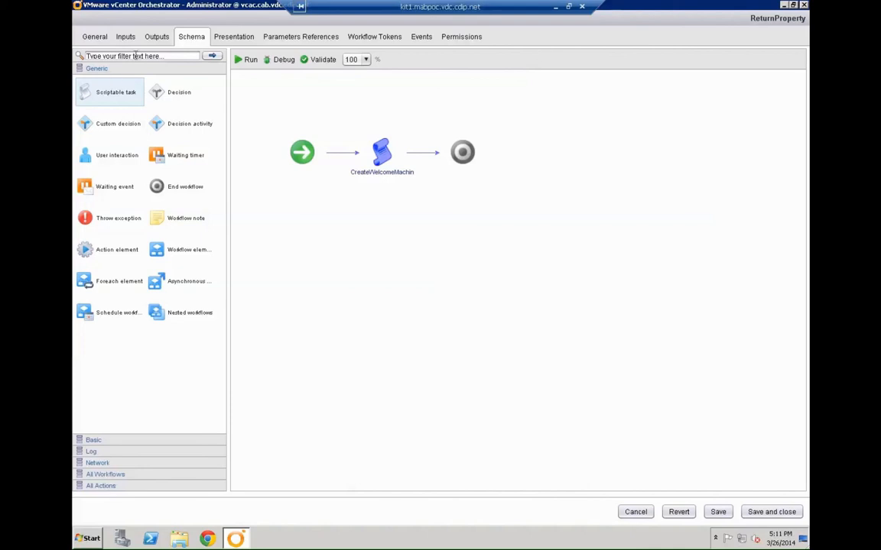
Step: Add the addUpdateProperty action after CreateWelcomeMachine and edit it
{"action": "type", "text": "addupdat"}
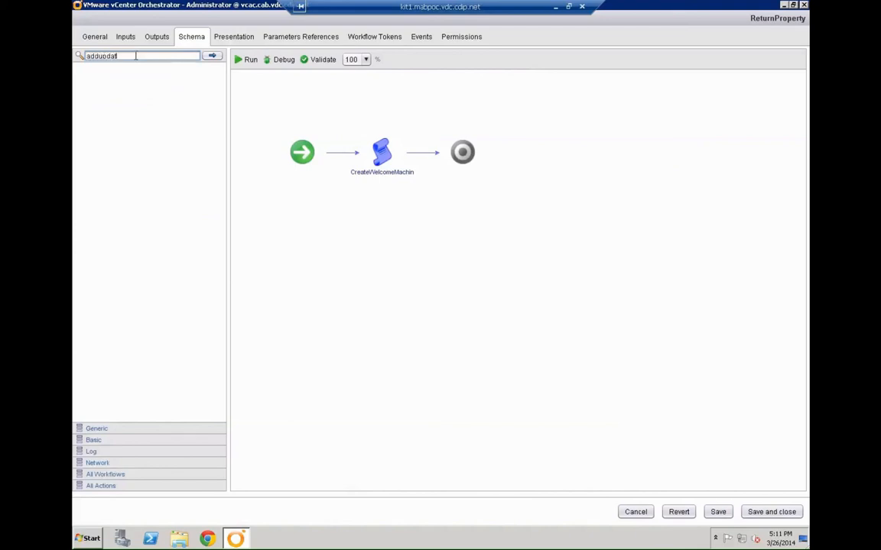
{"action": "type", "text": "addUpdate"}
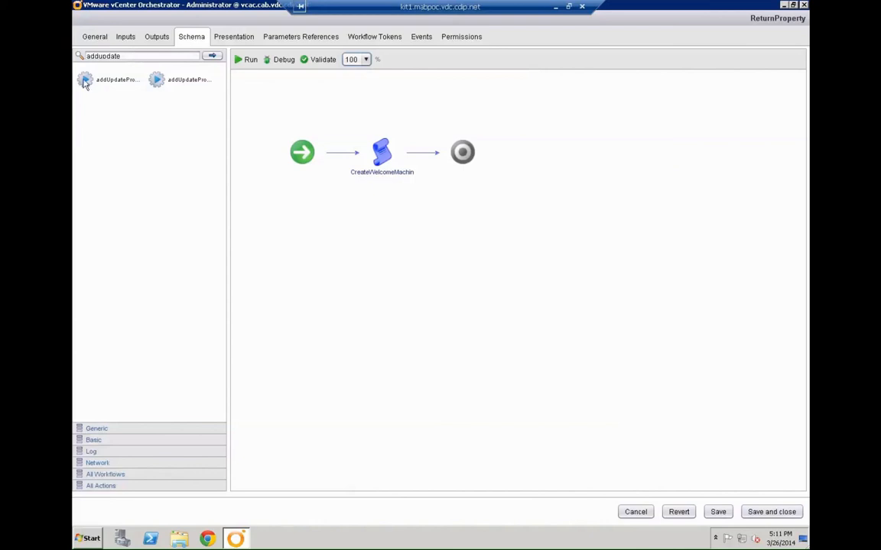
{"action": "mouse_move", "coordinate": [115, 80]}
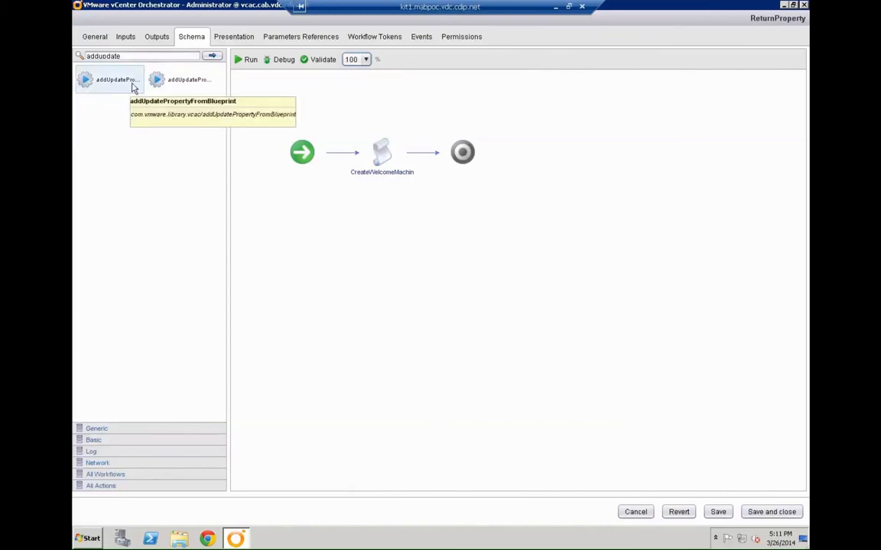
{"action": "mouse_move", "coordinate": [183, 82]}
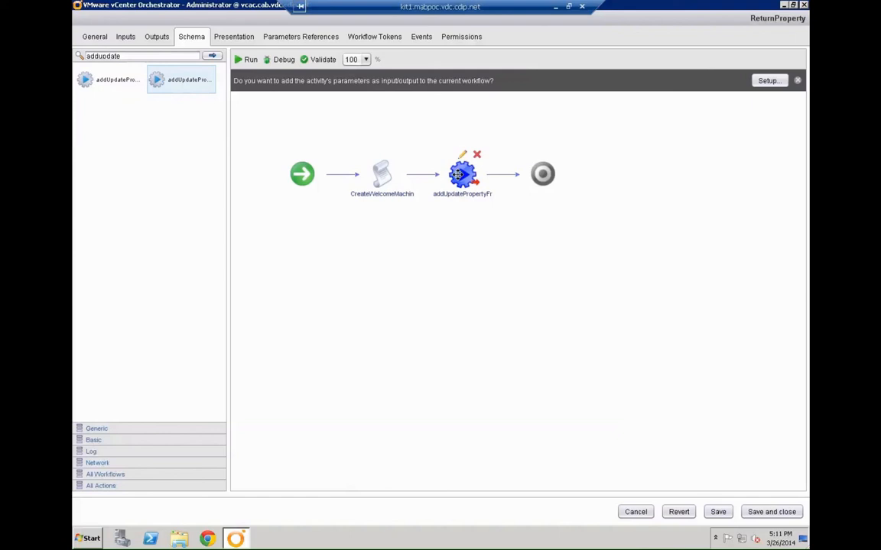
{"action": "mouse_move", "coordinate": [463, 156]}
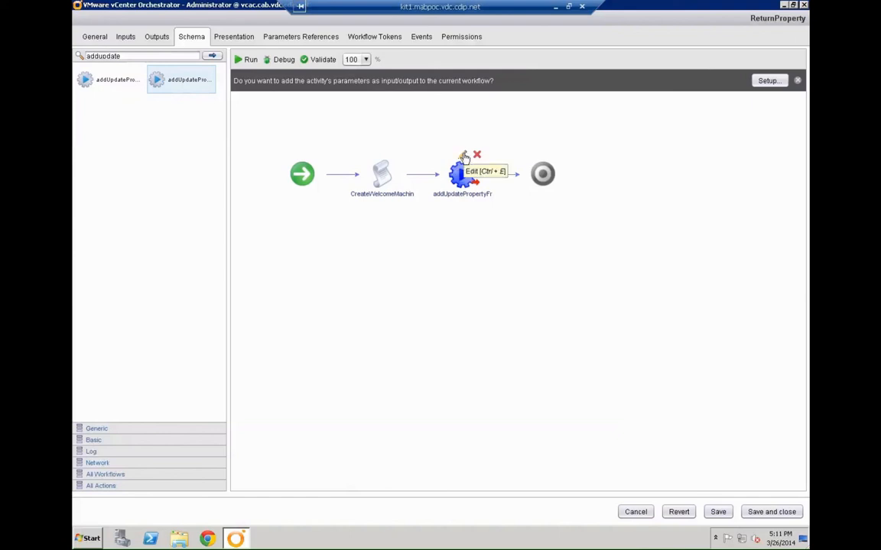
{"action": "left_click", "coordinate": [768, 79]}
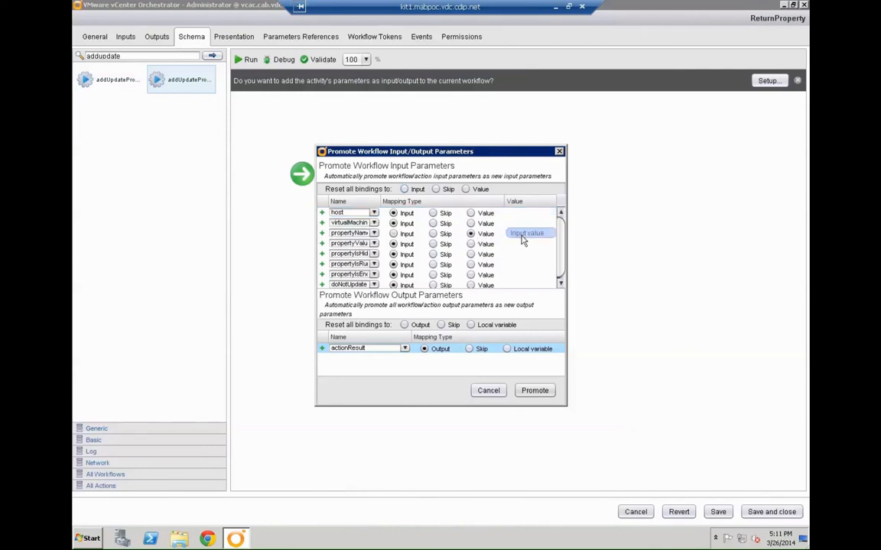
Step: Promote its parameters with propertyName fixed to the value 'VCO.response'
{"action": "left_click", "coordinate": [526, 233]}
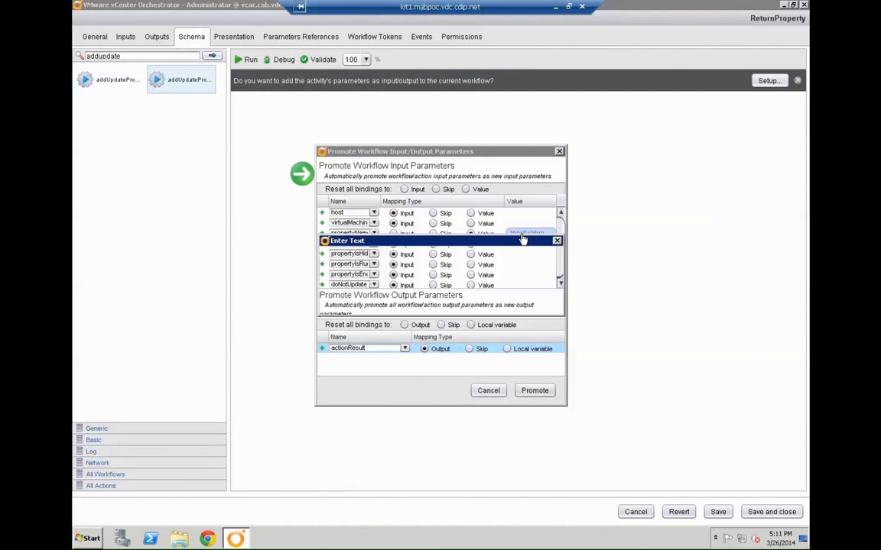
{"action": "type", "text": "vco"}
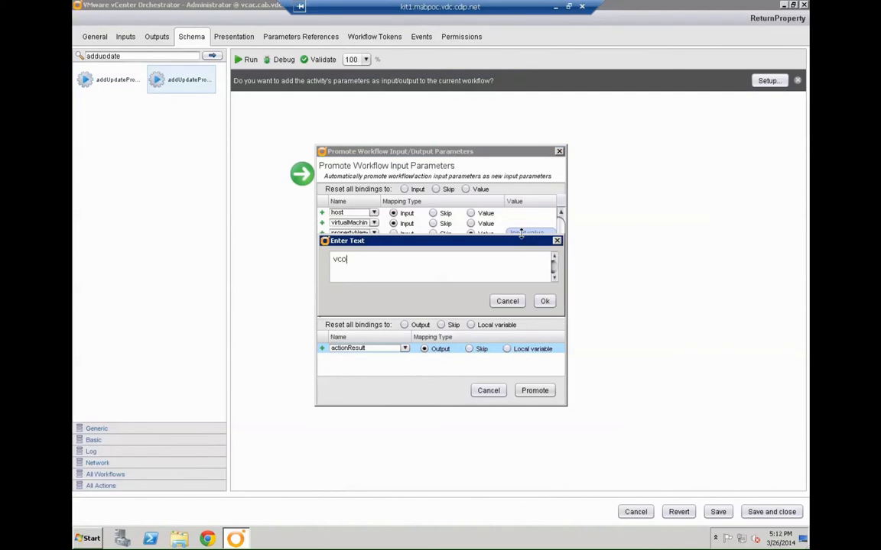
{"action": "type", "text": ".response"}
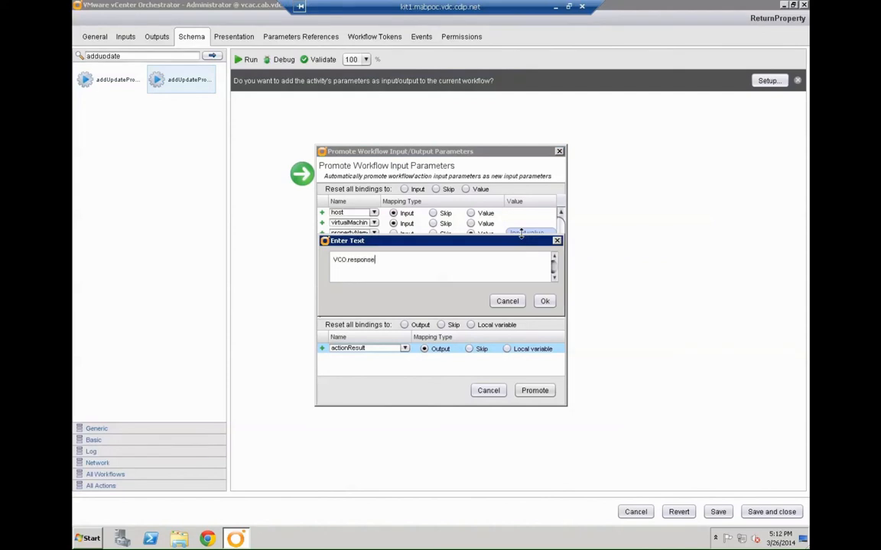
{"action": "left_click", "coordinate": [545, 300]}
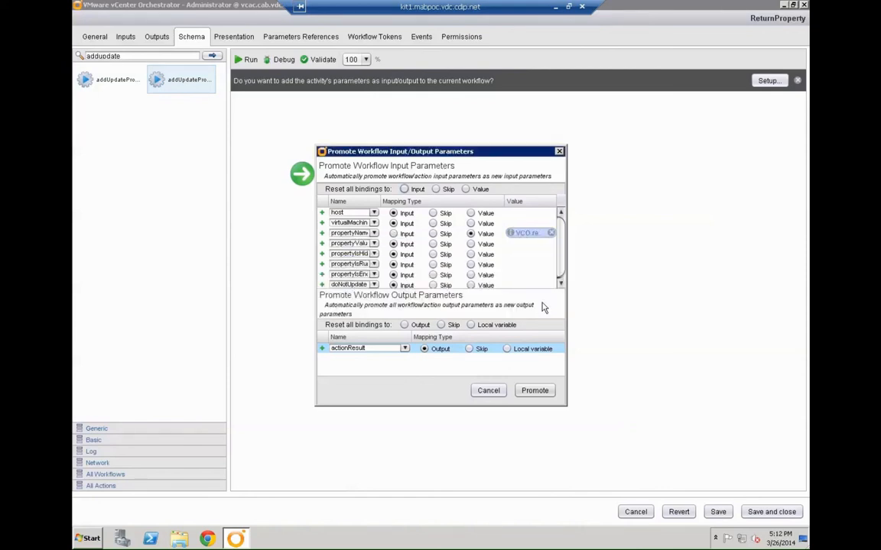
{"action": "mouse_move", "coordinate": [283, 286]}
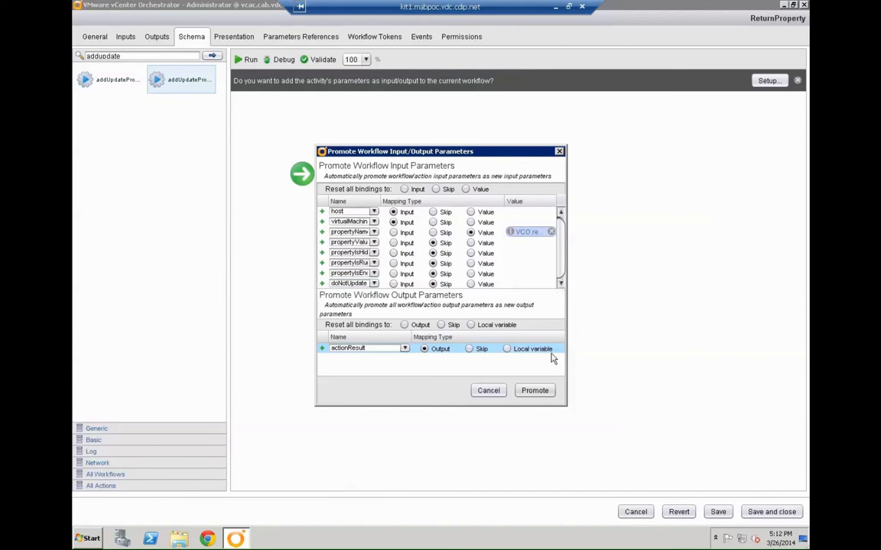
{"action": "left_click", "coordinate": [535, 391]}
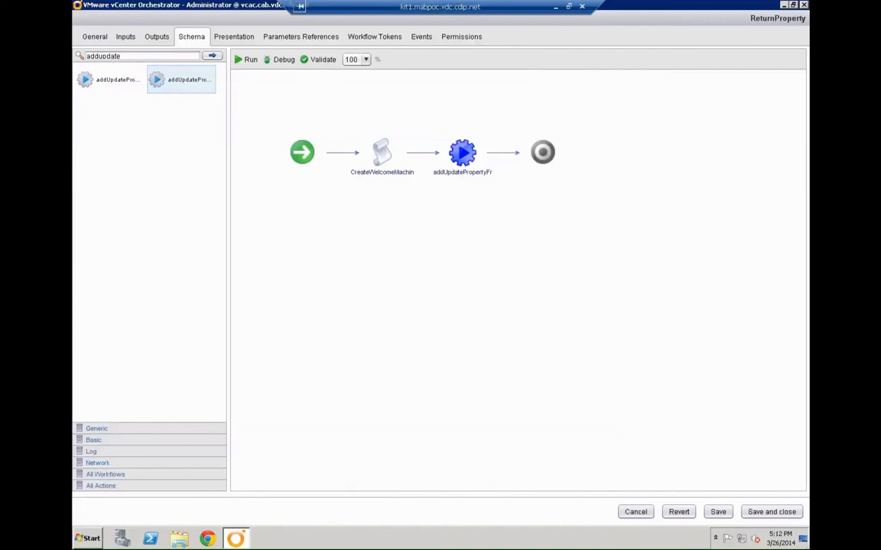
Step: Review the addUpdateProperty action's visual bindings, checking the attribute feeding the property value
{"action": "left_click", "coordinate": [462, 153]}
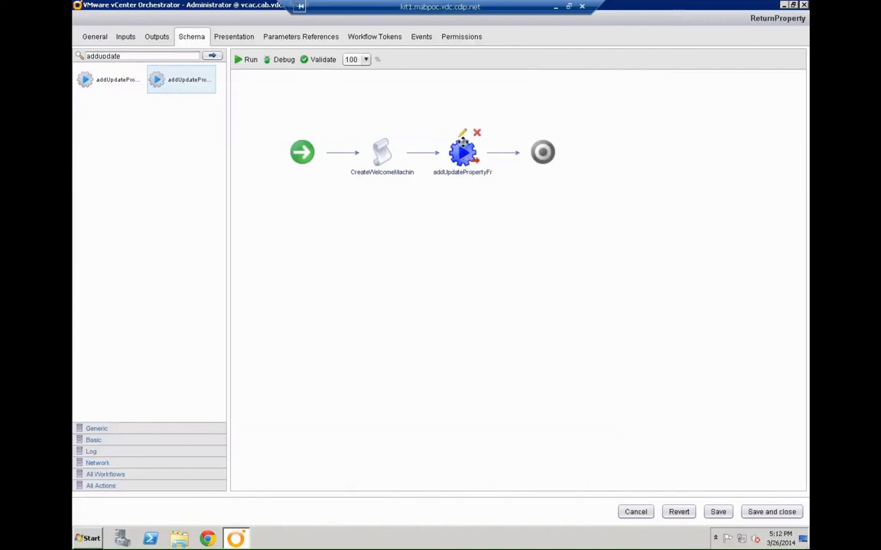
{"action": "double_click", "coordinate": [462, 153]}
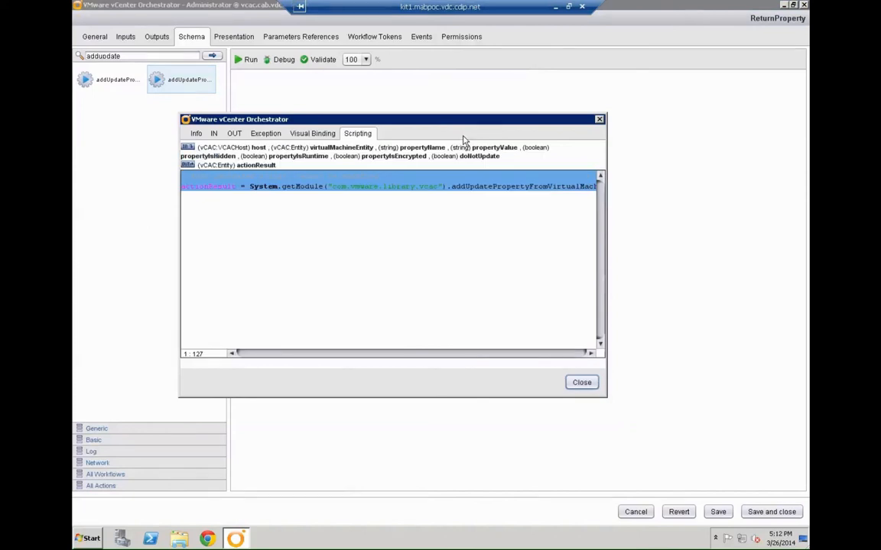
{"action": "left_click", "coordinate": [312, 133]}
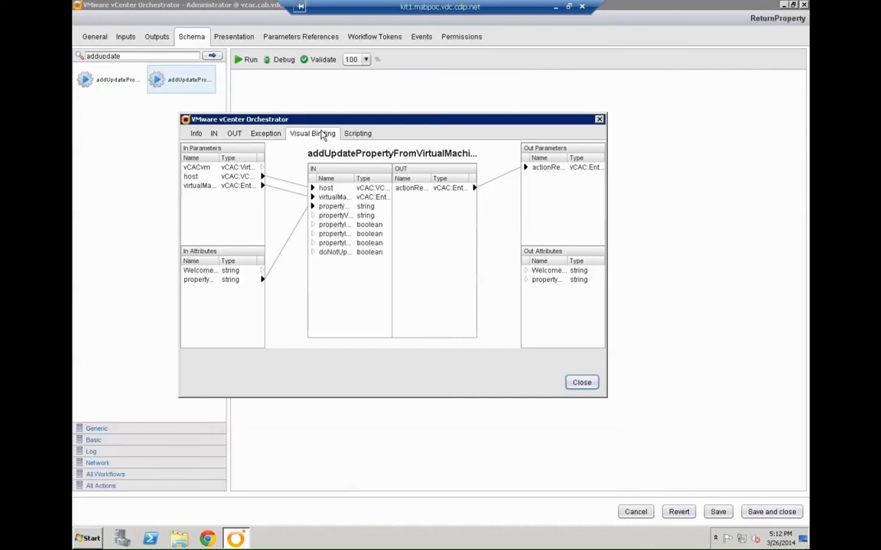
{"action": "mouse_move", "coordinate": [242, 154]}
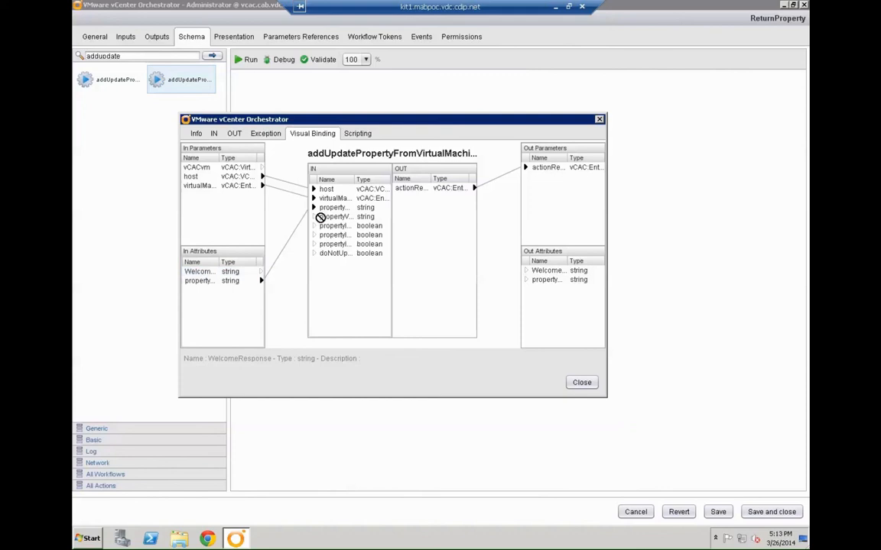
{"action": "left_click", "coordinate": [334, 217]}
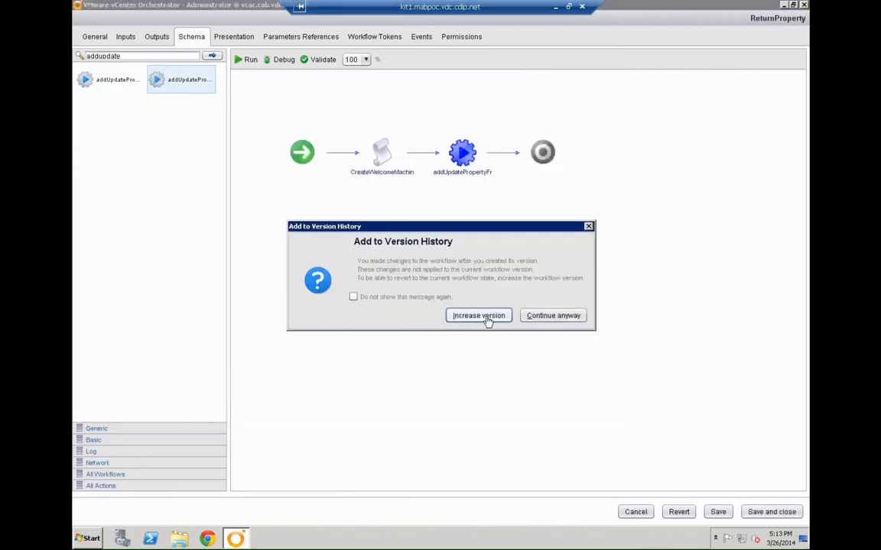
Step: Save ReturnProperty with an increased version, switch the client to Run mode and expand the Library
{"action": "left_click", "coordinate": [479, 315]}
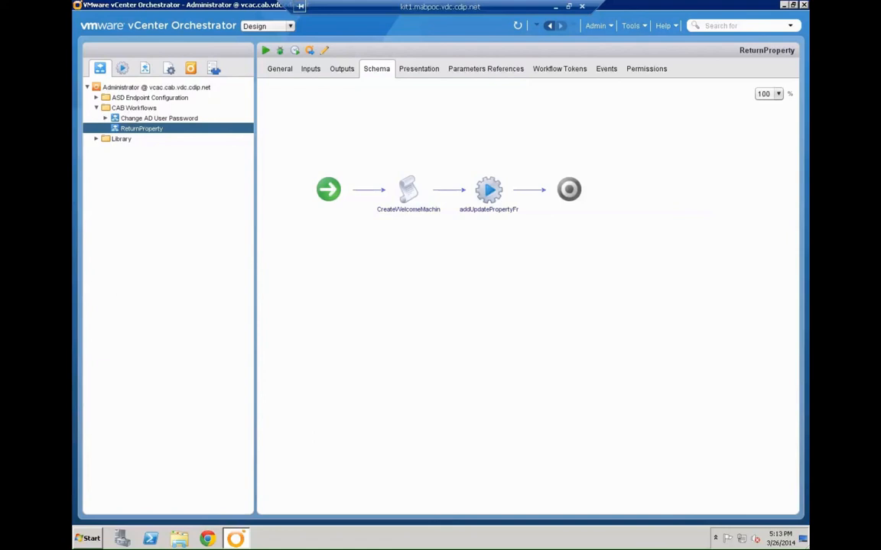
{"action": "mouse_move", "coordinate": [771, 182]}
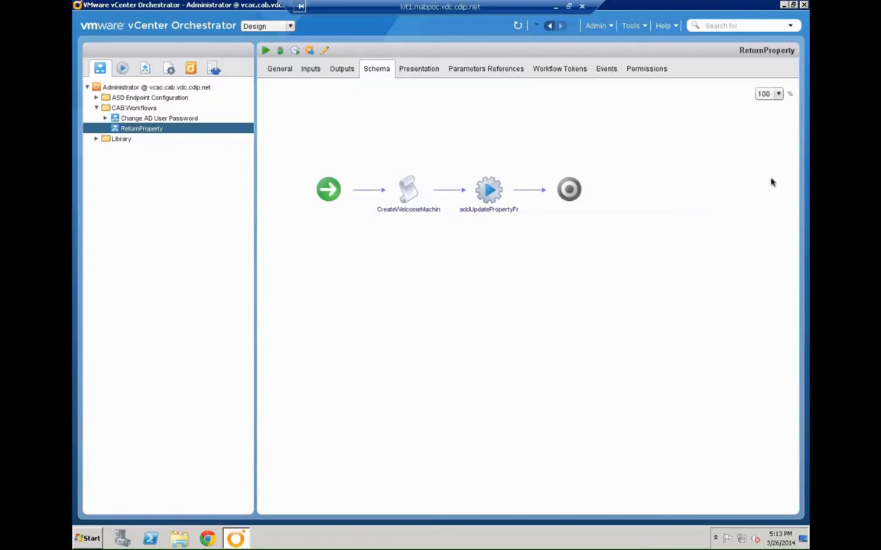
{"action": "left_click", "coordinate": [266, 25]}
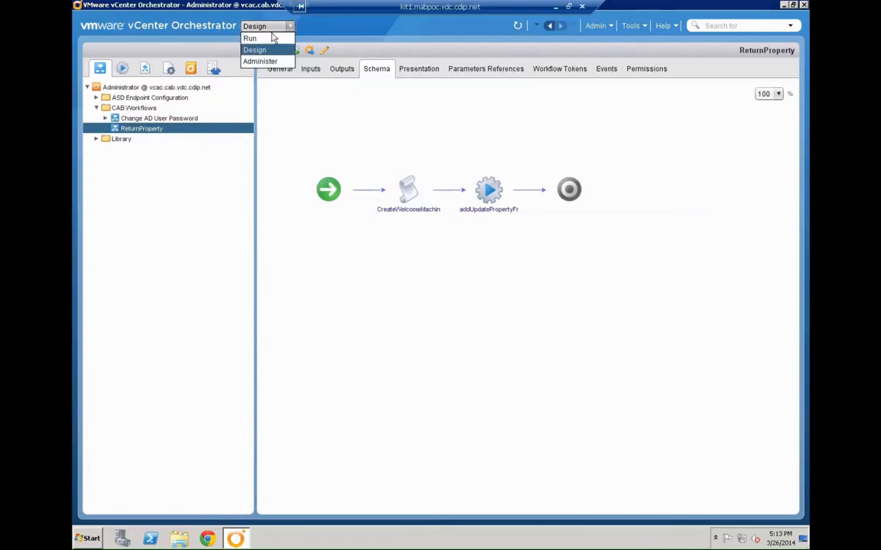
{"action": "left_click", "coordinate": [251, 38]}
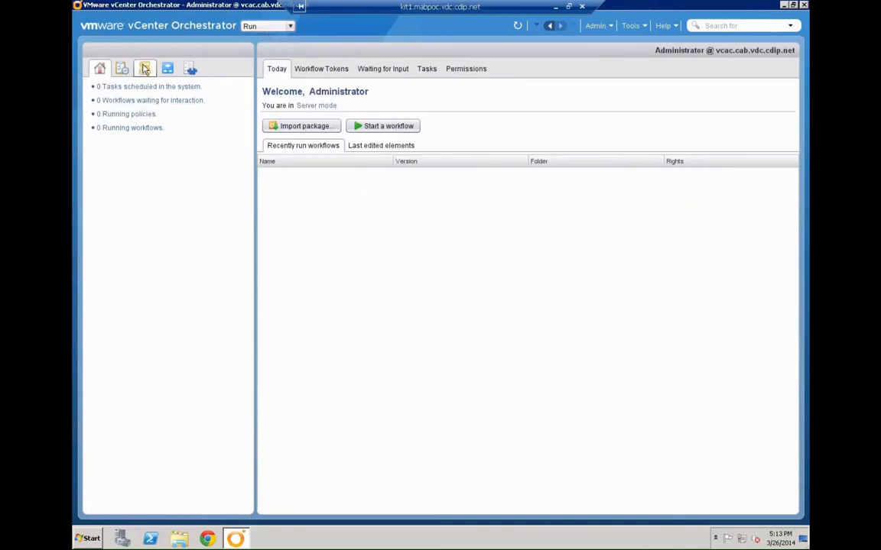
{"action": "mouse_move", "coordinate": [168, 69]}
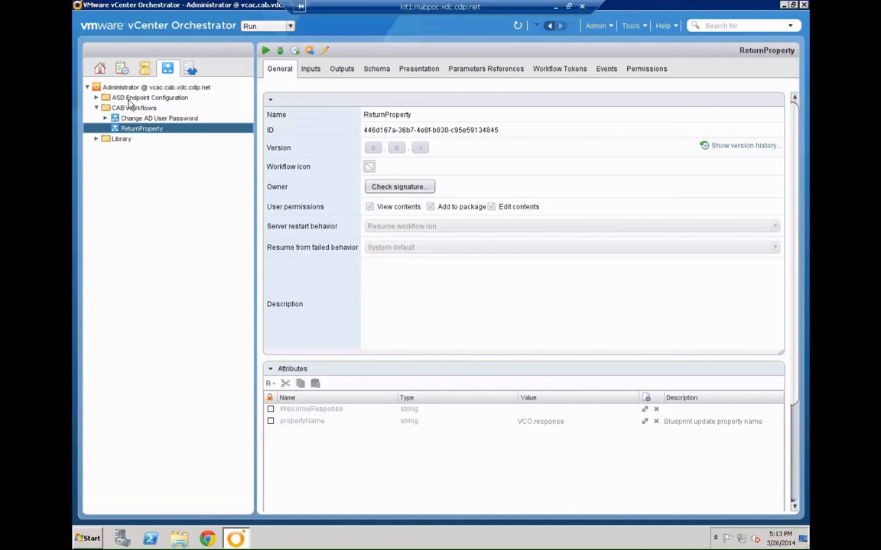
{"action": "mouse_move", "coordinate": [98, 137]}
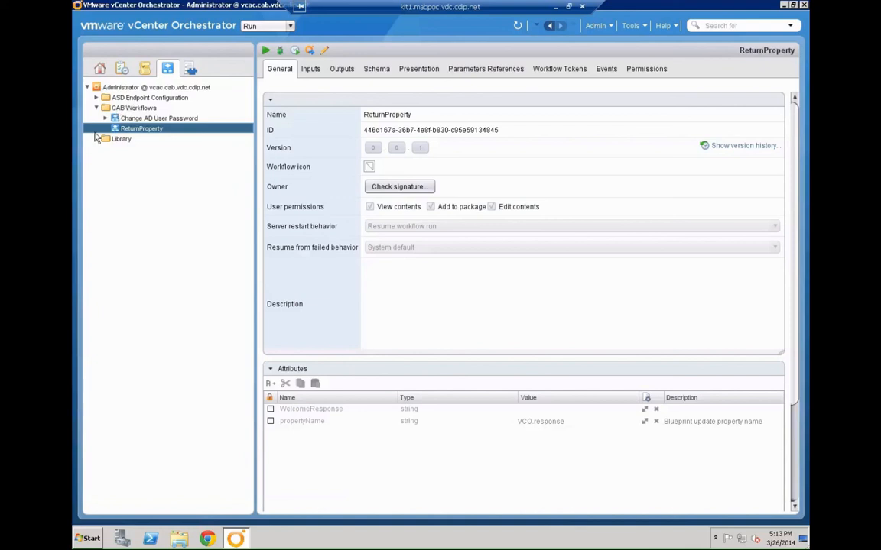
{"action": "left_click", "coordinate": [96, 138]}
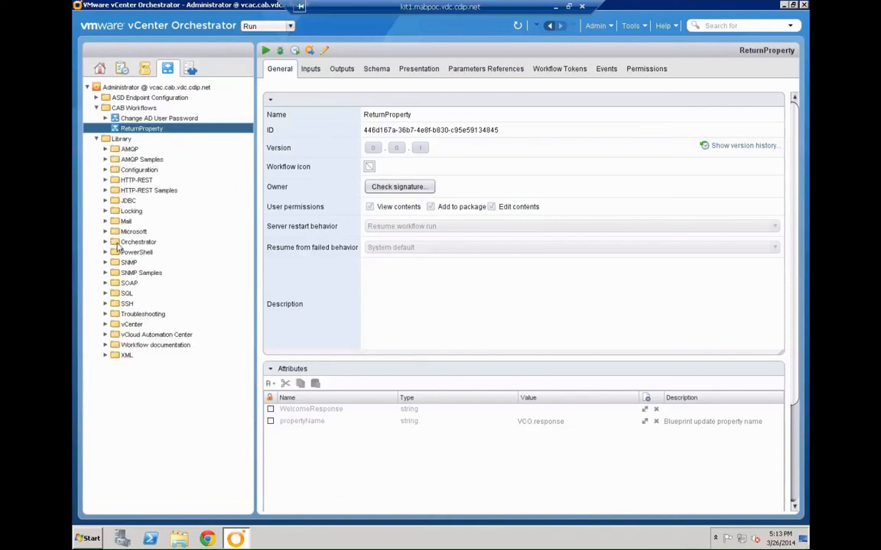
Step: Start the 'Add a vCAC host' workflow from vCloud Automation Center > Configuration
{"action": "left_click", "coordinate": [106, 335]}
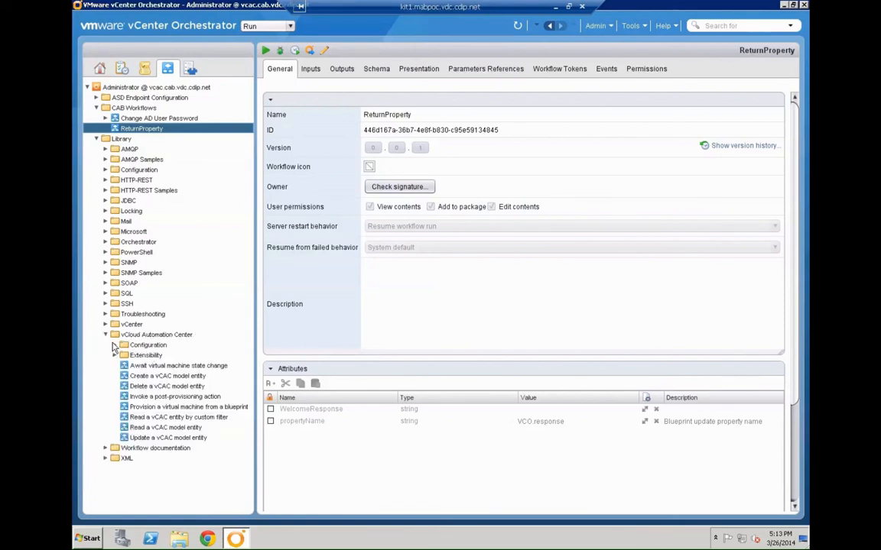
{"action": "left_click", "coordinate": [114, 346]}
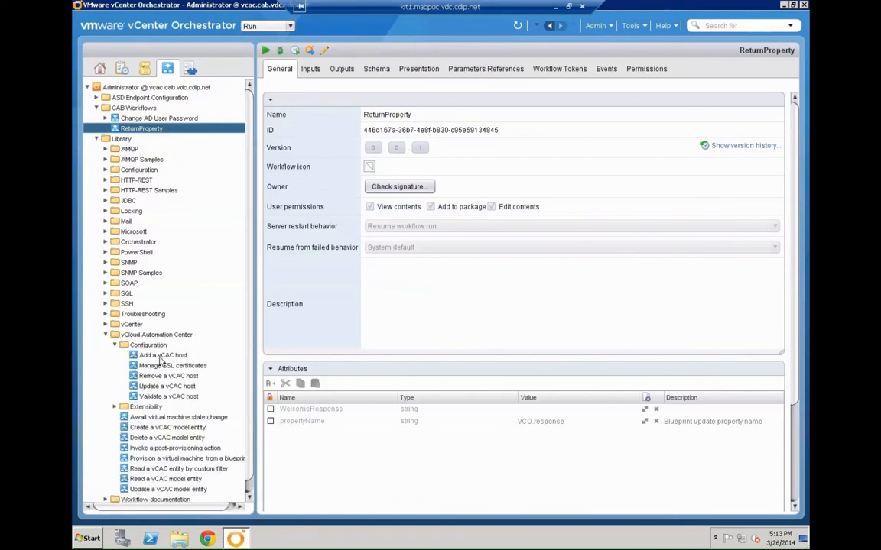
{"action": "left_click", "coordinate": [163, 355]}
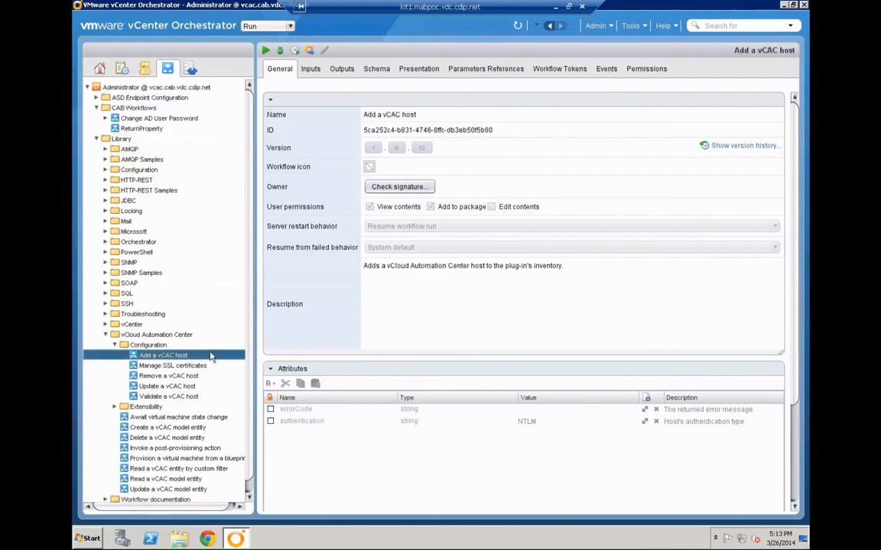
{"action": "mouse_move", "coordinate": [183, 302]}
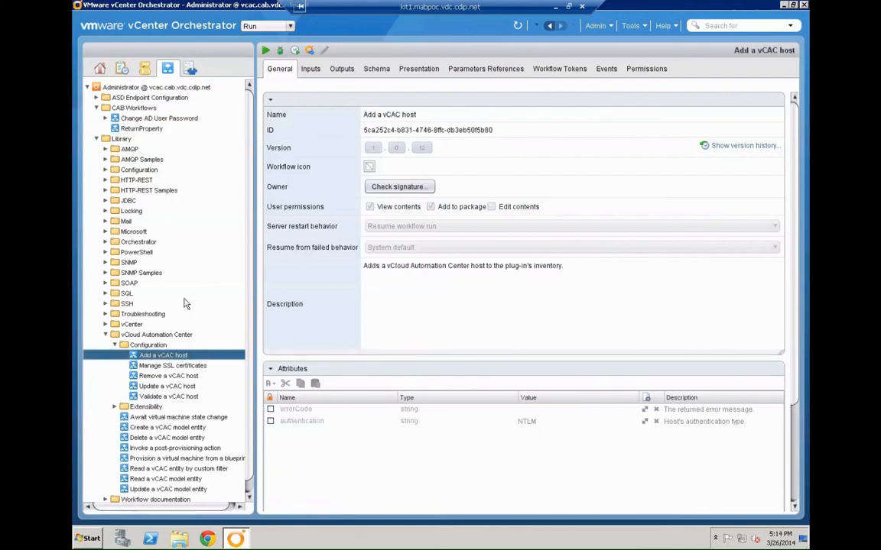
{"action": "left_click", "coordinate": [266, 49]}
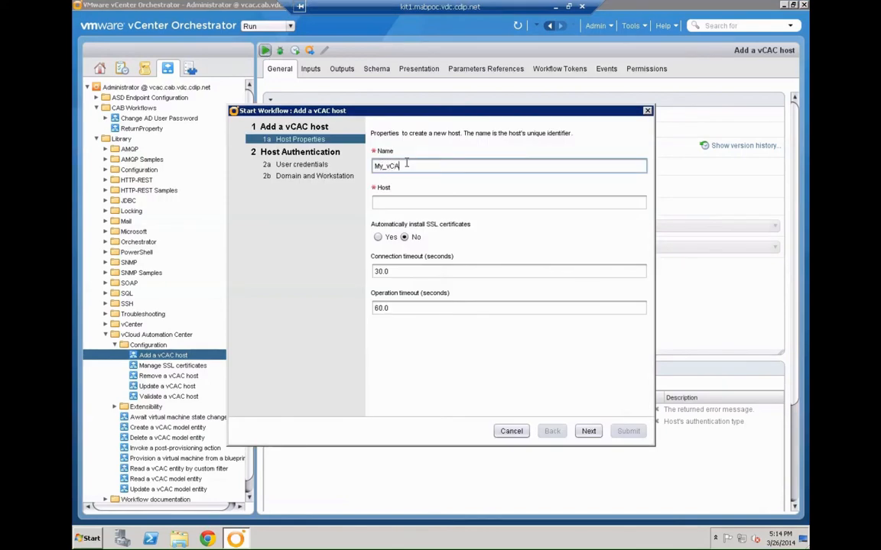
Step: Enter the host's https URL with automatic SSL certificate installation enabled
{"action": "type", "text": "https://vcac-iaas.cab.vdc.cdip.net"}
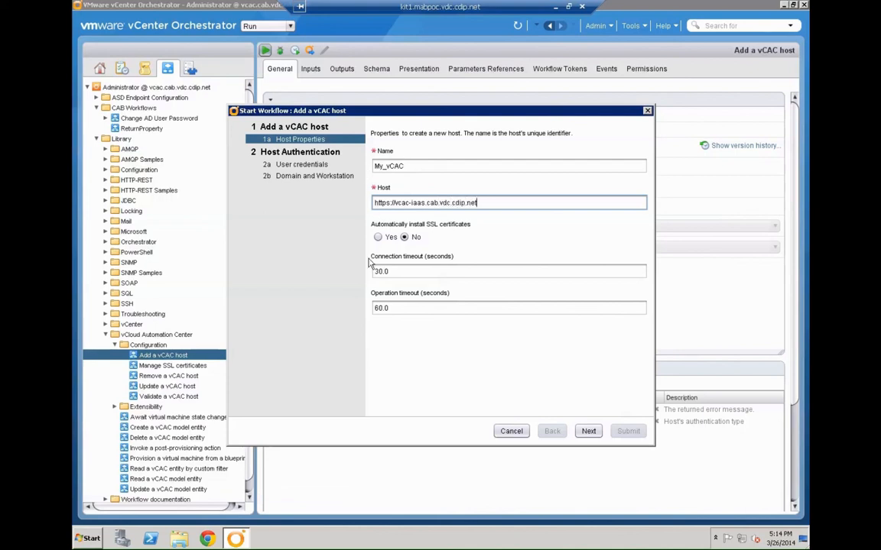
{"action": "left_click", "coordinate": [378, 237]}
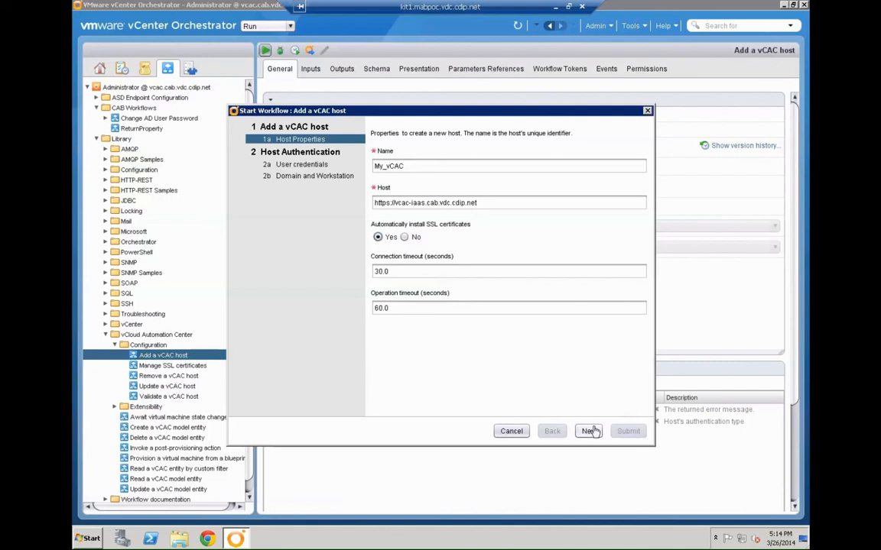
{"action": "left_click", "coordinate": [589, 432]}
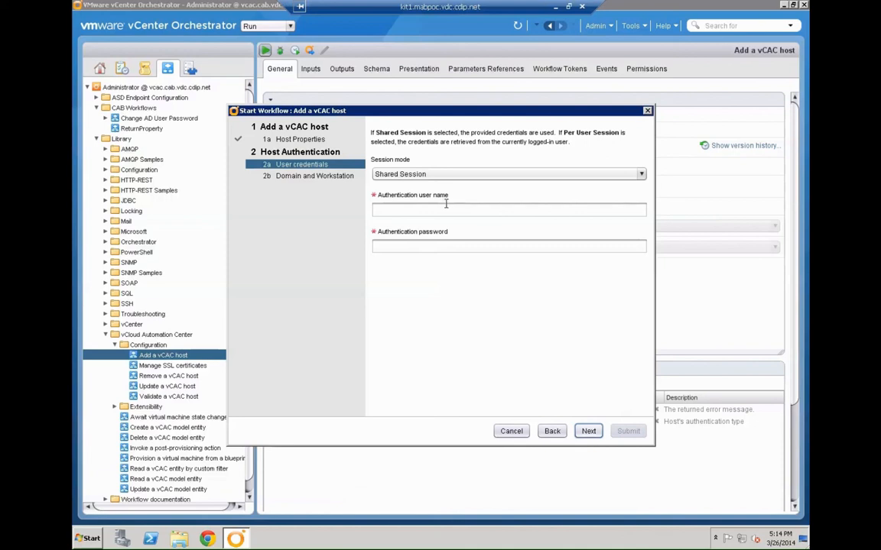
Step: Give shared-session credentials vcac_admin and domain cab.vd, then submit the Add a vCAC host run
{"action": "type", "text": "vcac_admin"}
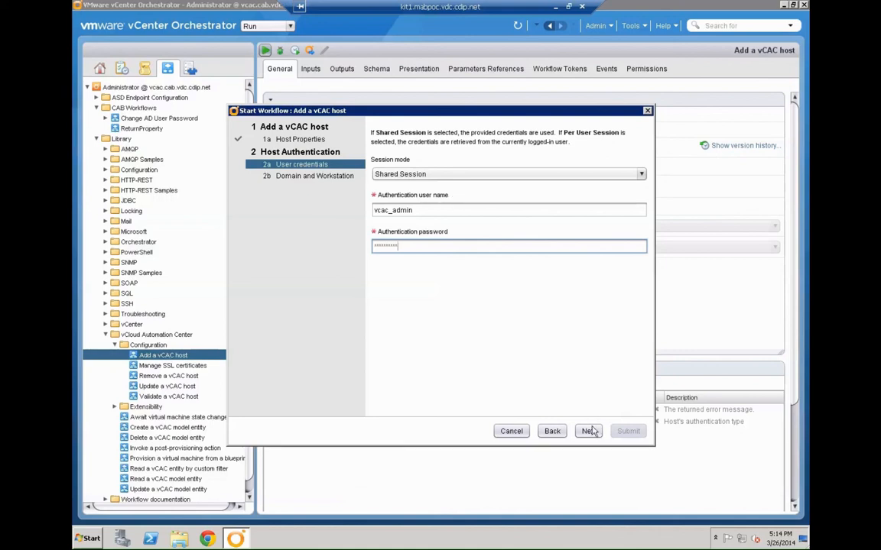
{"action": "left_click", "coordinate": [589, 431]}
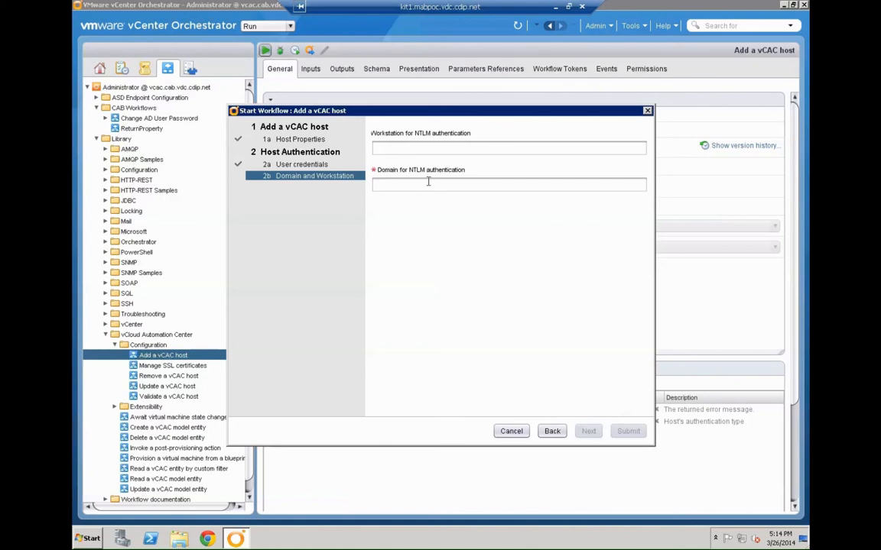
{"action": "type", "text": "cab.vdc.cdip.net"}
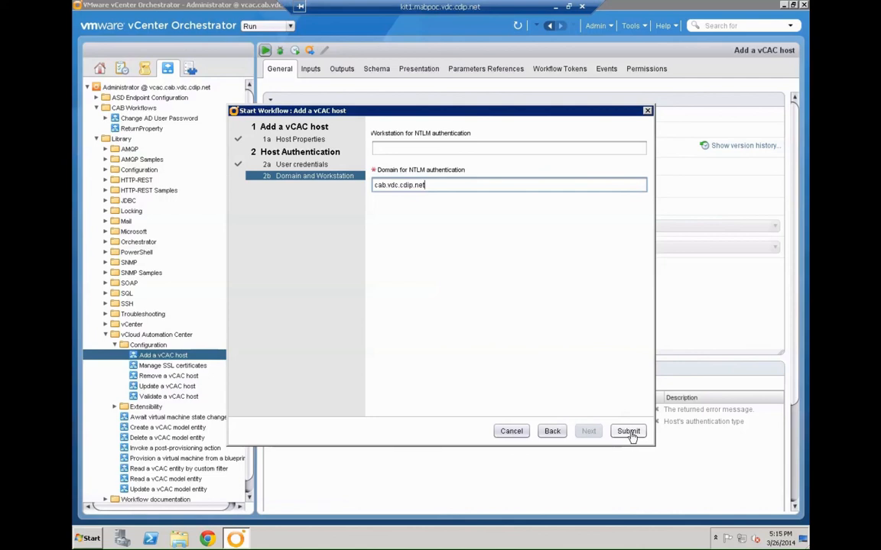
{"action": "left_click", "coordinate": [626, 431]}
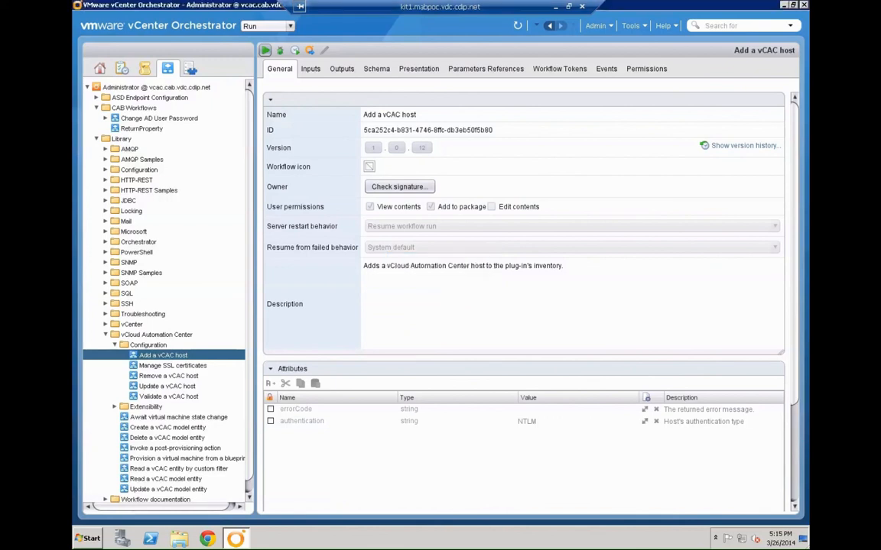
Step: Review the logs of the completed Add a vCAC host run, then expand Extensibility > Helpers
{"action": "left_click", "coordinate": [265, 49]}
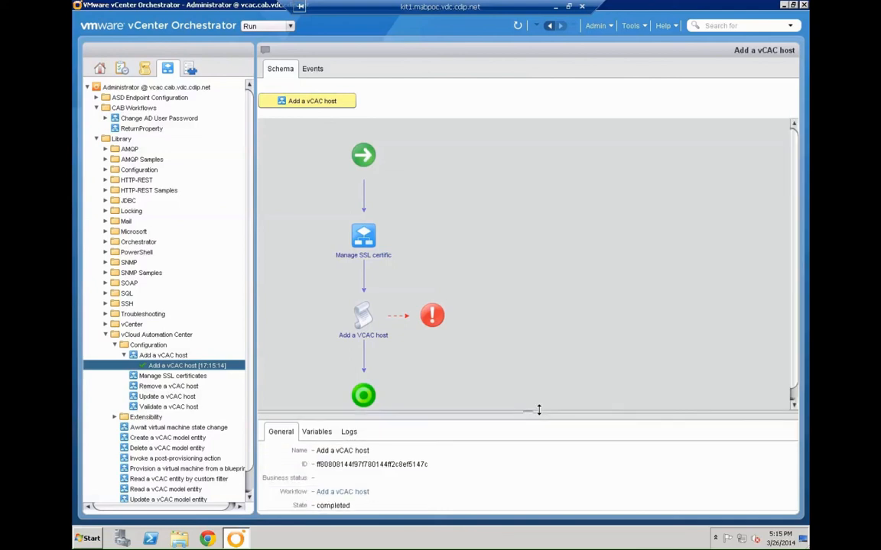
{"action": "left_click", "coordinate": [348, 431]}
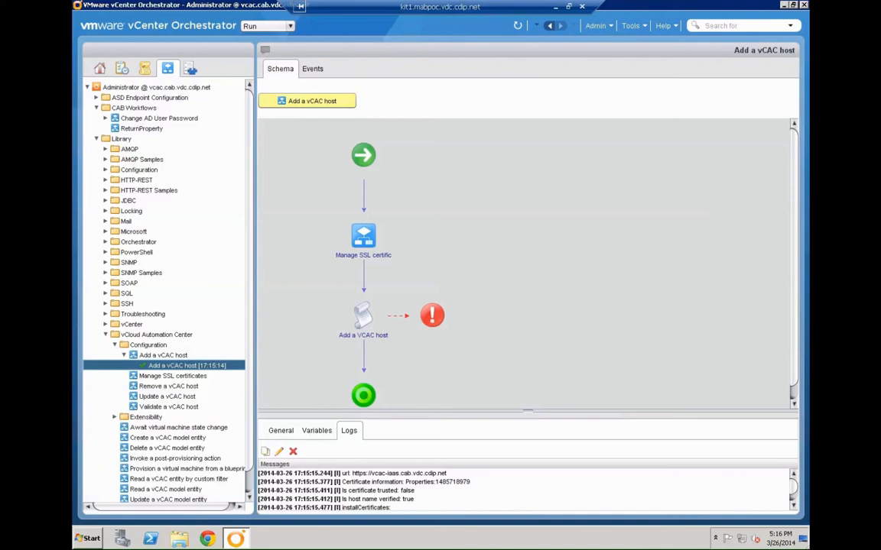
{"action": "mouse_move", "coordinate": [538, 477]}
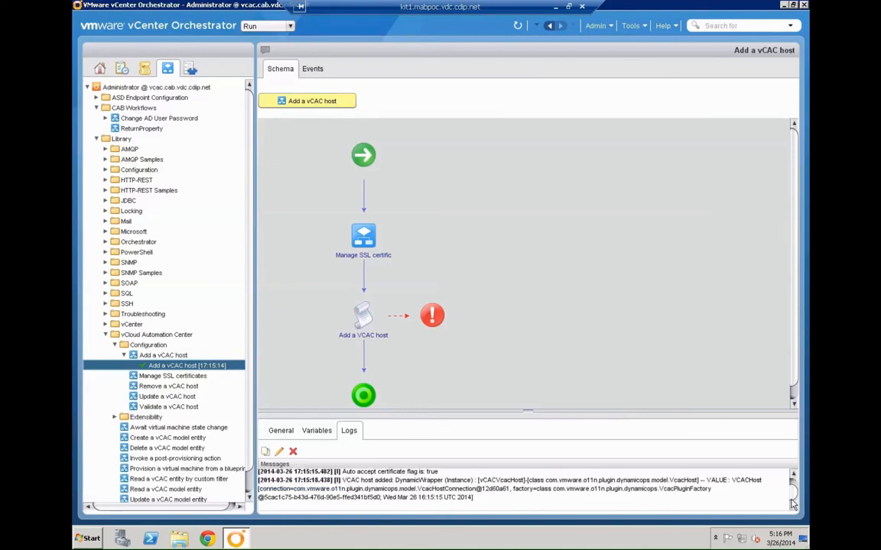
{"action": "mouse_move", "coordinate": [184, 141]}
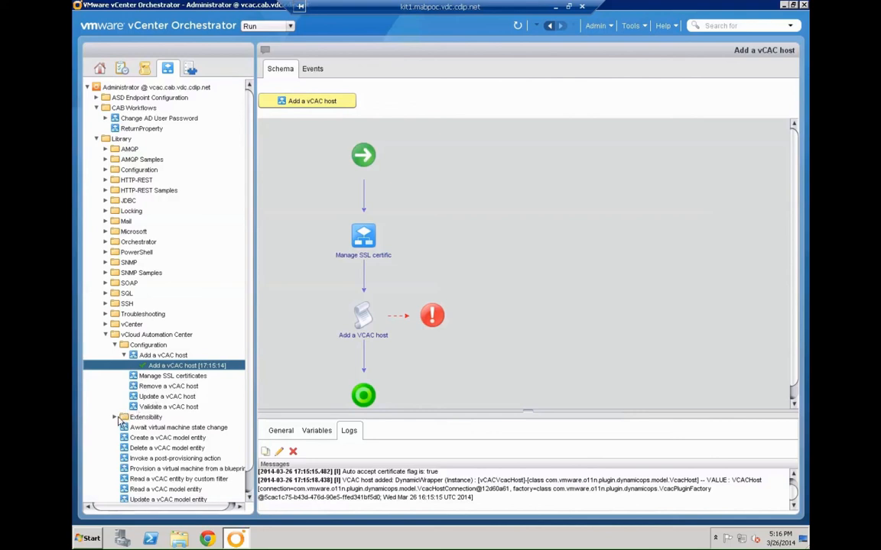
{"action": "left_click", "coordinate": [115, 416]}
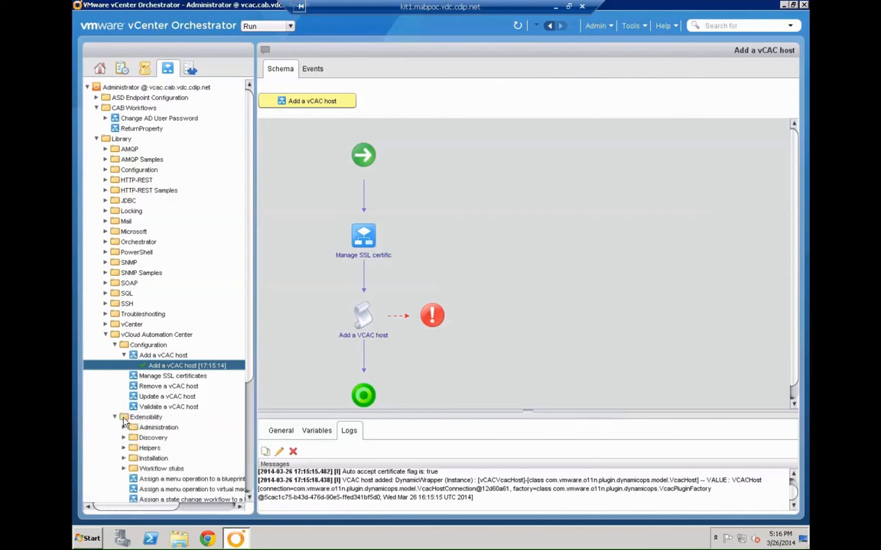
{"action": "left_click", "coordinate": [124, 447]}
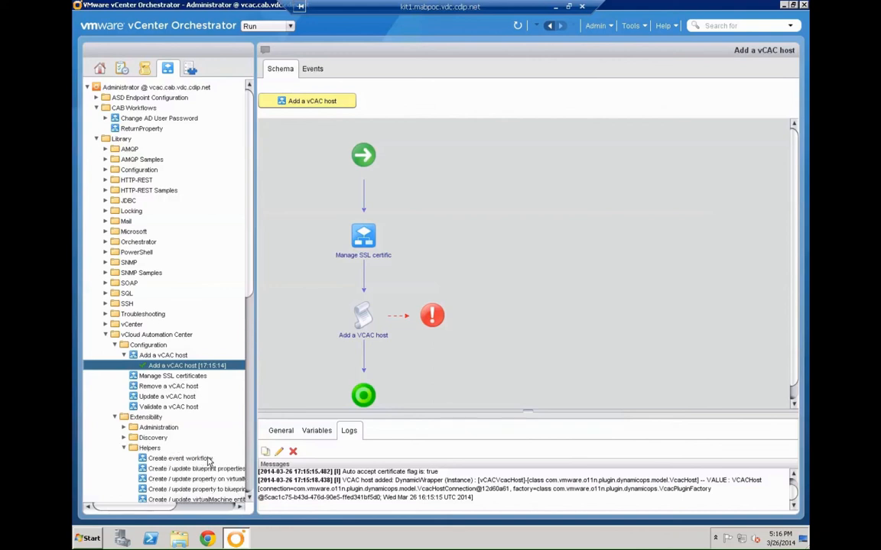
{"action": "mouse_move", "coordinate": [248, 243]}
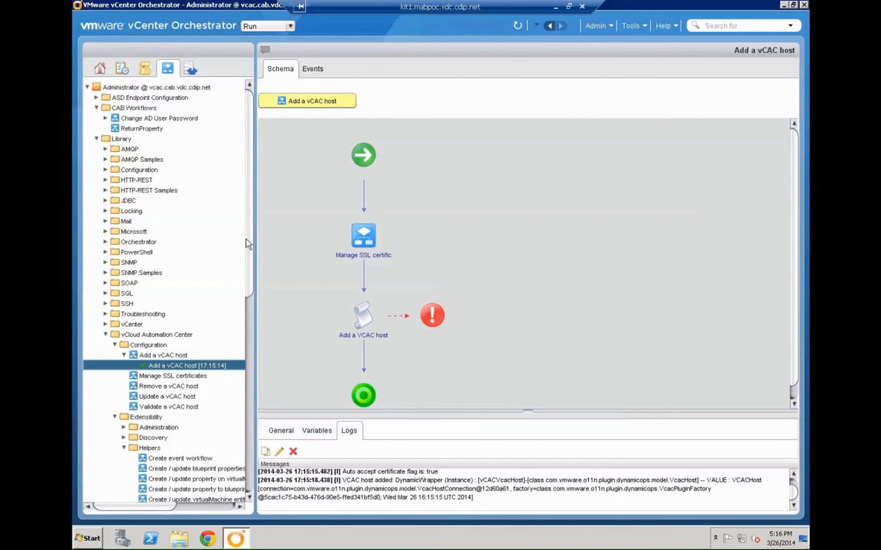
Step: Start 'Update vCAC workflow stubs to run vCO workflows' with My_vCAC as the host
{"action": "scroll", "scroll_direction": "down", "scroll_amount": 3}
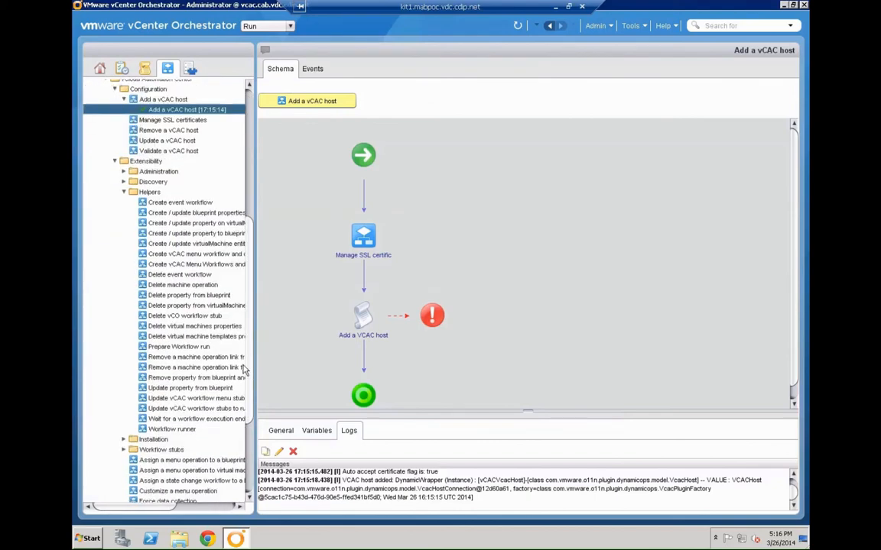
{"action": "left_click", "coordinate": [196, 403]}
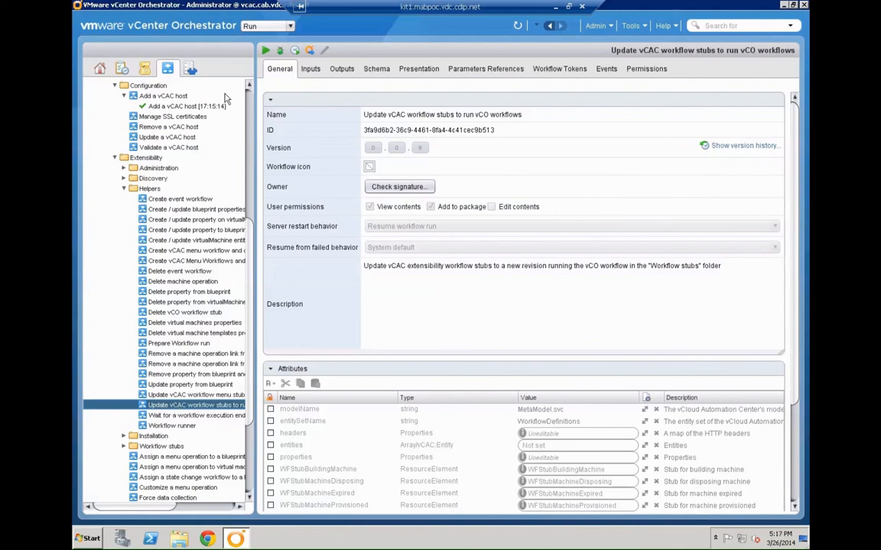
{"action": "left_click", "coordinate": [264, 49]}
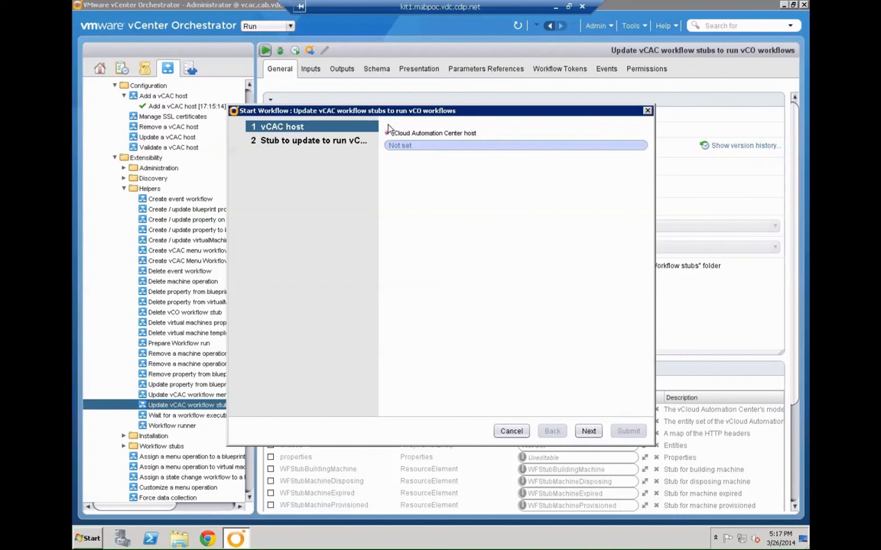
{"action": "left_click", "coordinate": [514, 145]}
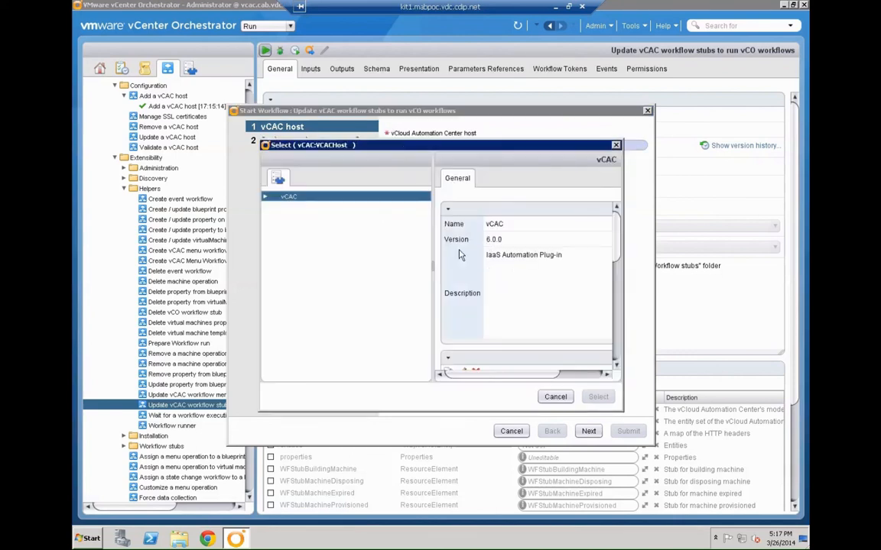
{"action": "left_click", "coordinate": [266, 196]}
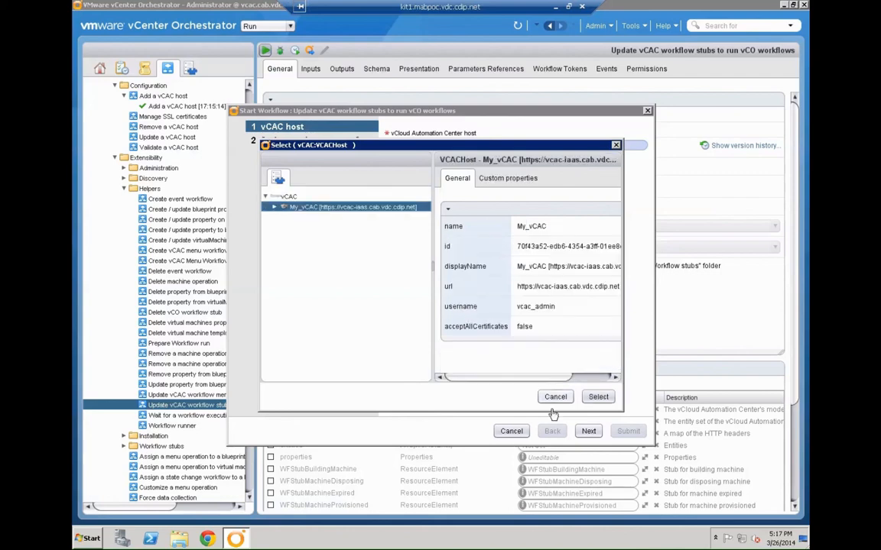
{"action": "left_click", "coordinate": [598, 397]}
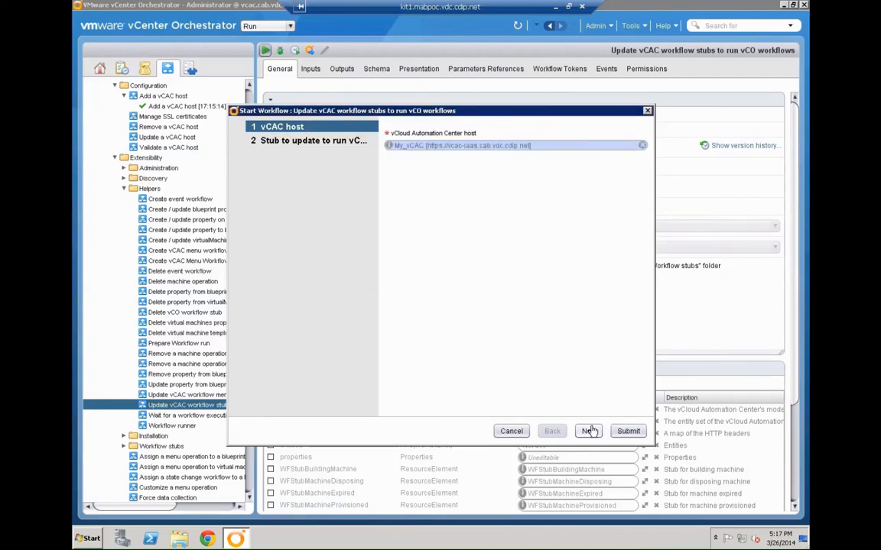
{"action": "left_click", "coordinate": [589, 431]}
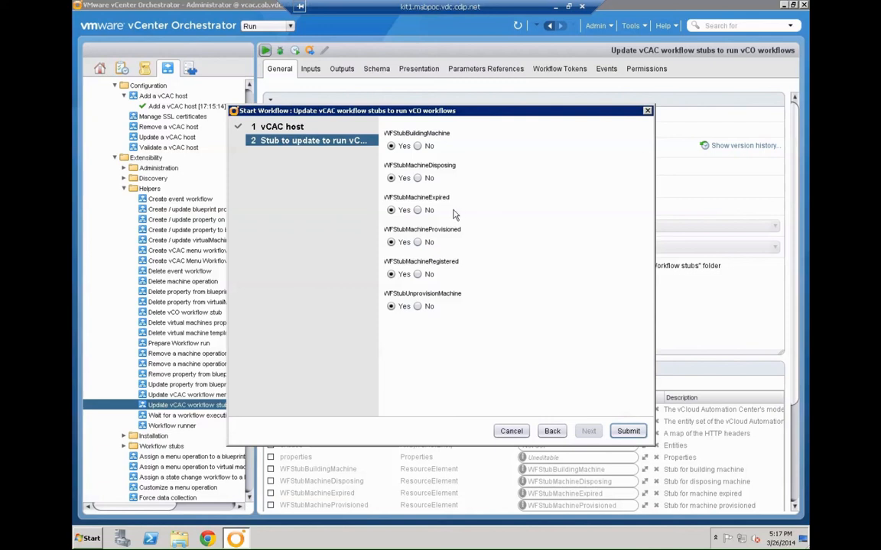
Step: Disable all stubs except BuildingMachine, submit the run, then select the state-change assignment workflow
{"action": "left_click", "coordinate": [416, 177]}
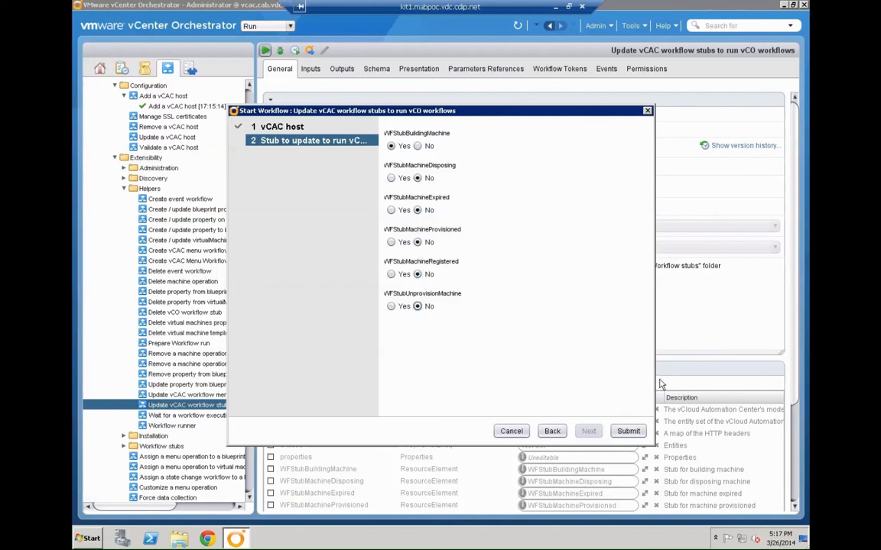
{"action": "left_click", "coordinate": [627, 431]}
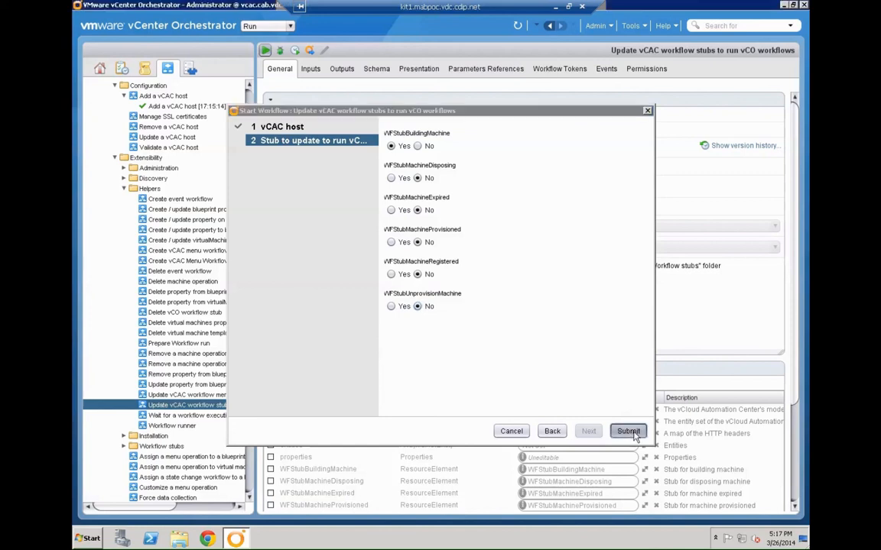
{"action": "left_click", "coordinate": [627, 431]}
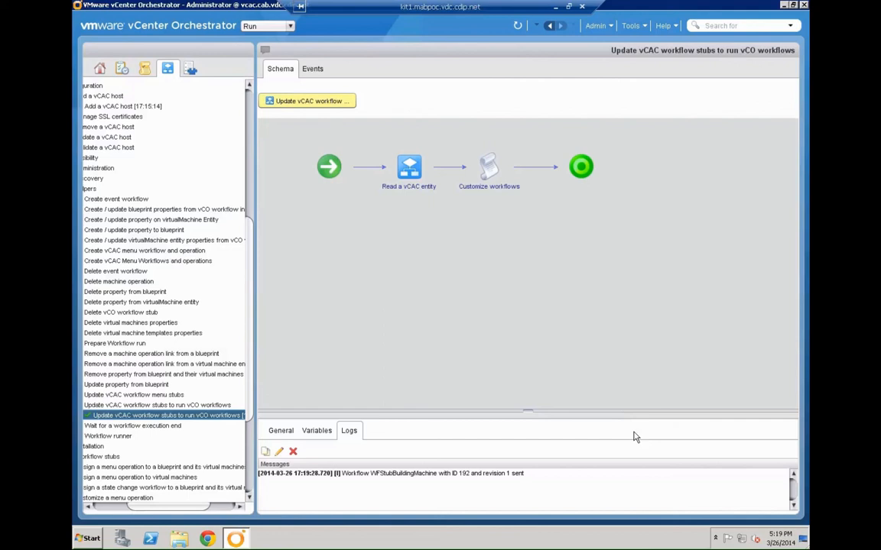
{"action": "left_click", "coordinate": [191, 488]}
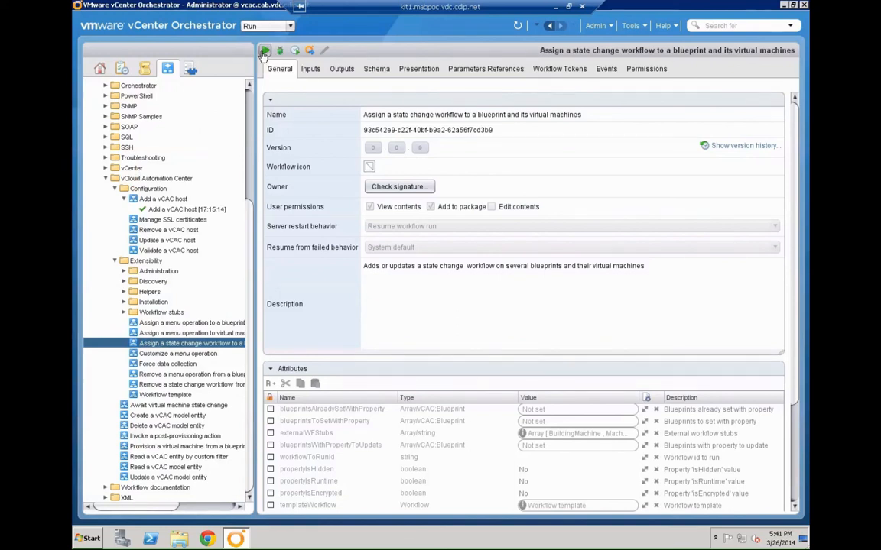
Step: Start the Assign a state change workflow run with My_vCAC as the host
{"action": "left_click", "coordinate": [266, 50]}
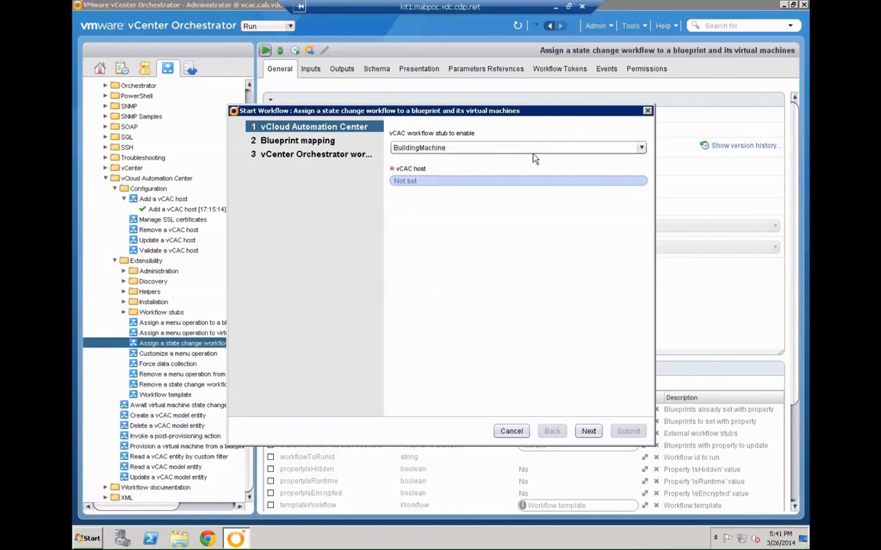
{"action": "left_click", "coordinate": [516, 180]}
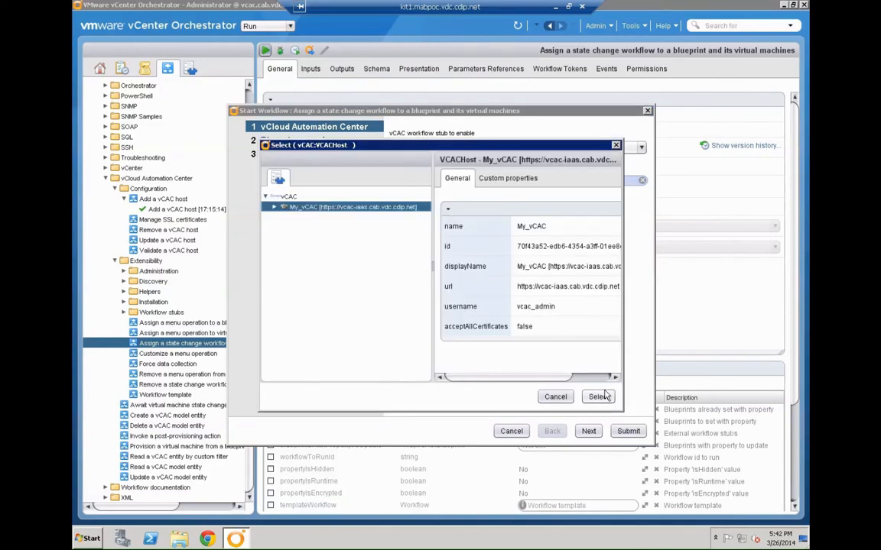
{"action": "left_click", "coordinate": [599, 397]}
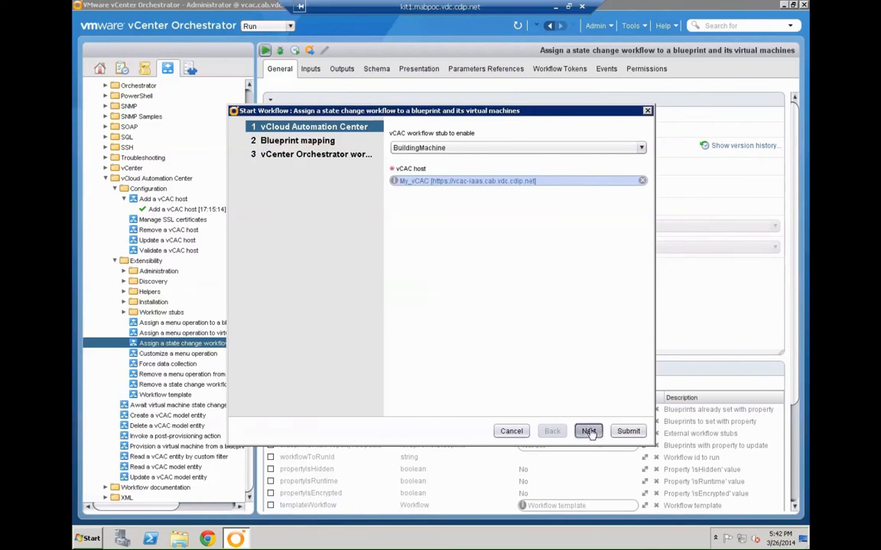
{"action": "left_click", "coordinate": [589, 431]}
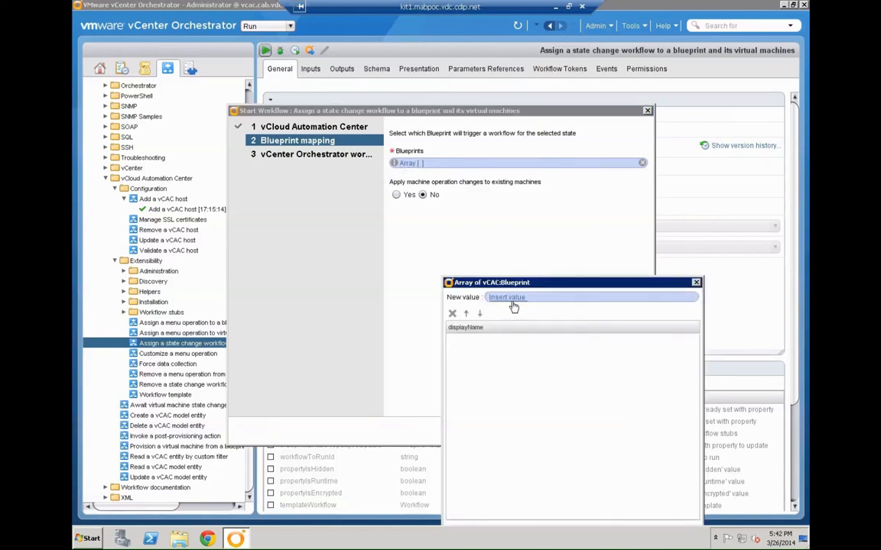
{"action": "mouse_move", "coordinate": [512, 303]}
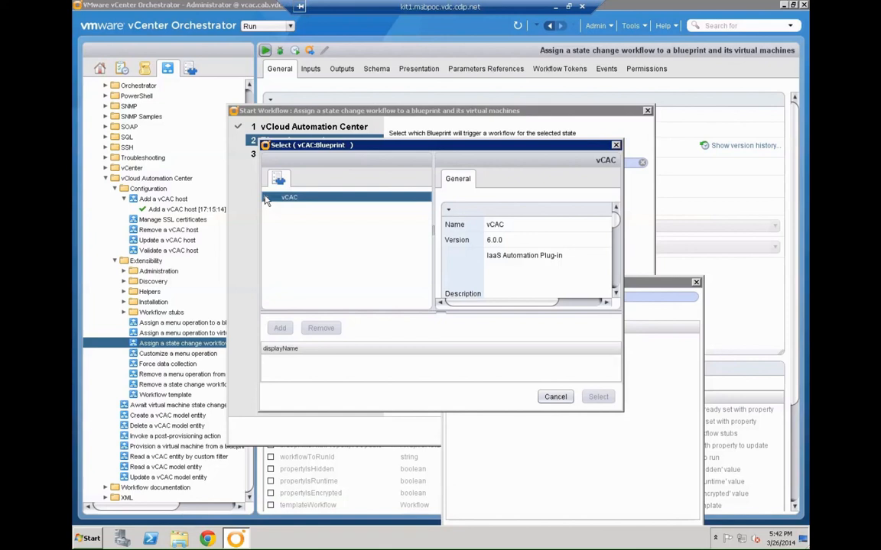
Step: Map the CentOS 6.4 Small blueprint from My_vCAC's Blueprints inventory and accept it
{"action": "left_click", "coordinate": [266, 197]}
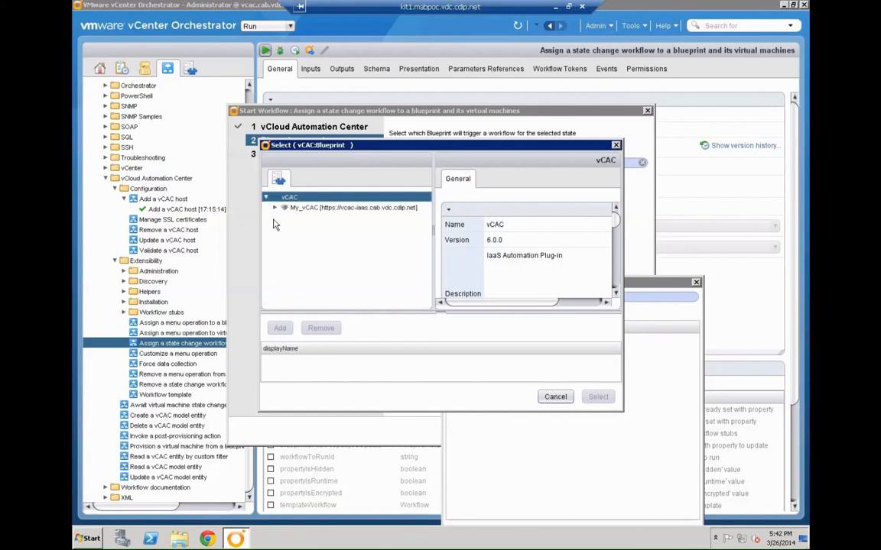
{"action": "left_click", "coordinate": [275, 208]}
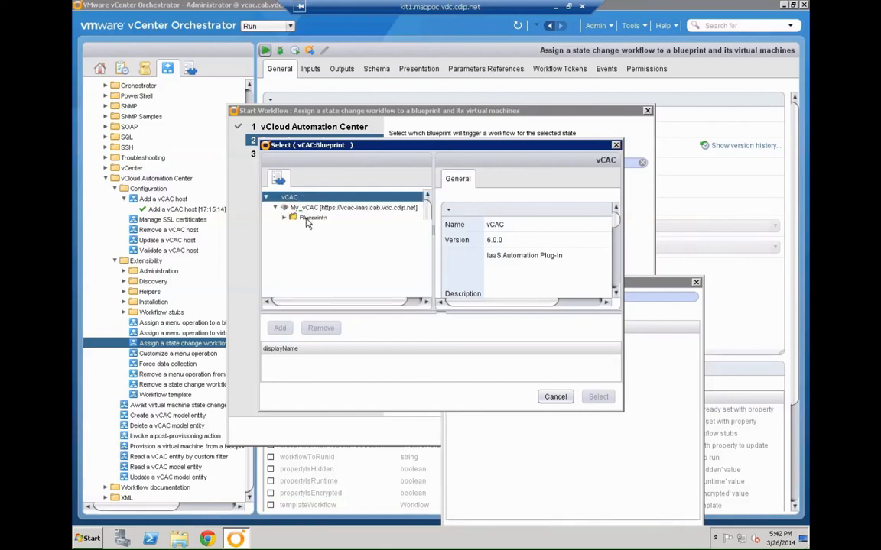
{"action": "left_click", "coordinate": [284, 207]}
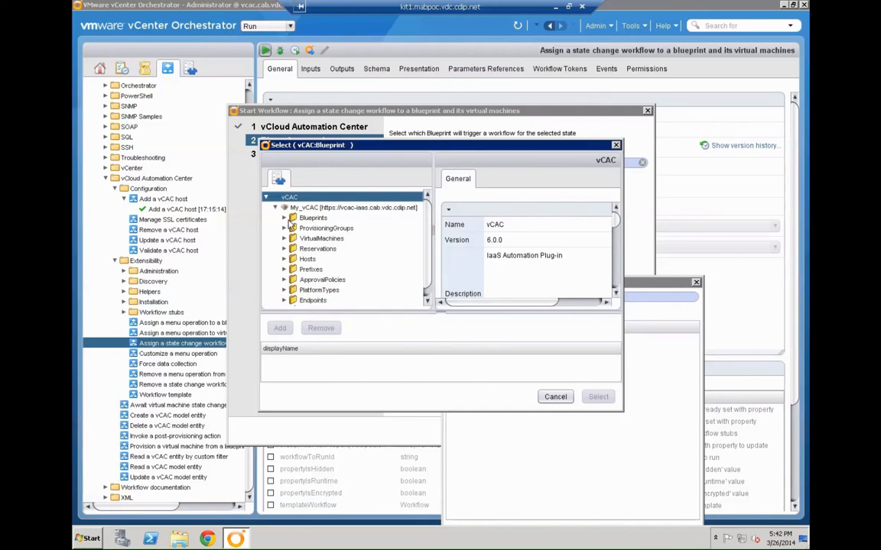
{"action": "left_click", "coordinate": [284, 217]}
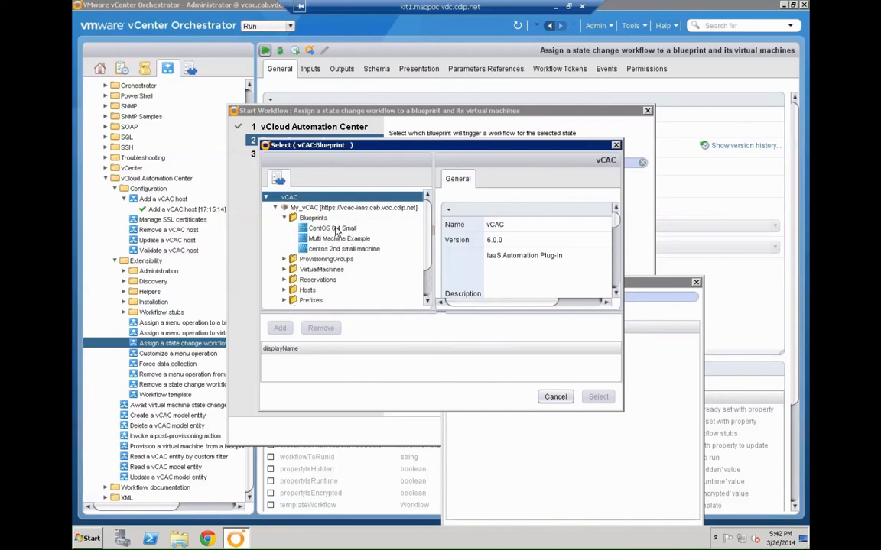
{"action": "left_click", "coordinate": [332, 228]}
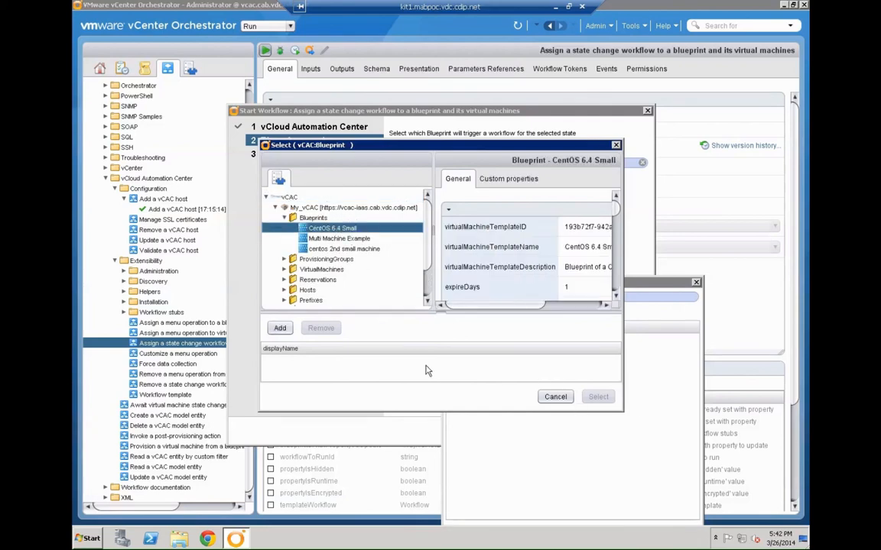
{"action": "left_click", "coordinate": [280, 327]}
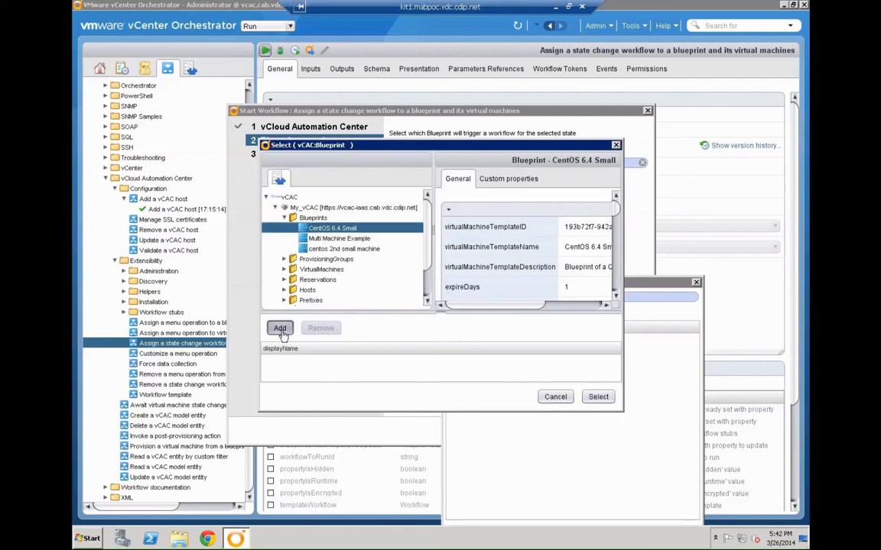
{"action": "left_click", "coordinate": [598, 397]}
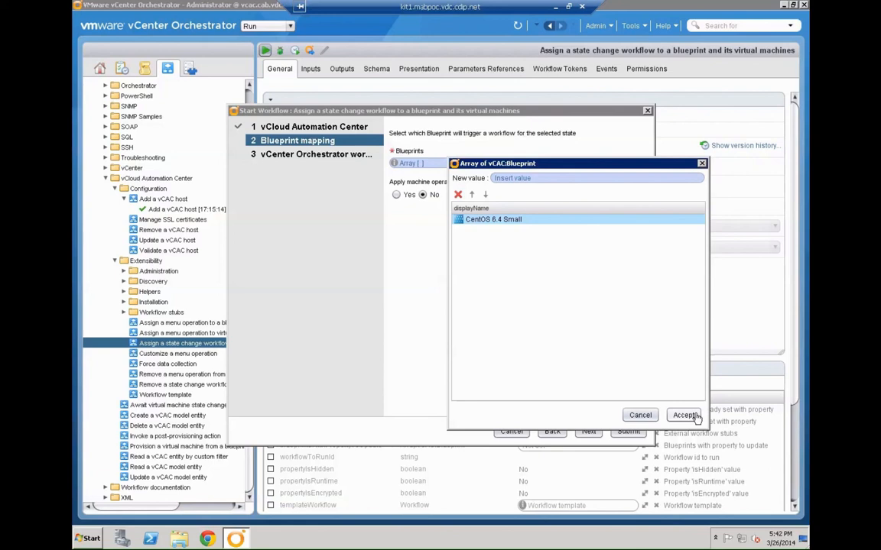
{"action": "left_click", "coordinate": [685, 416]}
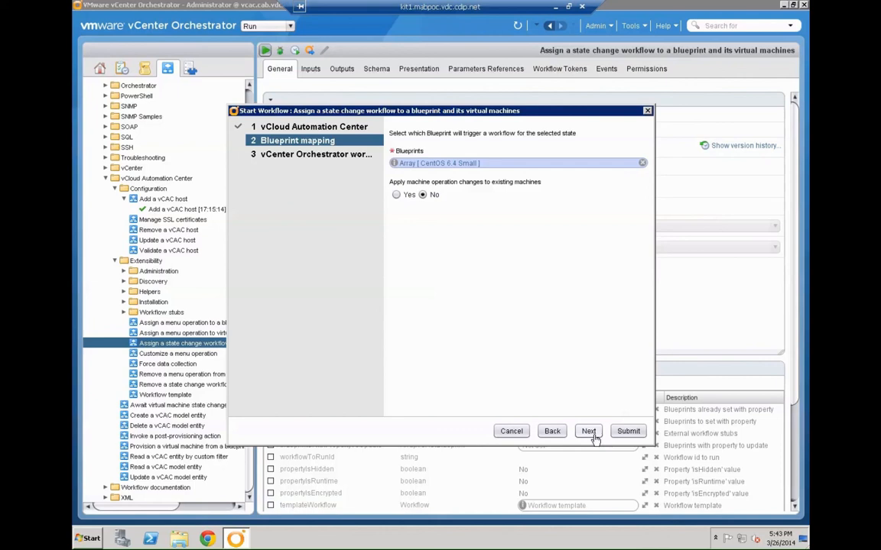
Step: Choose ReturnProperty as the end-user workflow to run and submit the assignment
{"action": "left_click", "coordinate": [587, 431]}
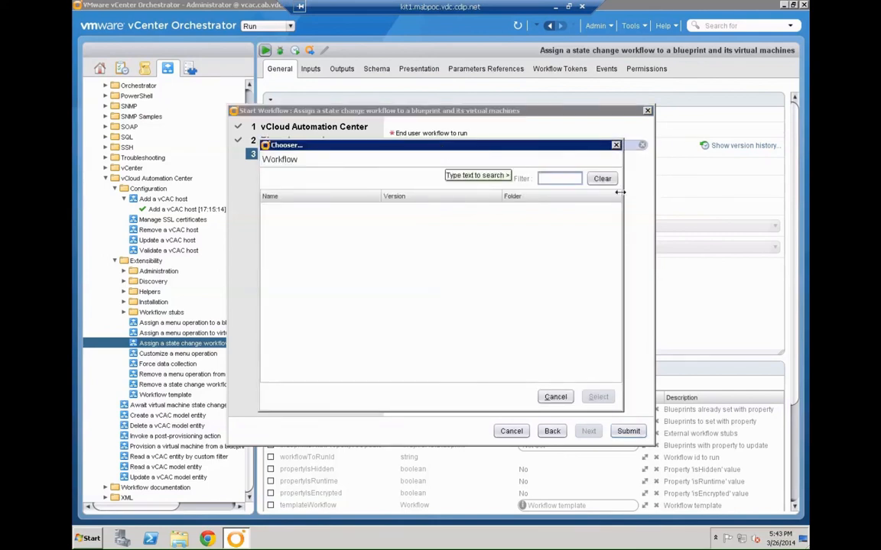
{"action": "type", "text": "R"}
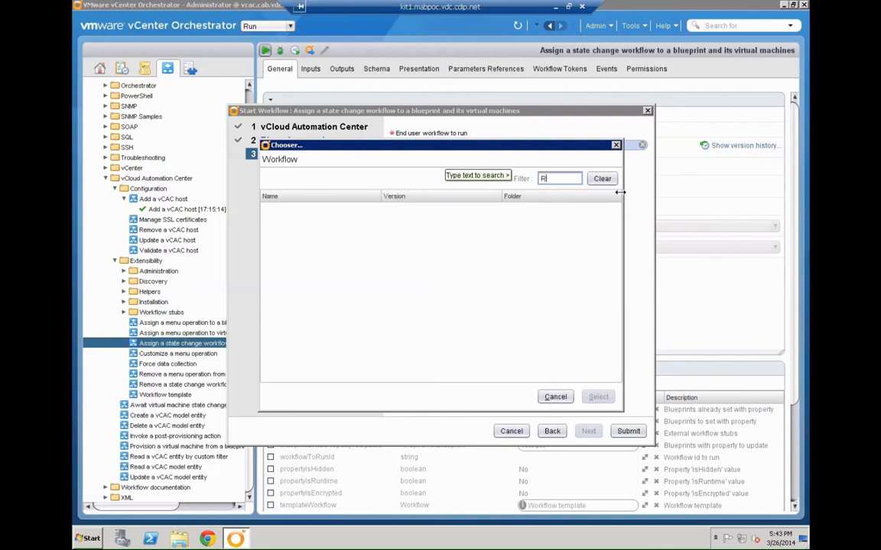
{"action": "type", "text": "eturn"}
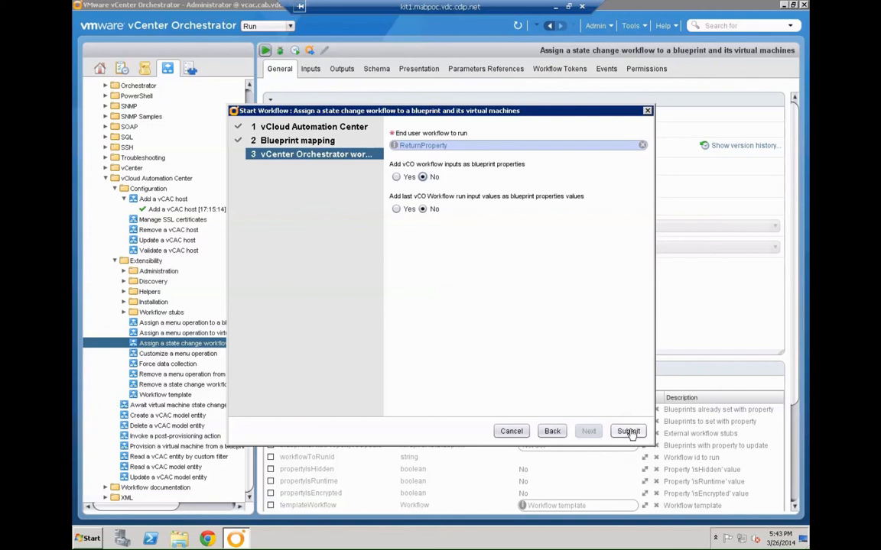
{"action": "left_click", "coordinate": [627, 431]}
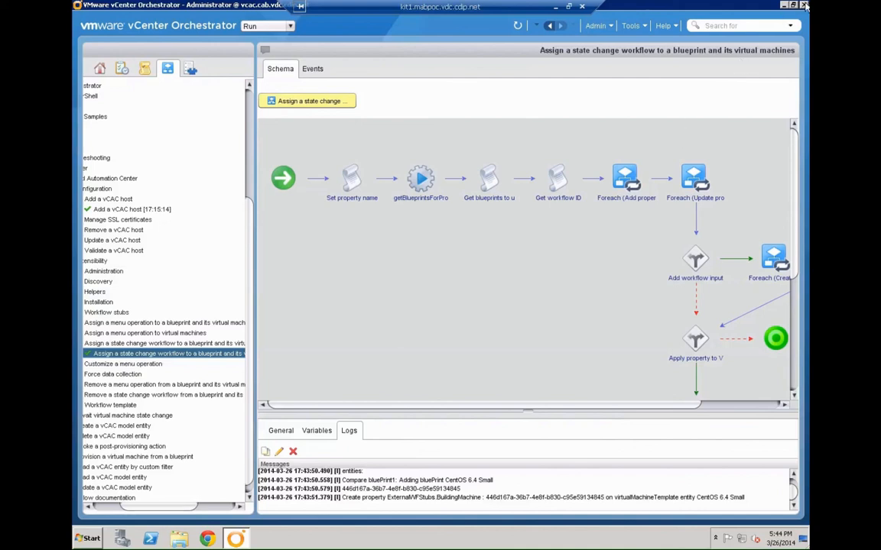
Step: Sign in to vCloud Automation Center and go to the Service Catalog
{"action": "left_click", "coordinate": [805, 6]}
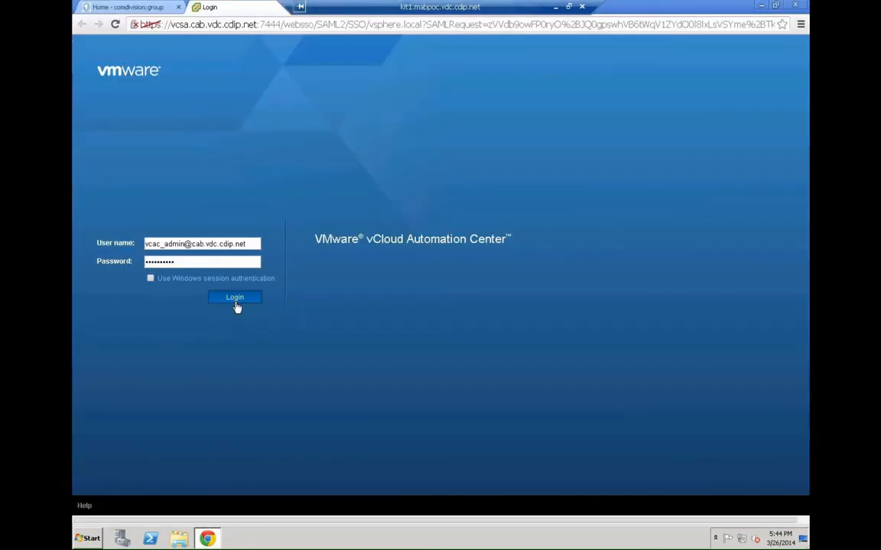
{"action": "left_click", "coordinate": [235, 297]}
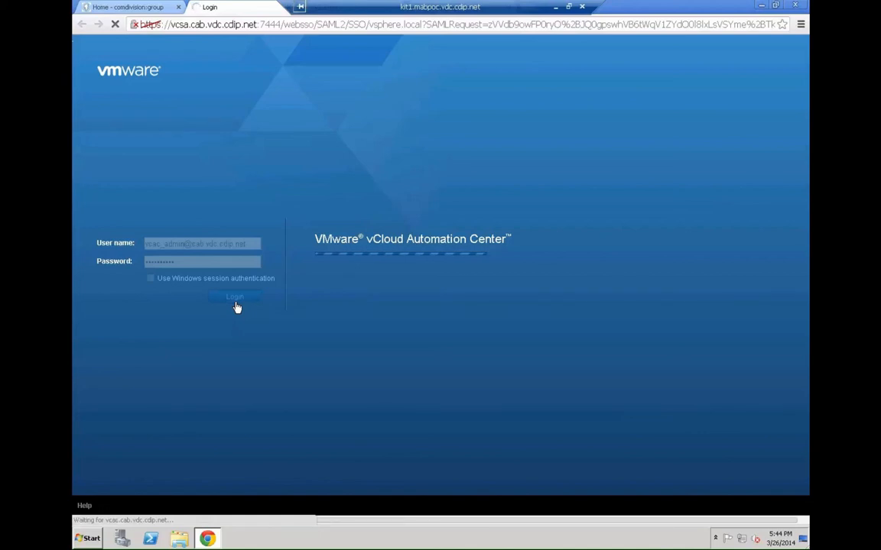
{"action": "left_click", "coordinate": [234, 297]}
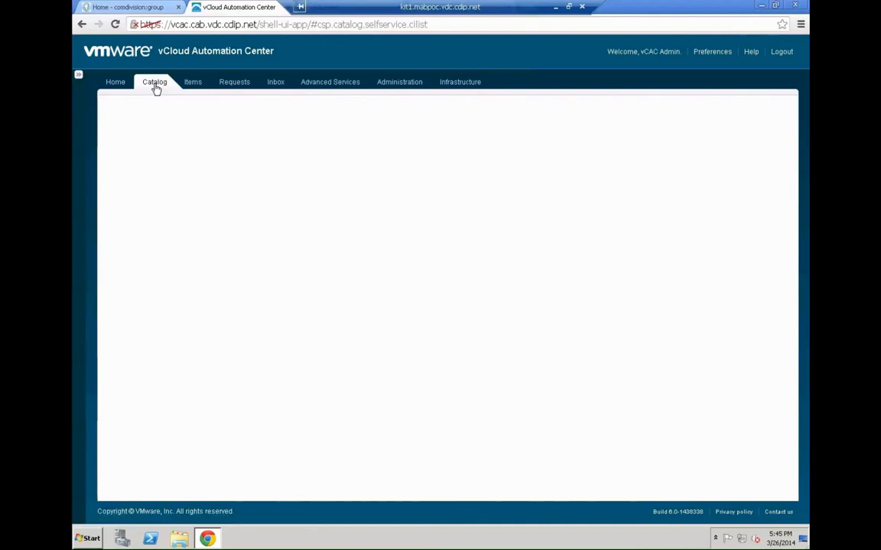
{"action": "left_click", "coordinate": [153, 82]}
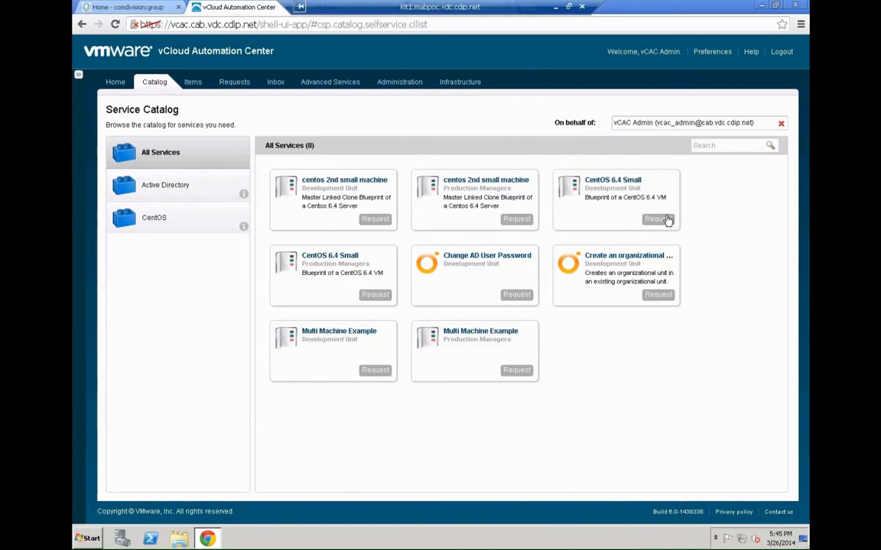
Step: Request a CentOS 6.4 Small machine, submit it and acknowledge the confirmation
{"action": "left_click", "coordinate": [654, 220]}
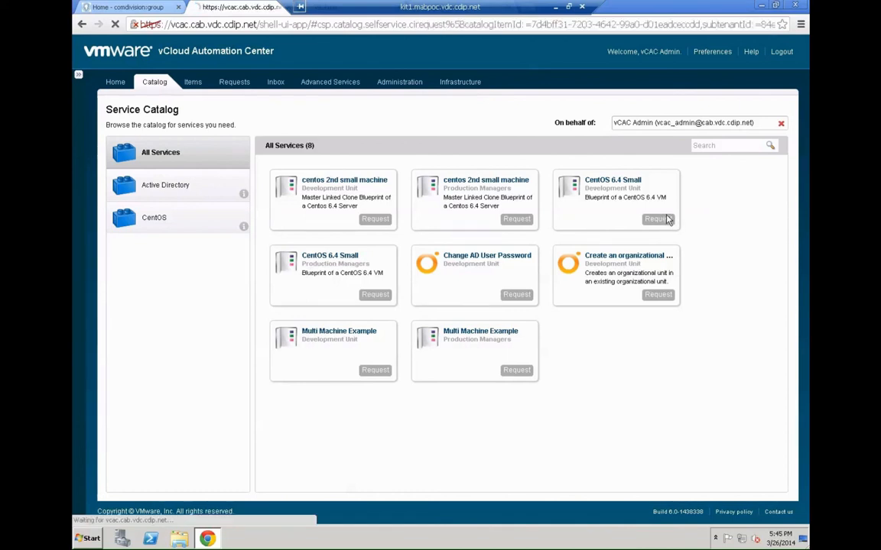
{"action": "left_click", "coordinate": [654, 219]}
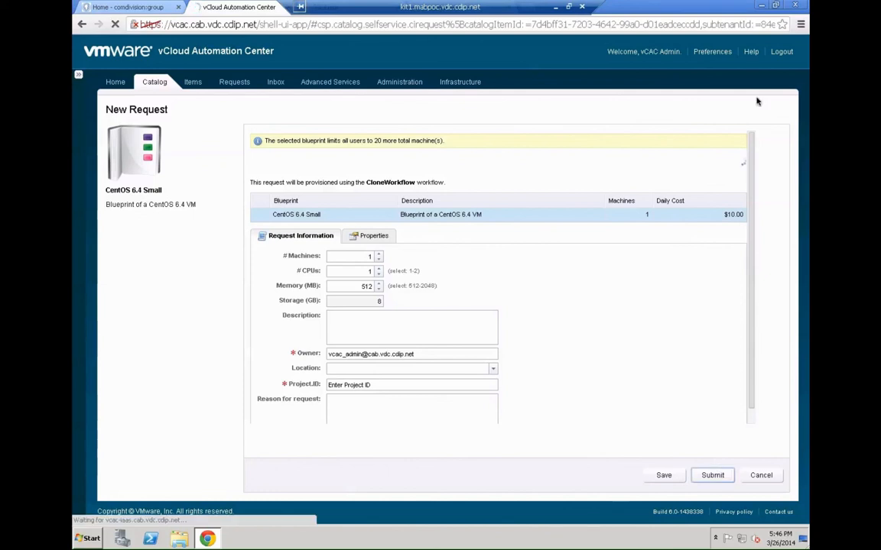
{"action": "left_click", "coordinate": [713, 474]}
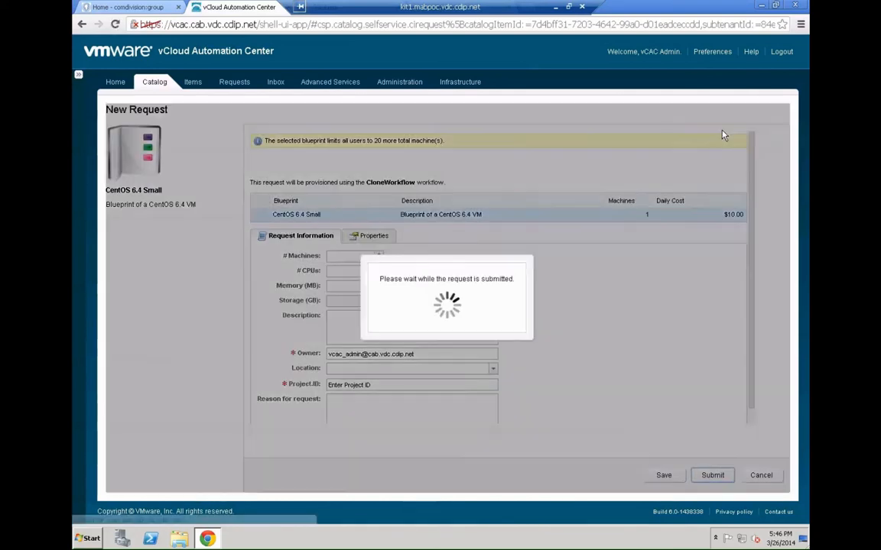
{"action": "left_click", "coordinate": [712, 474]}
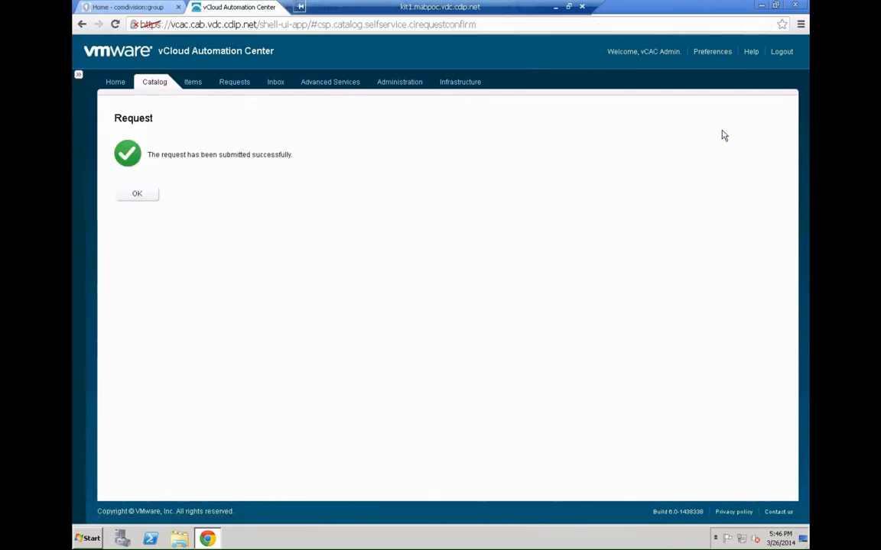
{"action": "mouse_move", "coordinate": [470, 272]}
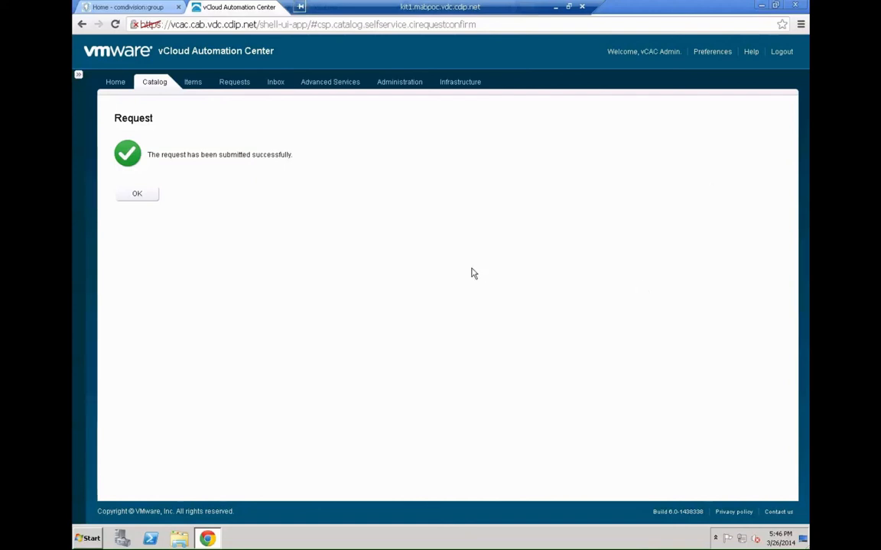
{"action": "mouse_move", "coordinate": [124, 192]}
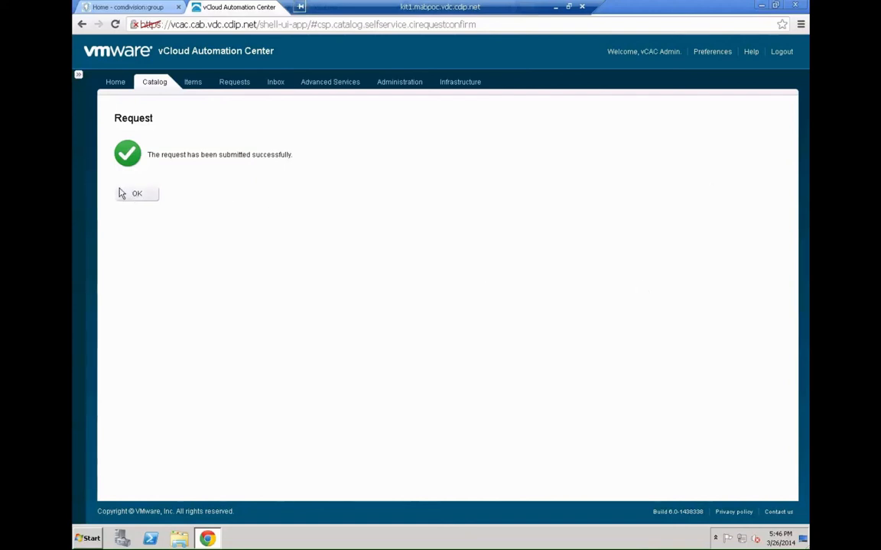
{"action": "left_click", "coordinate": [137, 193]}
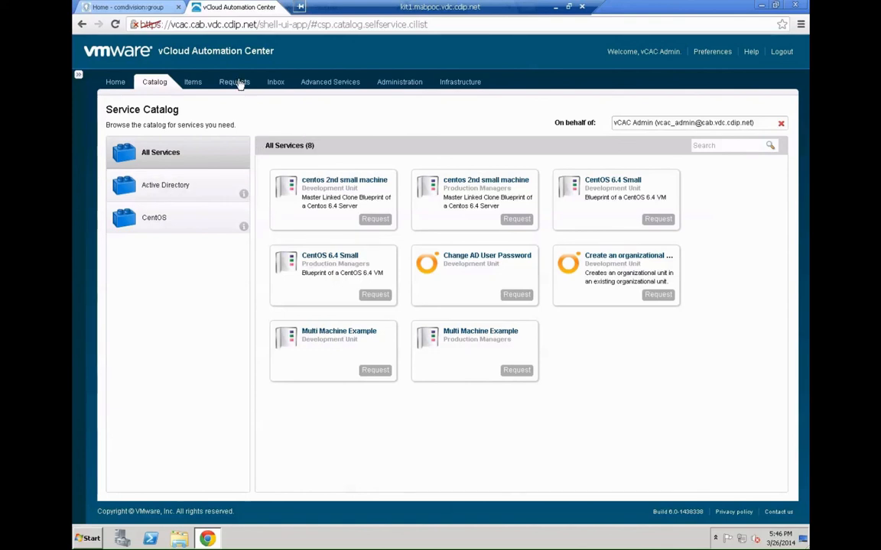
Step: Refresh the Requests list until request 9 for CentOS 6.4 Small shows Successful
{"action": "left_click", "coordinate": [234, 83]}
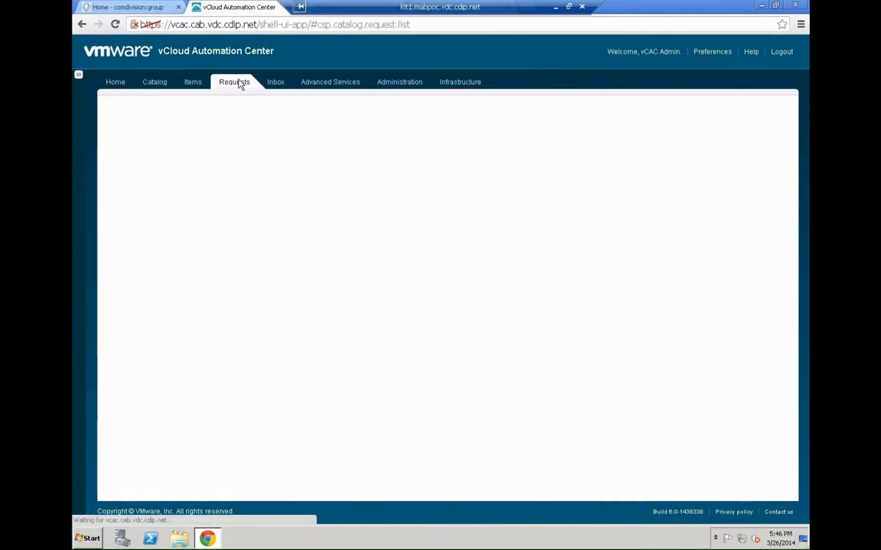
{"action": "left_click", "coordinate": [234, 82]}
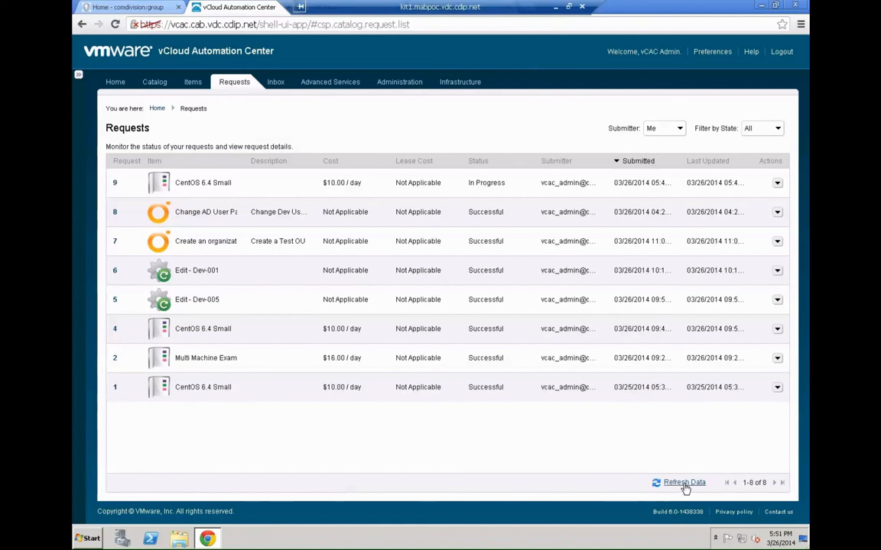
{"action": "left_click", "coordinate": [685, 484]}
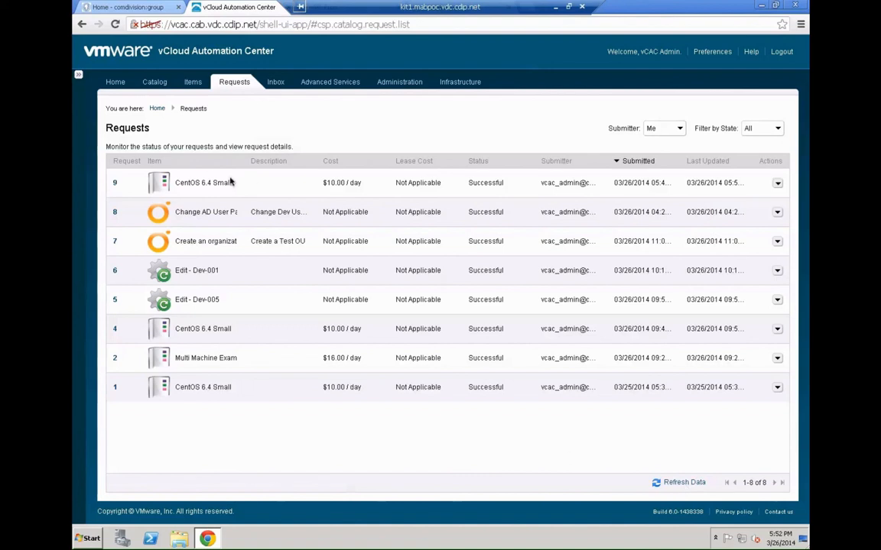
{"action": "left_click", "coordinate": [193, 82]}
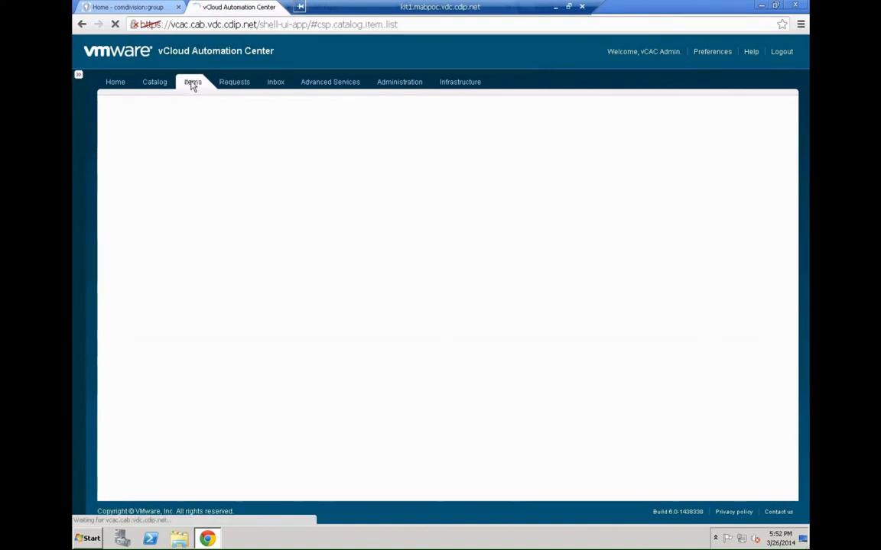
Step: View details of machine Dev-006 from the Items list and show its custom properties
{"action": "left_click", "coordinate": [193, 83]}
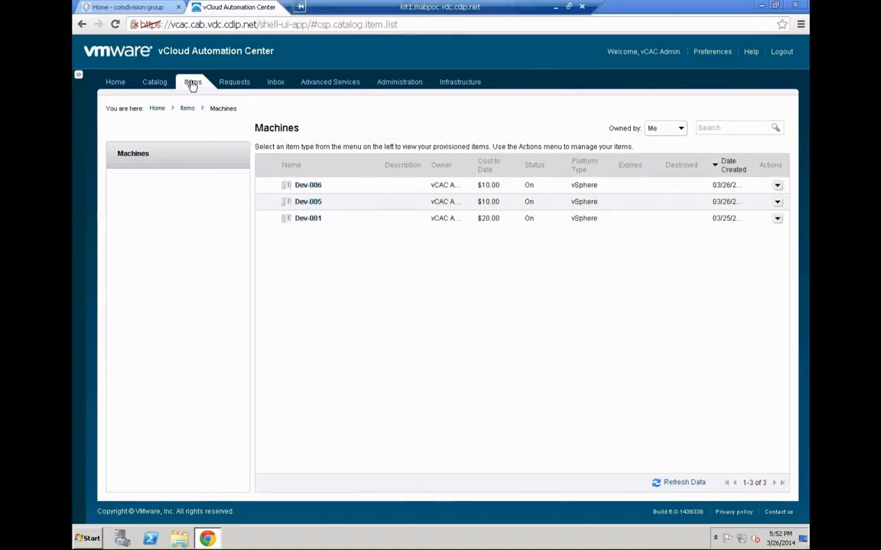
{"action": "mouse_move", "coordinate": [792, 186]}
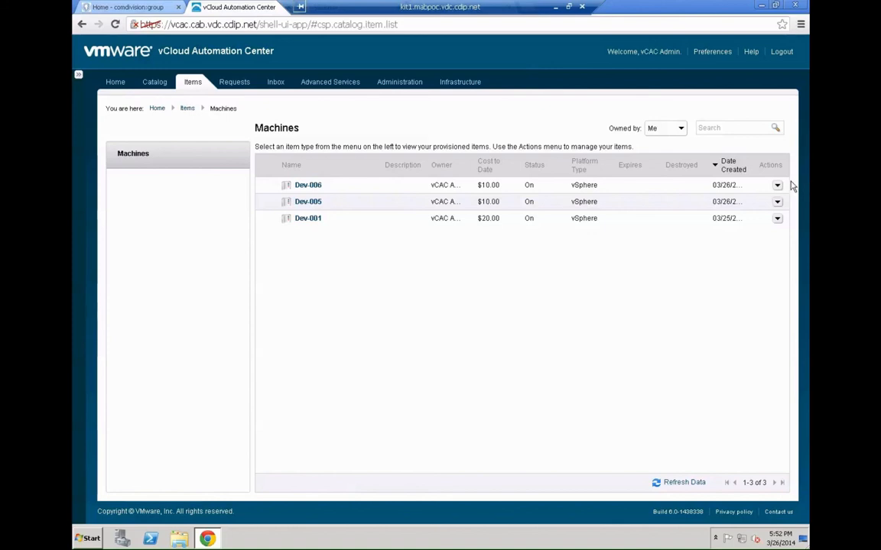
{"action": "left_click", "coordinate": [777, 185]}
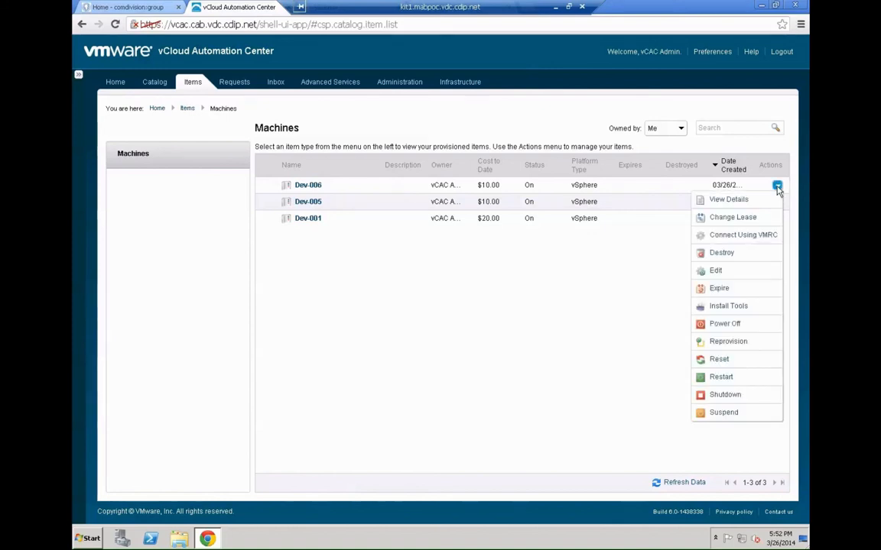
{"action": "left_click", "coordinate": [728, 199]}
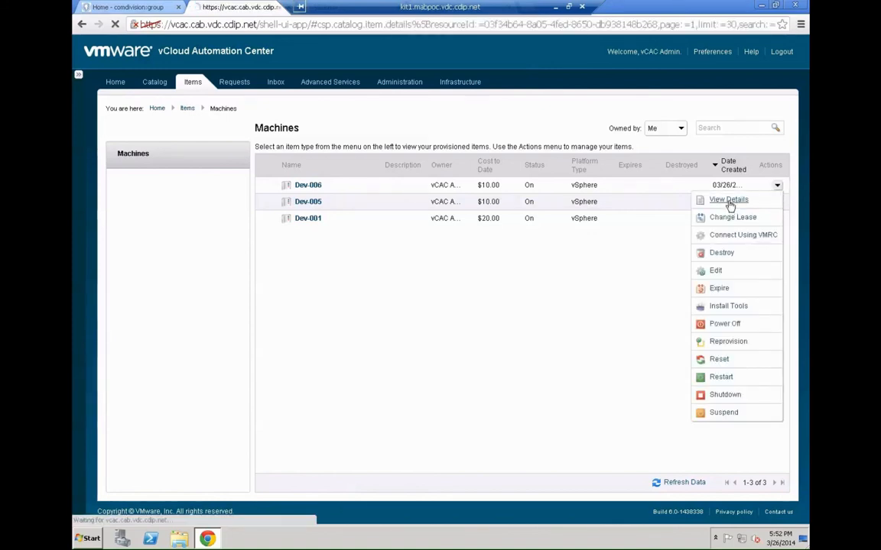
{"action": "left_click", "coordinate": [727, 199]}
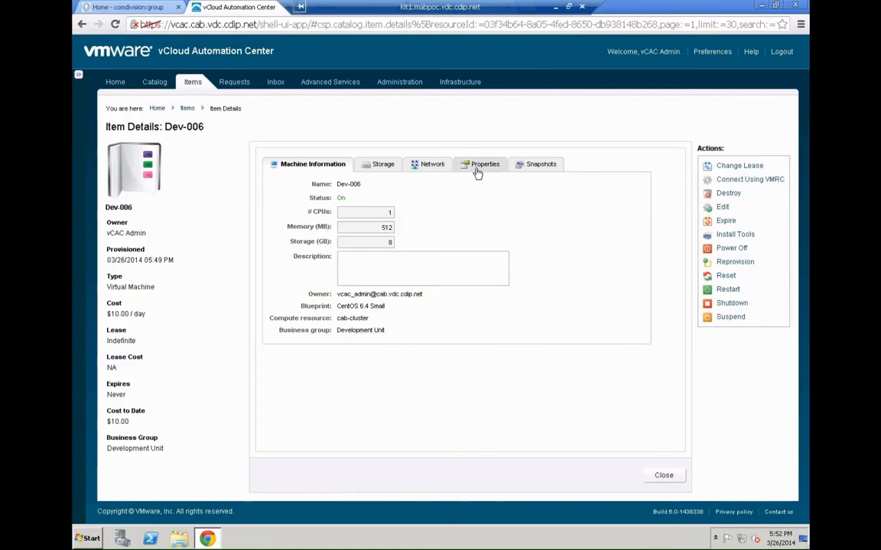
{"action": "left_click", "coordinate": [480, 164]}
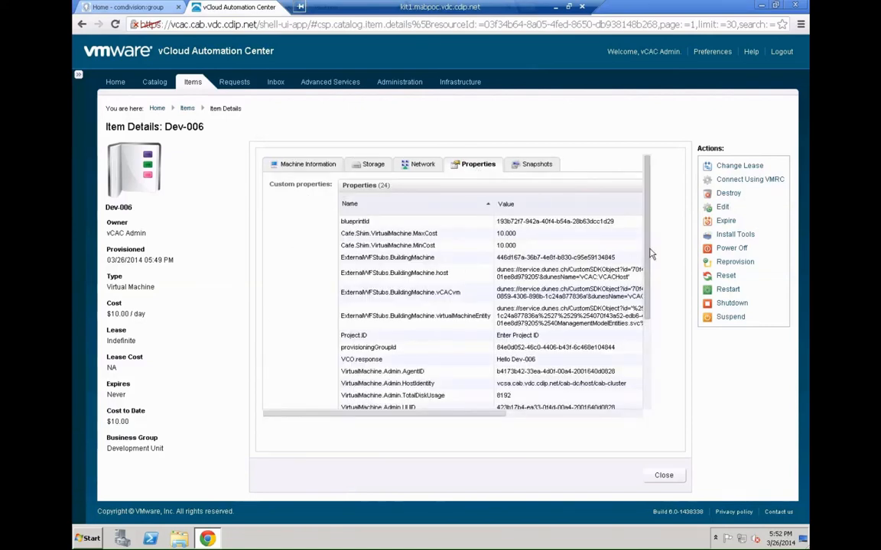
{"action": "mouse_move", "coordinate": [648, 237]}
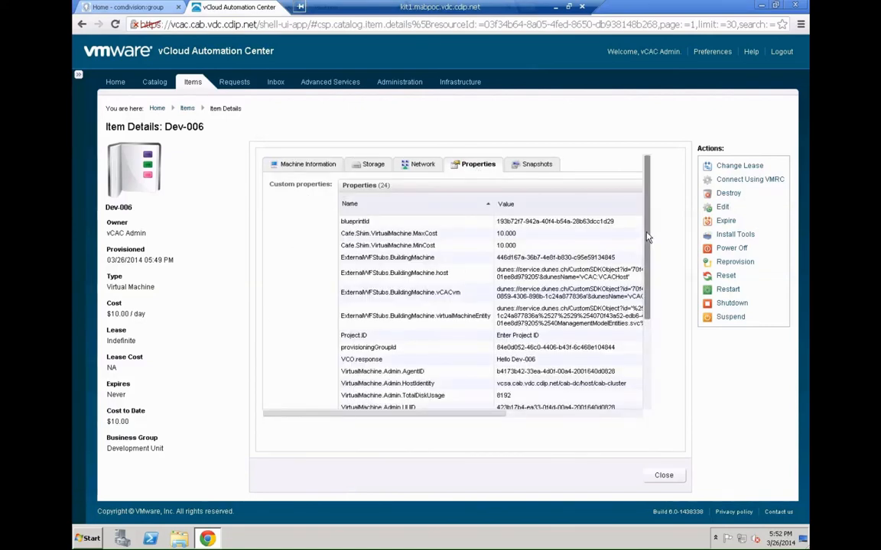